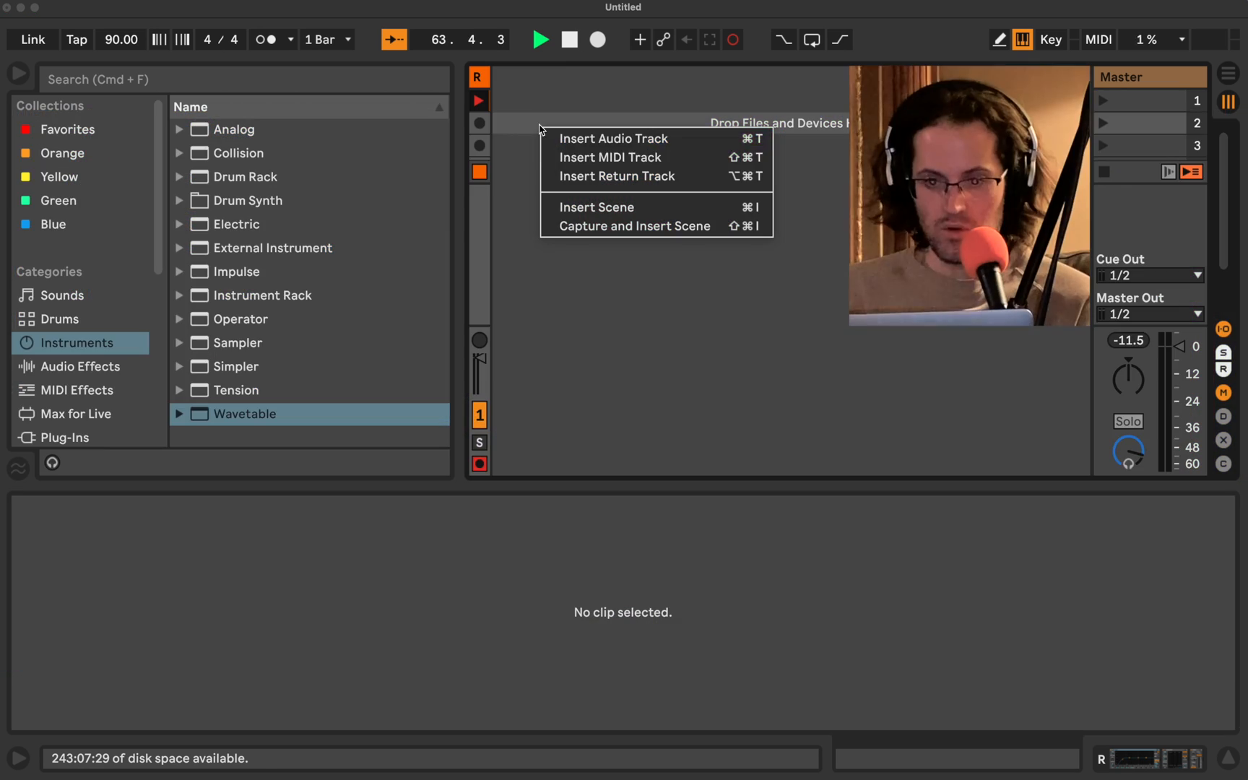
# Step: Add a MIDI track to the empty set from the track area's context menu
pyautogui.click(610, 157)
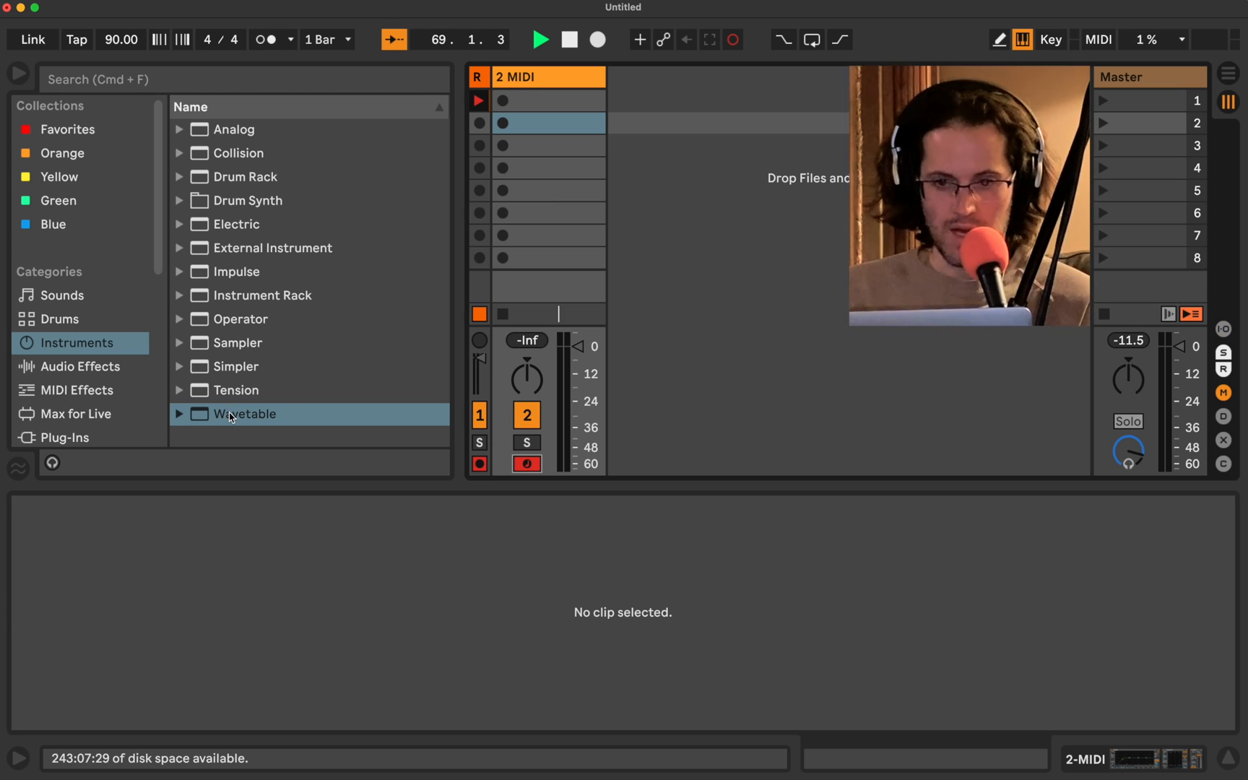
# Step: Load the Wavetable instrument from the browser's Instruments category onto the MIDI track
pyautogui.doubleClick(244, 414)
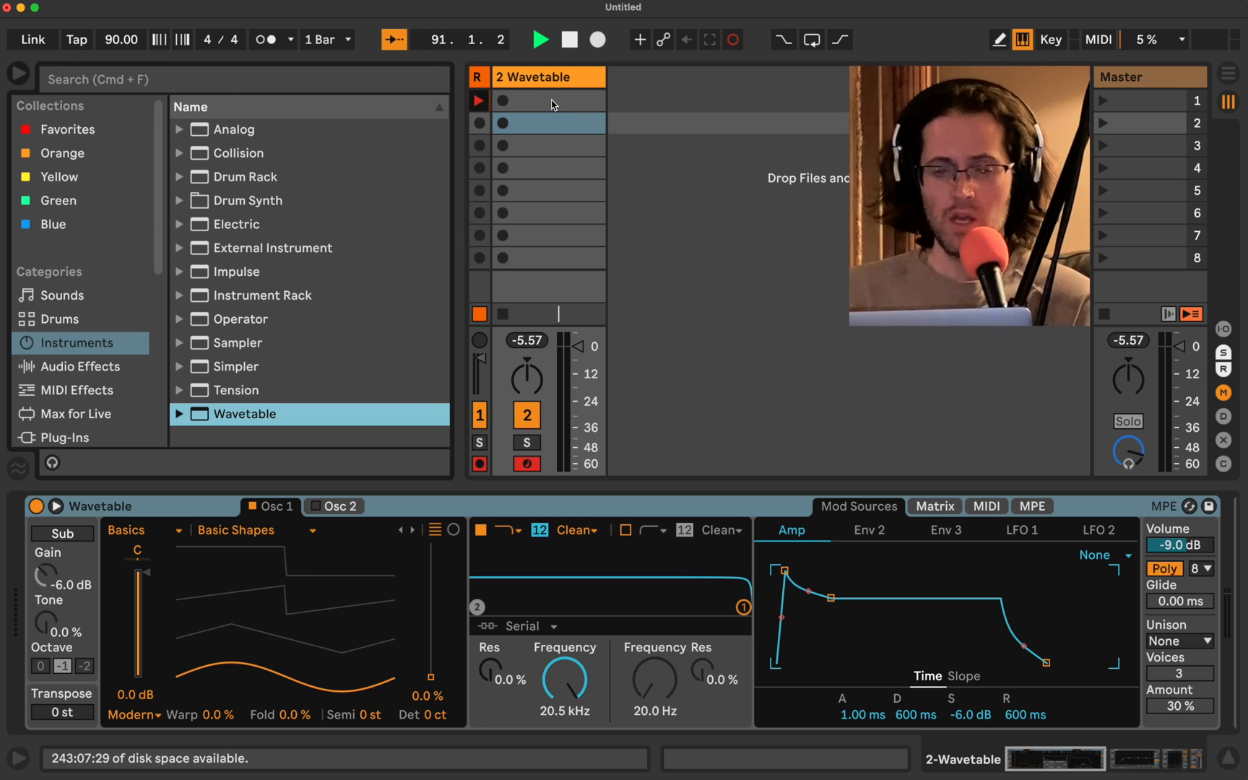
# Step: Create clip C in the first slot holding a single C3 note
pyautogui.click(548, 101)
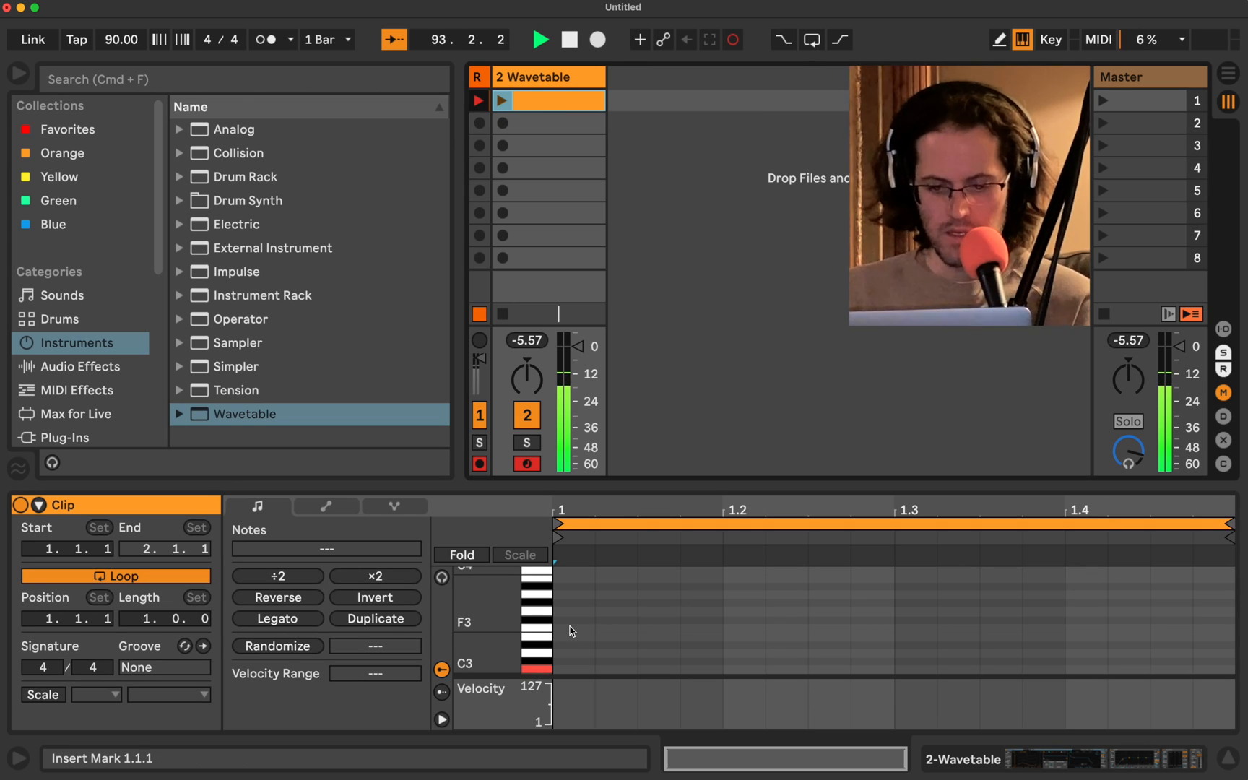
pyautogui.click(569, 637)
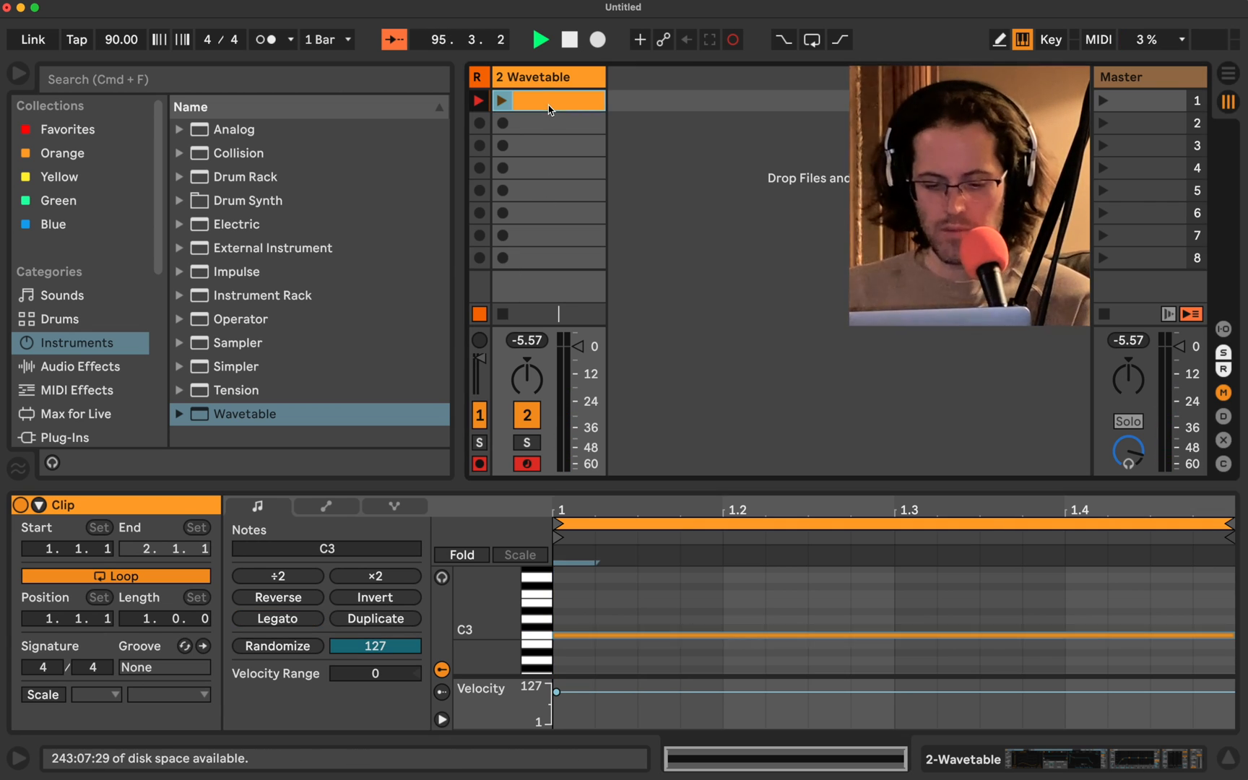
pyautogui.press('cmd+r')
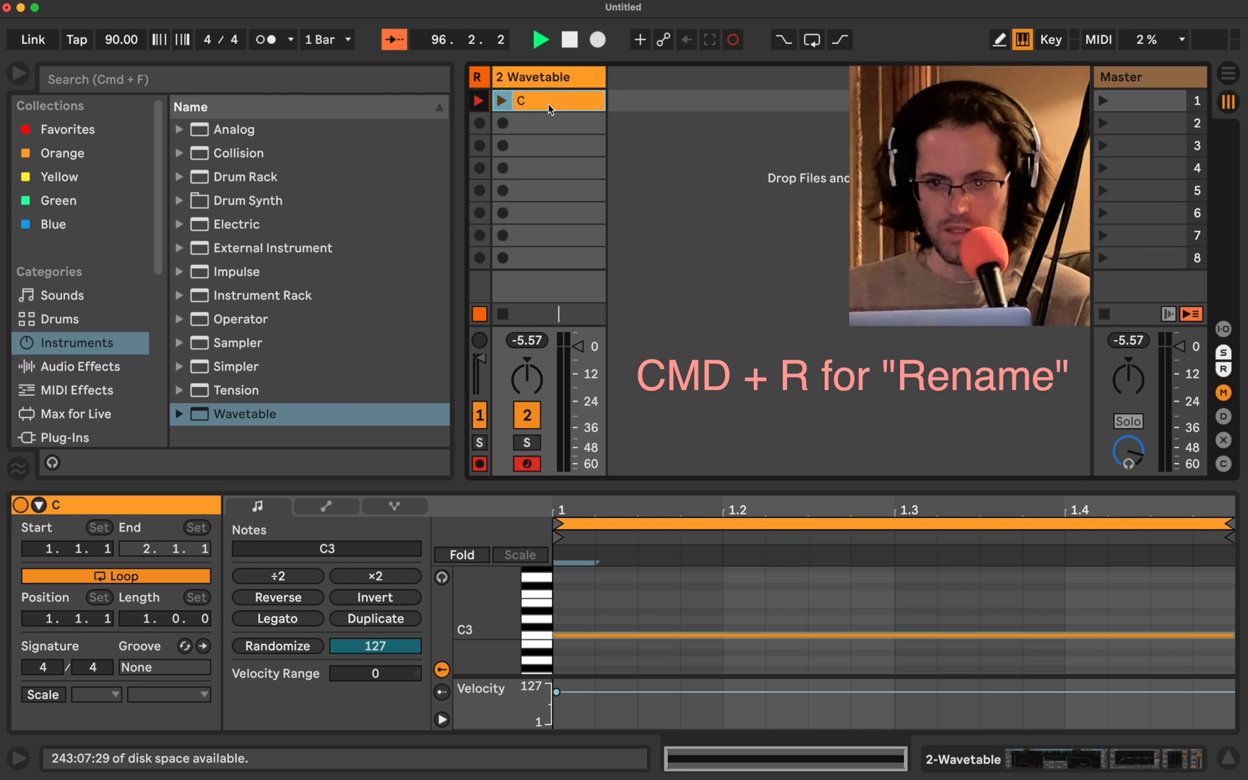
# Step: Duplicate clip C into copies D and E, raising D's note to D3
pyautogui.press('cmd+d')
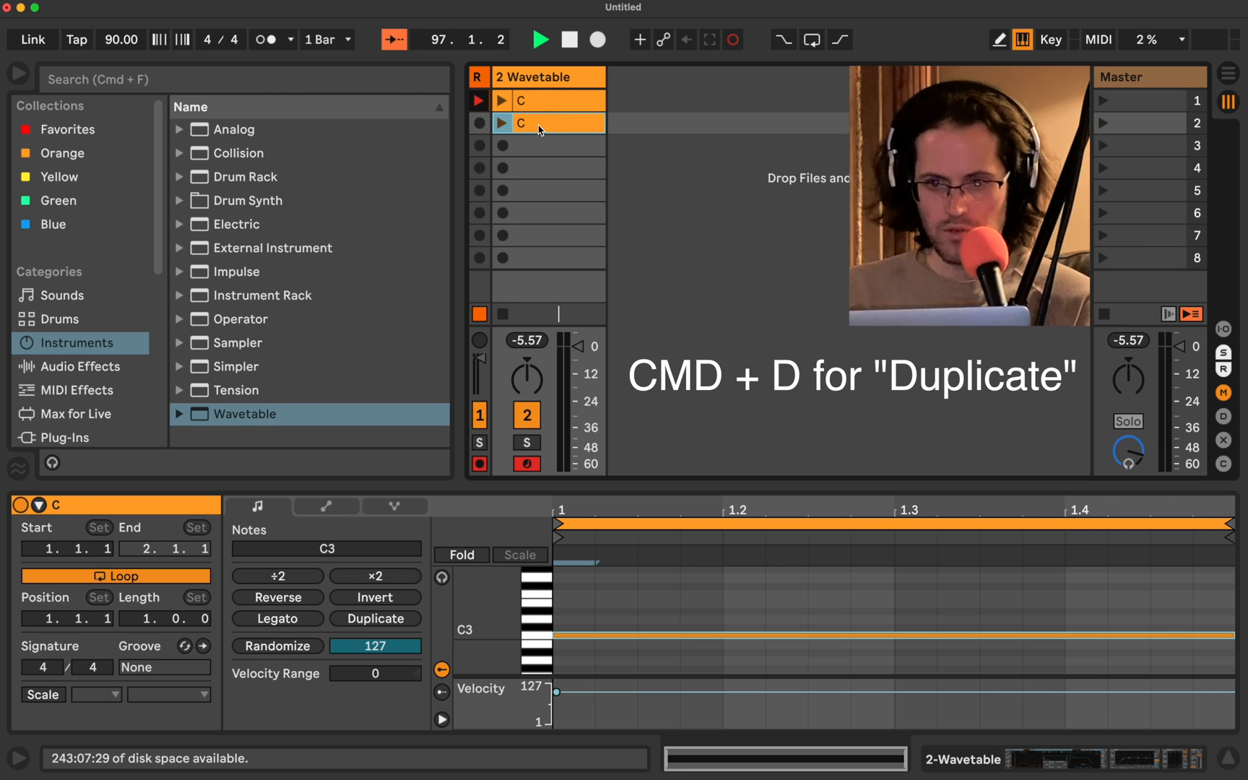
pyautogui.press('cmd+d')
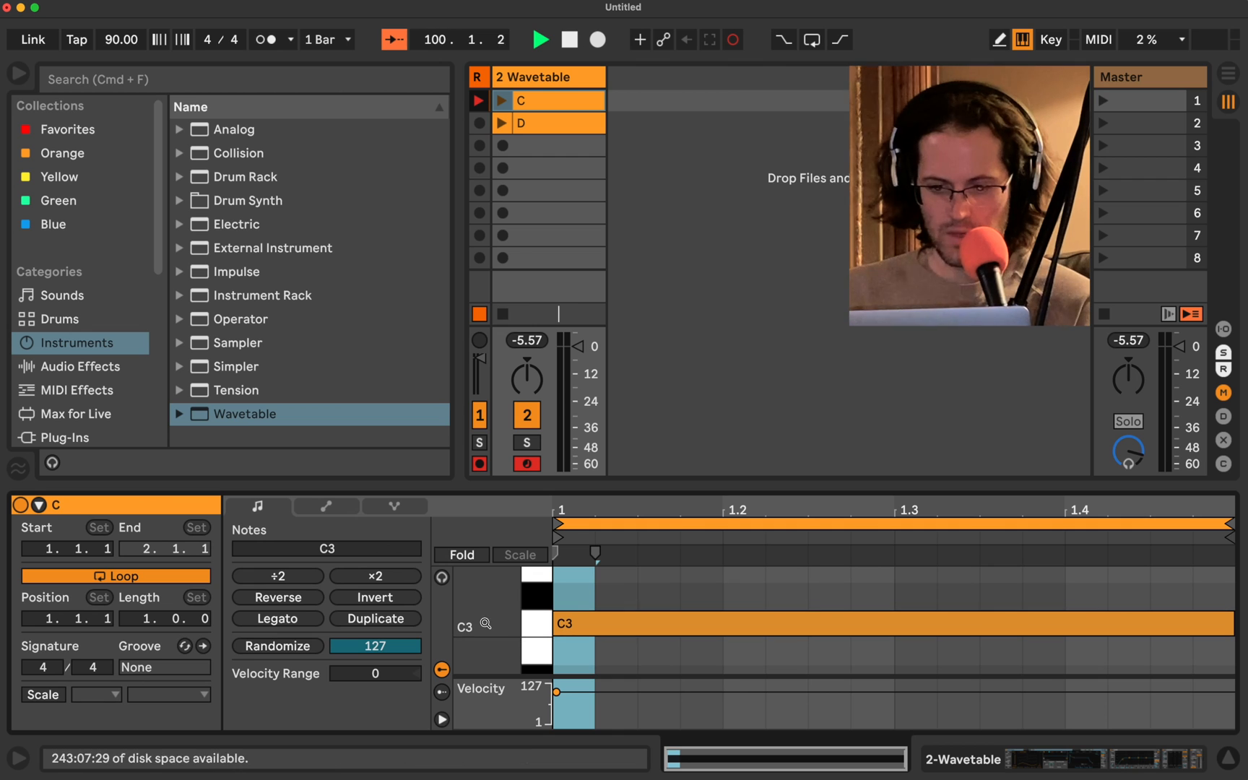
pyautogui.click(548, 123)
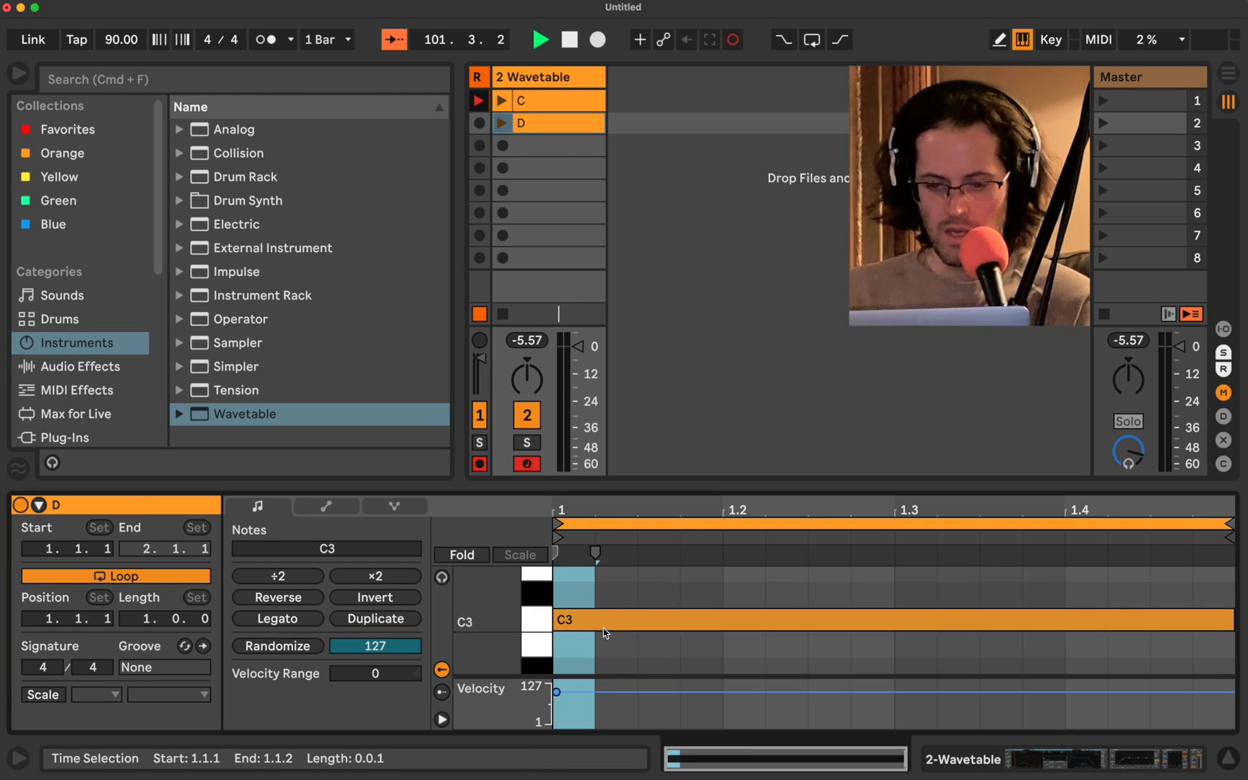
pyautogui.moveTo(565, 619); pyautogui.dragTo(565, 578)
pyautogui.write('E')
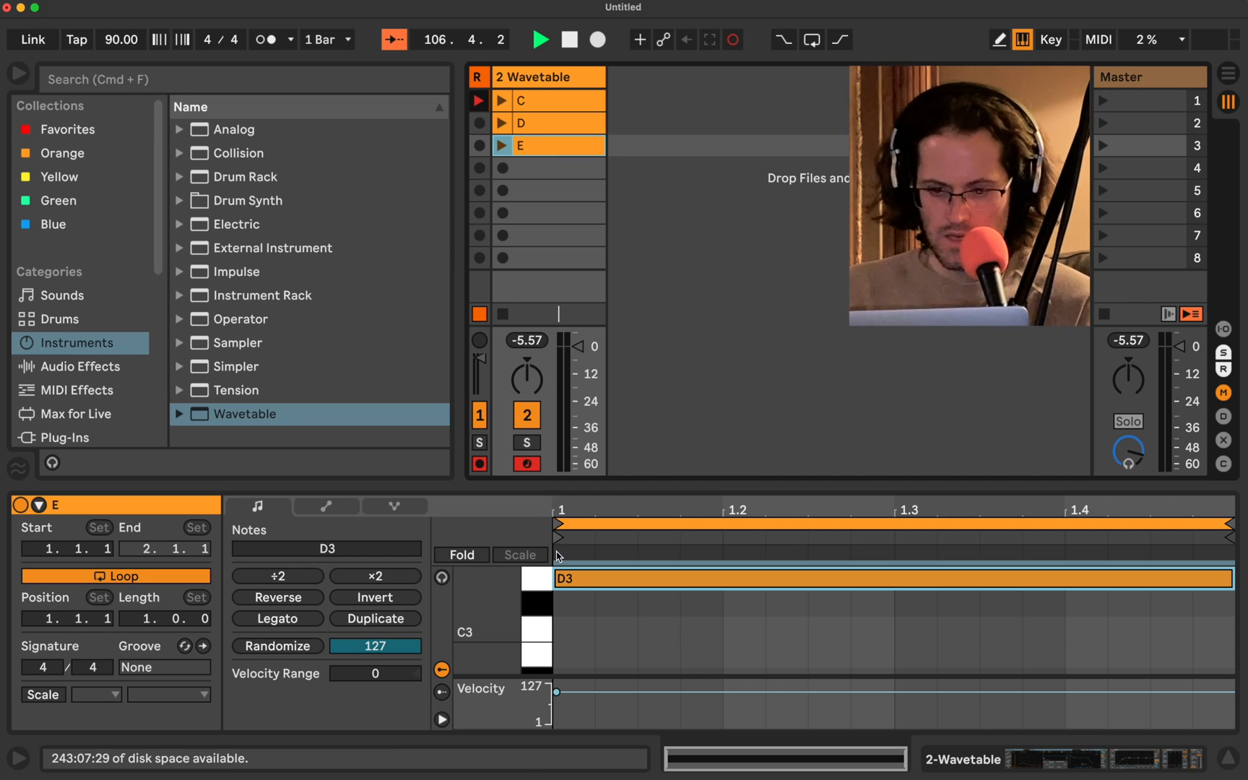
# Step: Retune the remaining clips' notes, raising E's note to E3 and adjusting clips A and B
pyautogui.moveTo(875, 579); pyautogui.dragTo(875, 598)
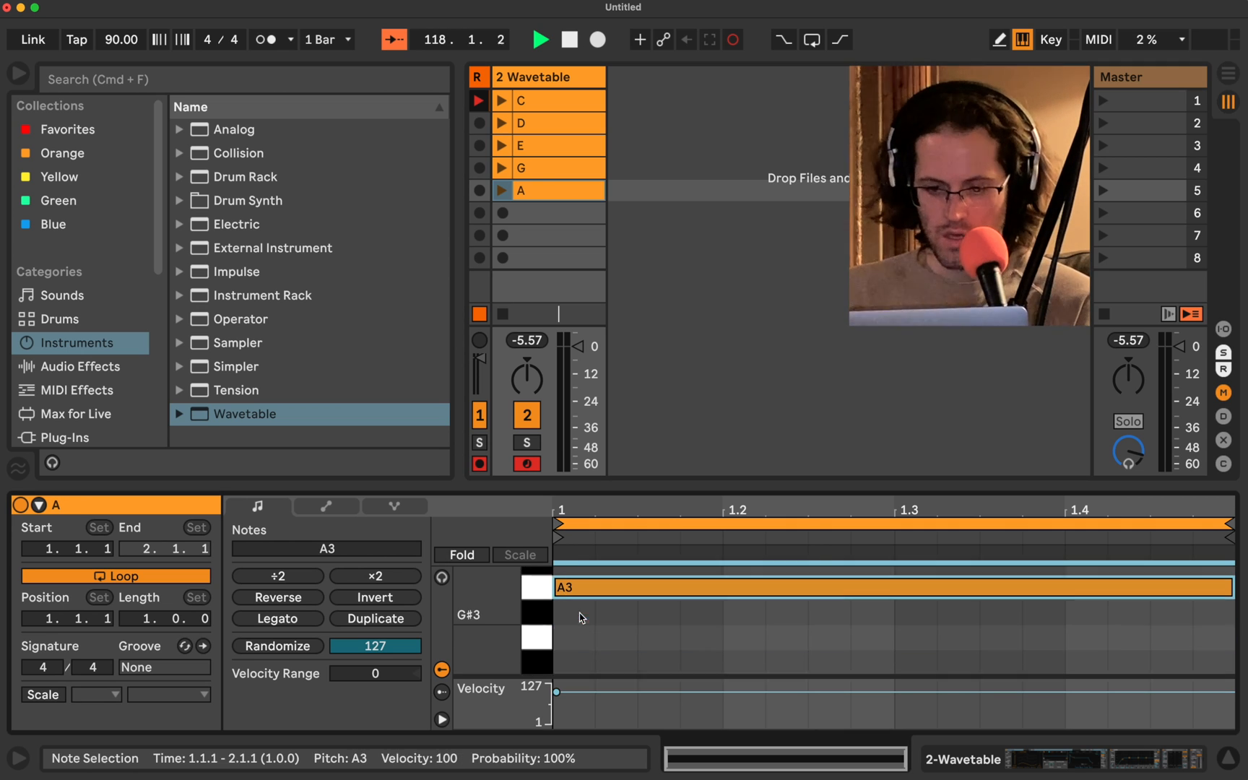
pyautogui.click(549, 212)
pyautogui.write('B')
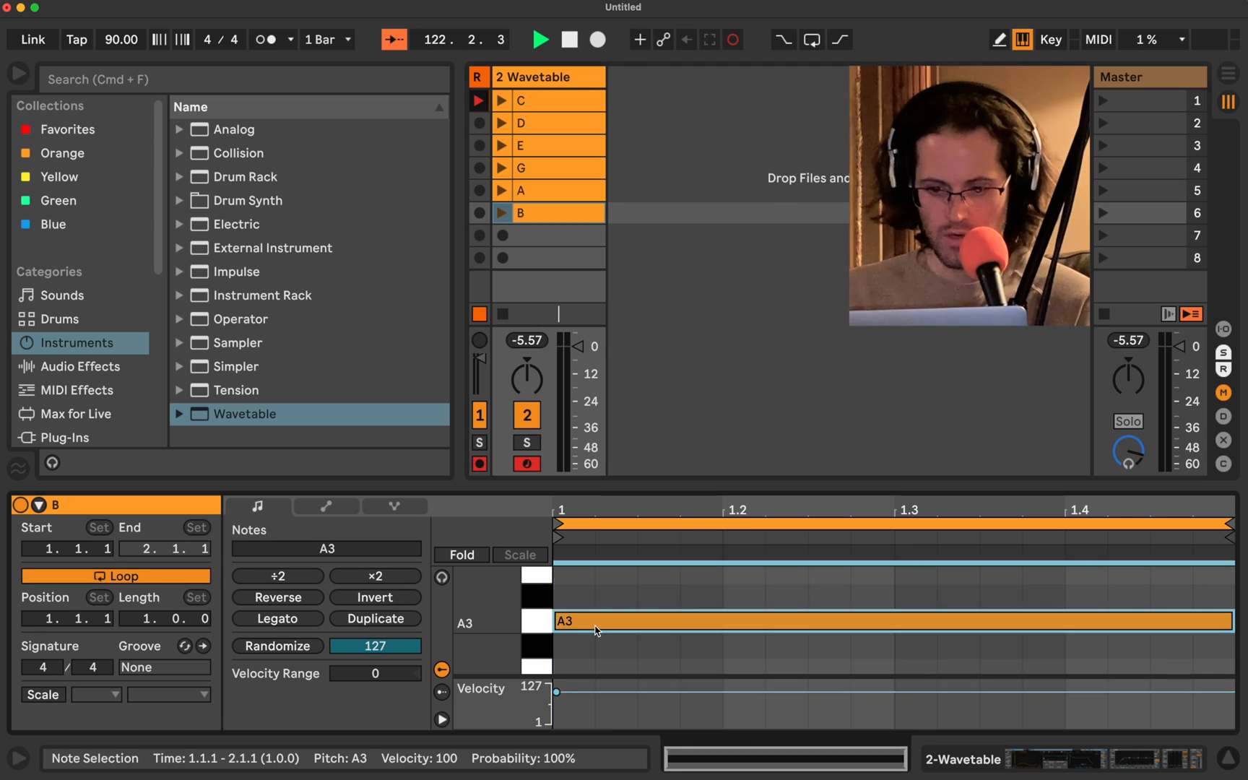
pyautogui.click(548, 236)
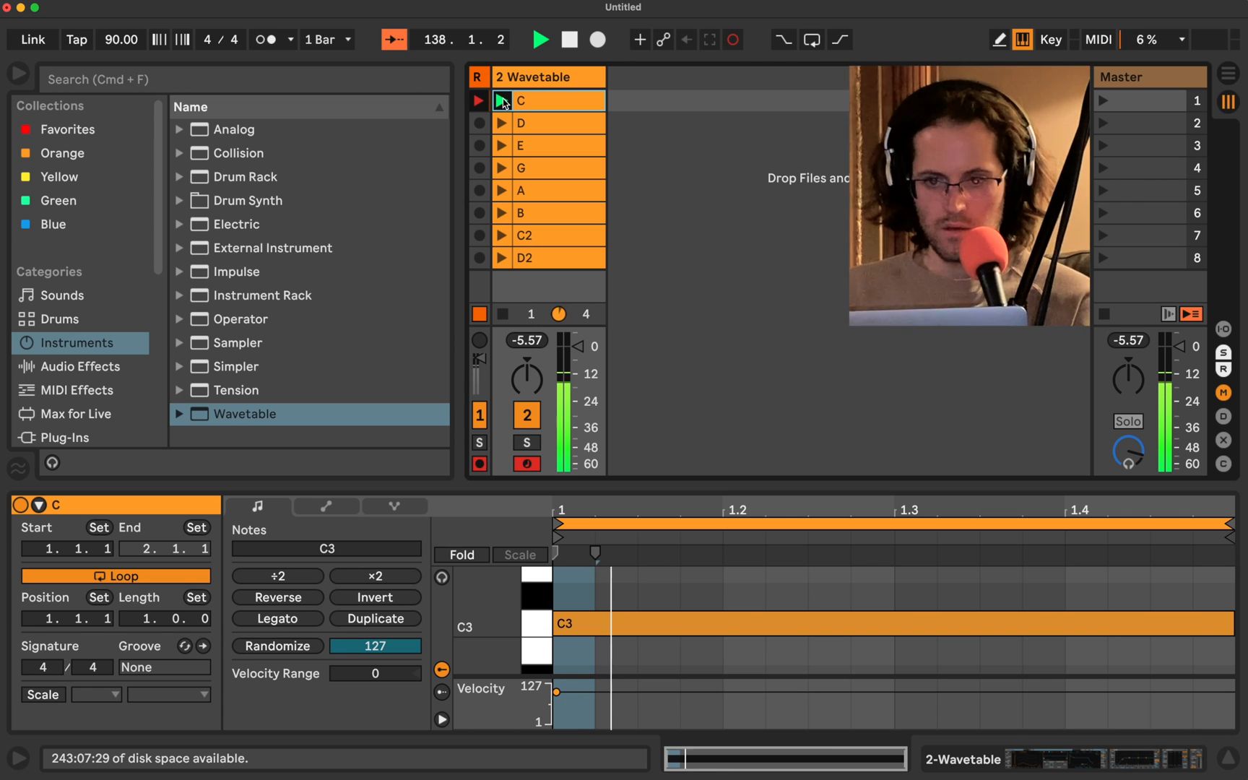
# Step: Play clips C and A, then select all eight clips to show shared settings
pyautogui.click(502, 100)
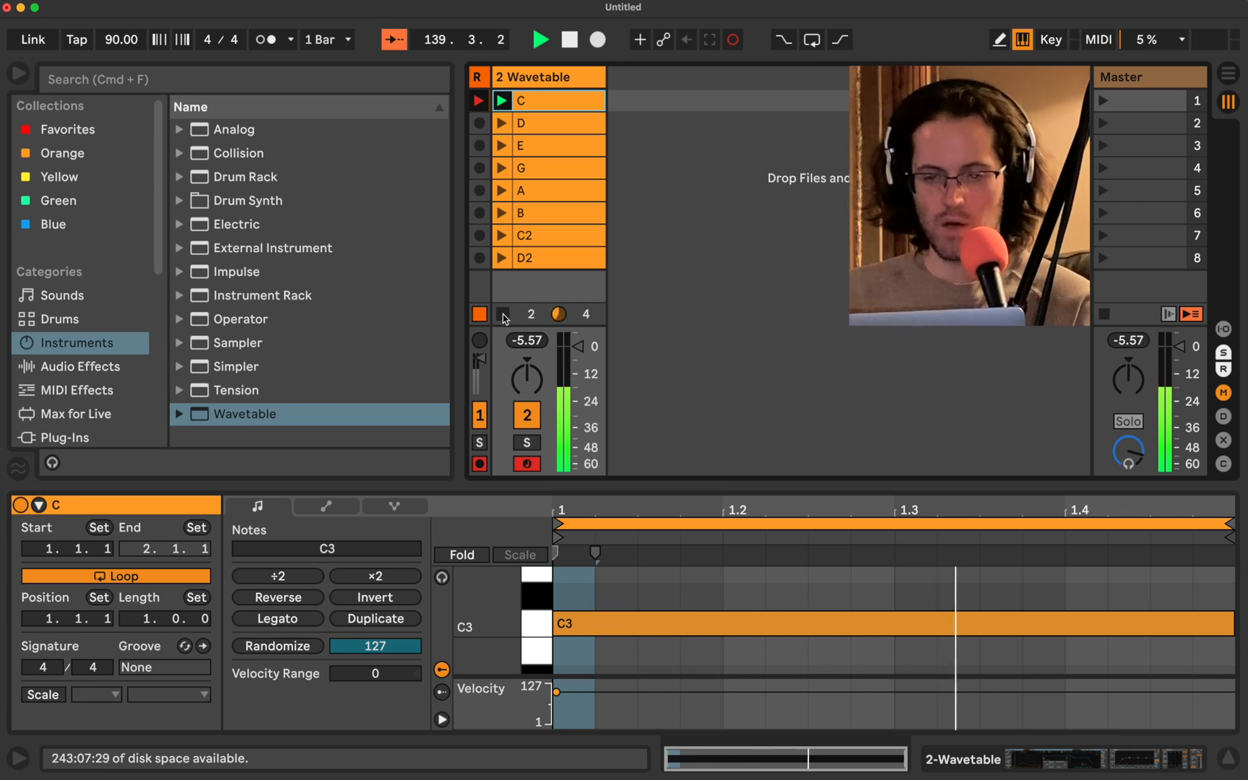
pyautogui.click(502, 190)
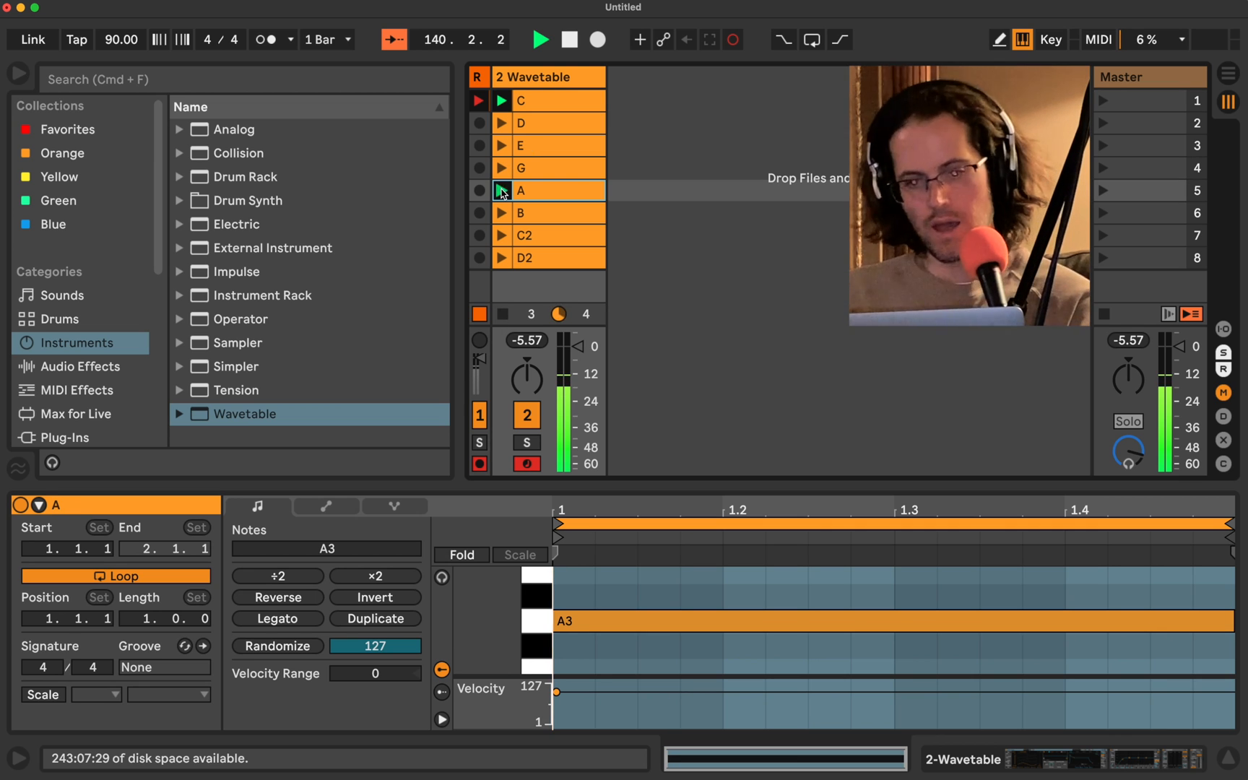
pyautogui.click(540, 39)
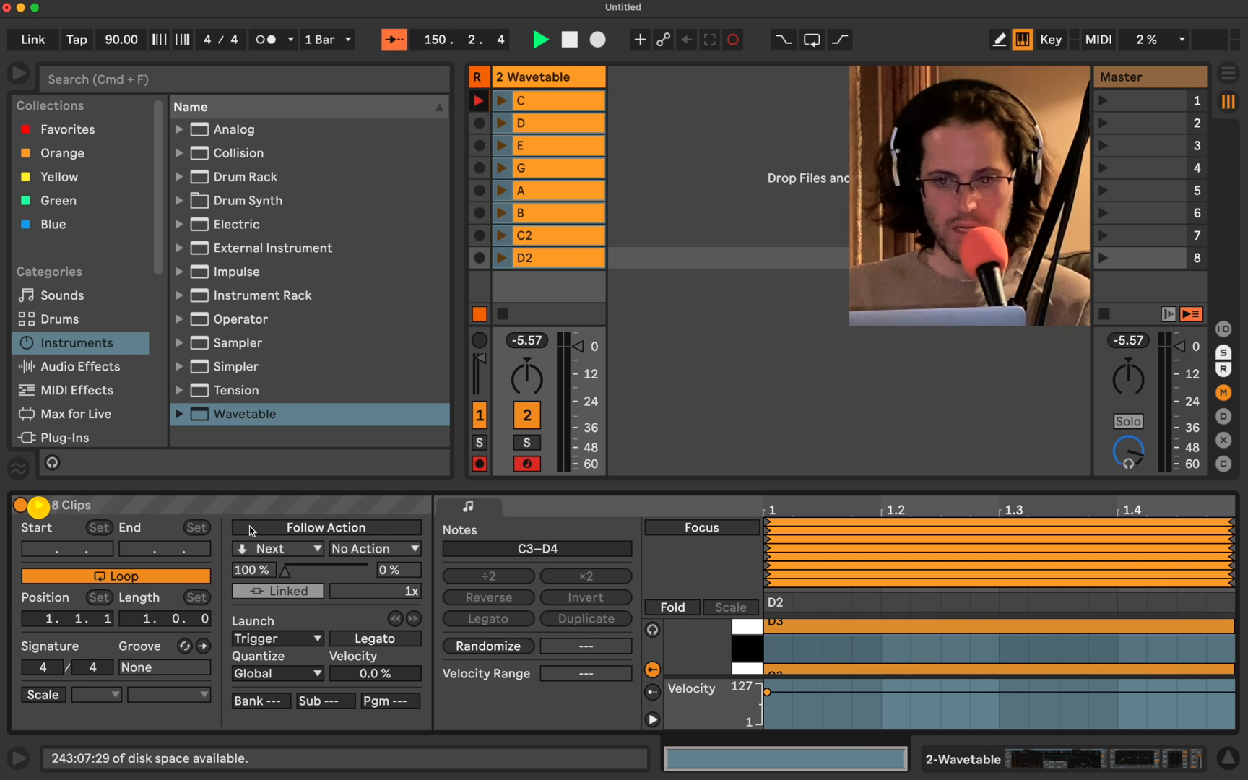
# Step: Enable Follow Action on all eight clips with Action A set to Other
pyautogui.click(325, 527)
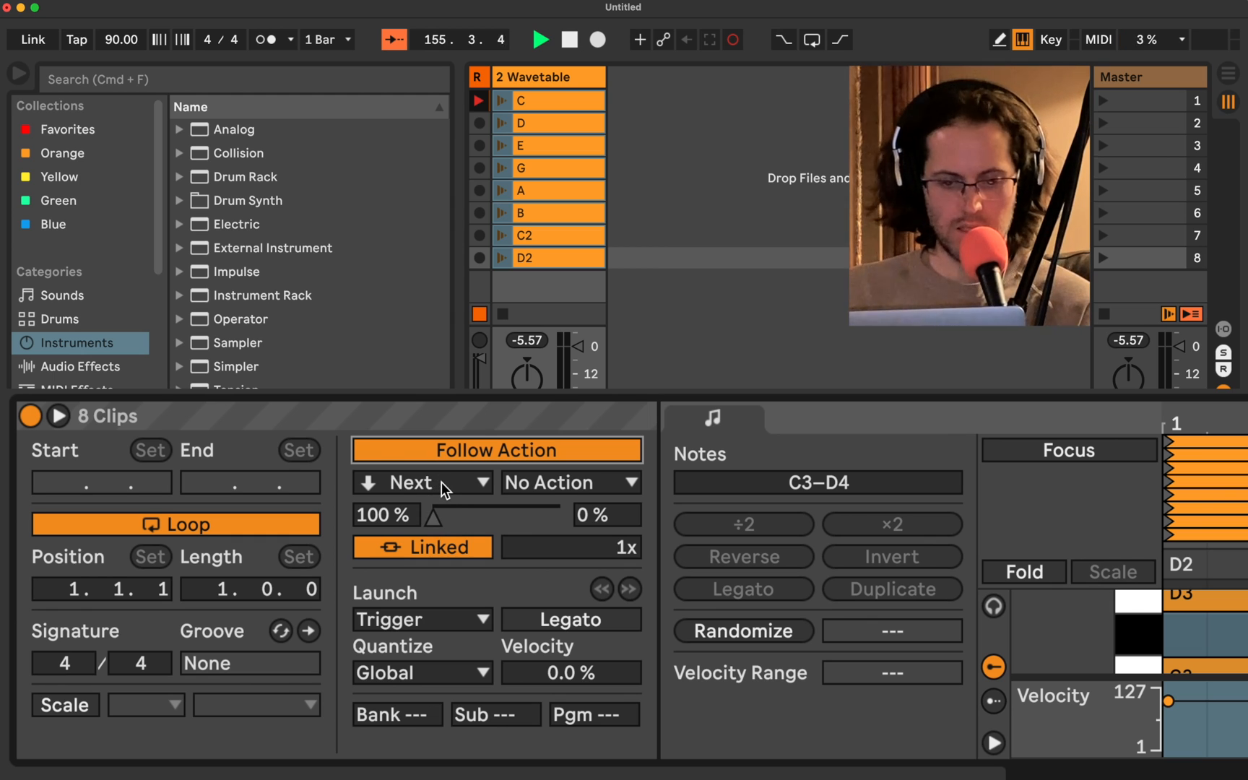
pyautogui.click(422, 482)
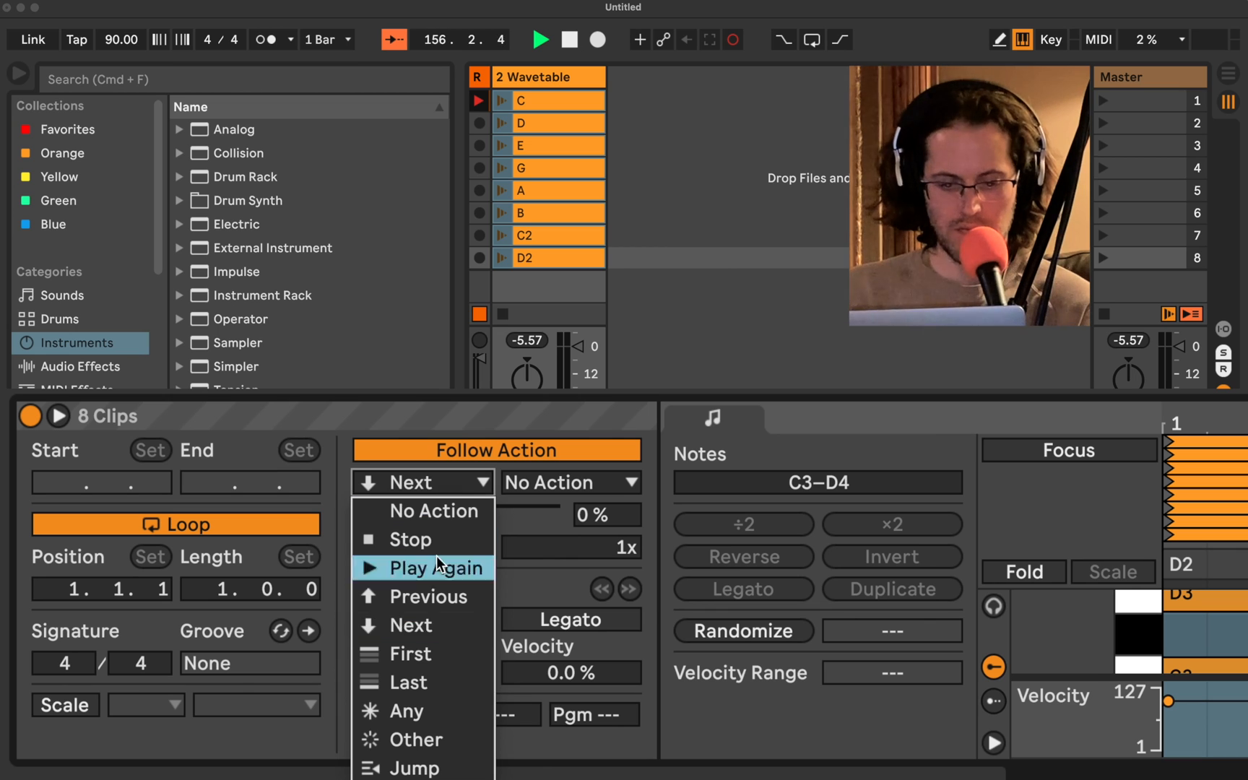
pyautogui.click(418, 739)
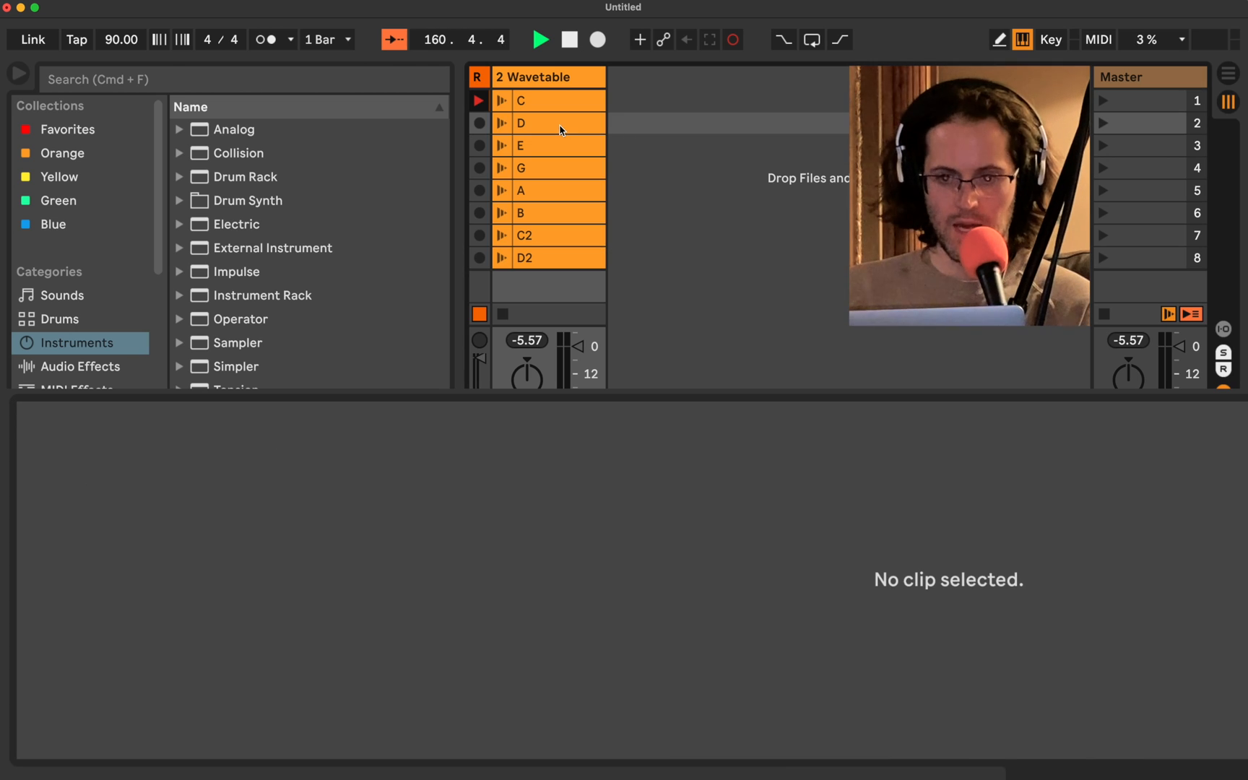
pyautogui.click(549, 124)
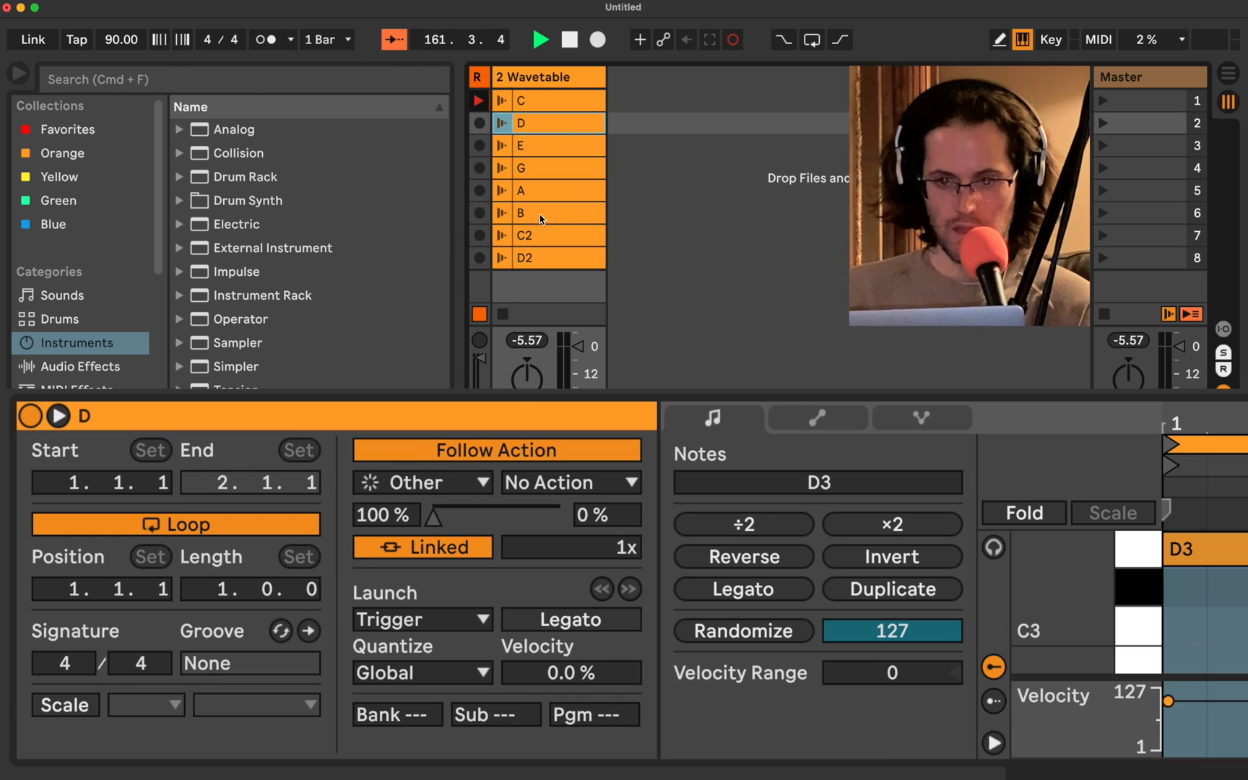
pyautogui.click(549, 168)
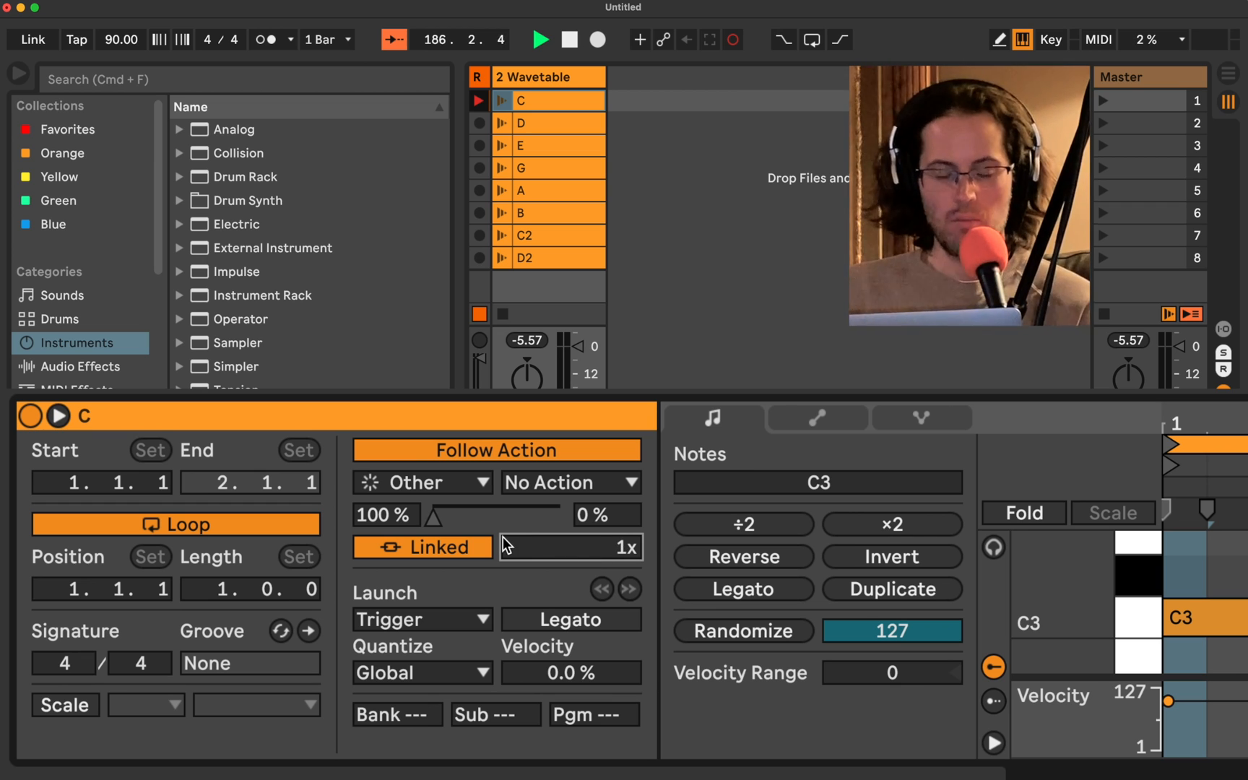
# Step: Unlink the eight clips' follow action timing, set it to 0.0.1, and launch clip A
pyautogui.click(422, 547)
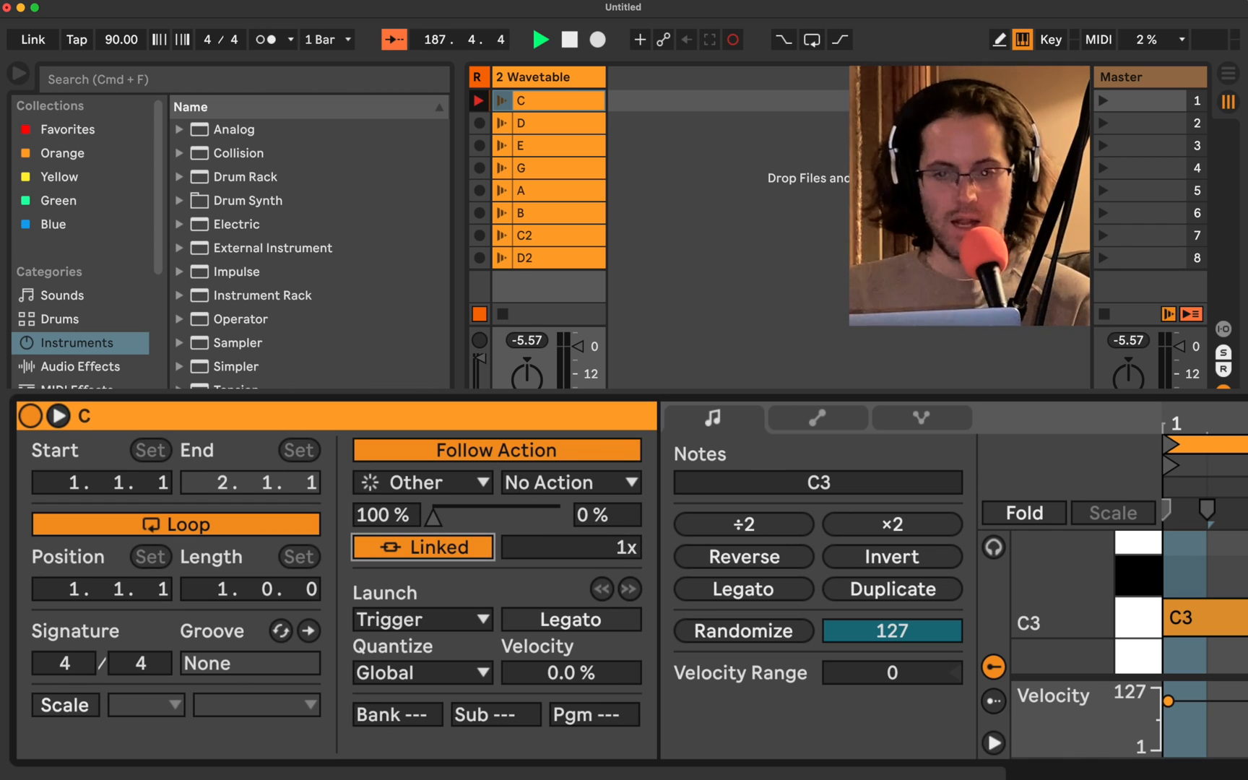
pyautogui.click(548, 122)
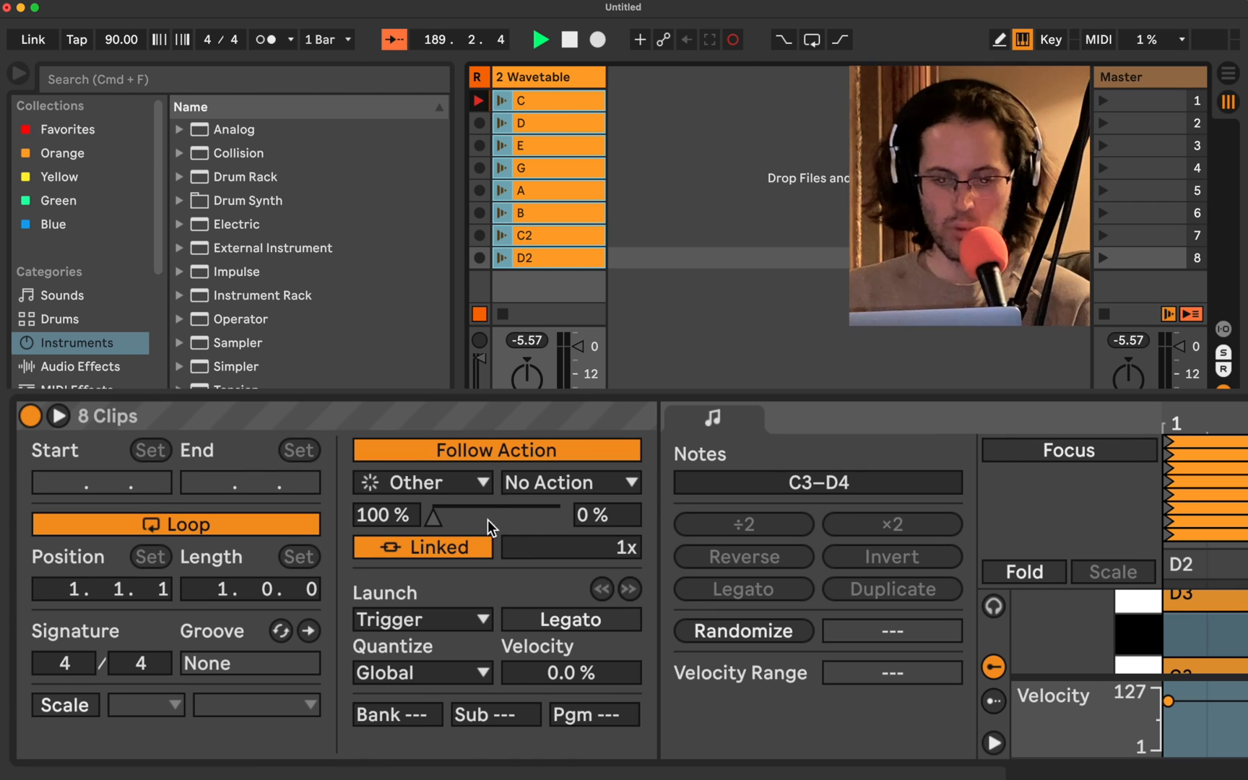
pyautogui.click(422, 547)
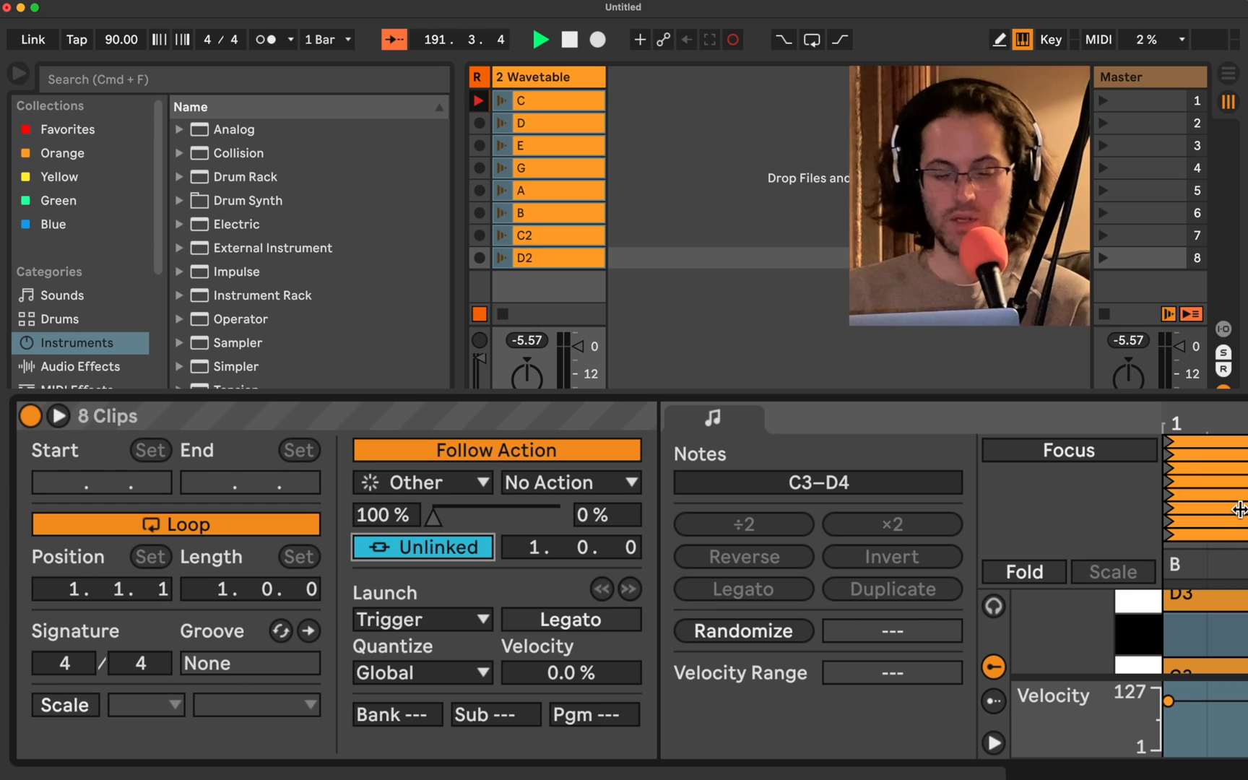
pyautogui.moveTo(569, 585)
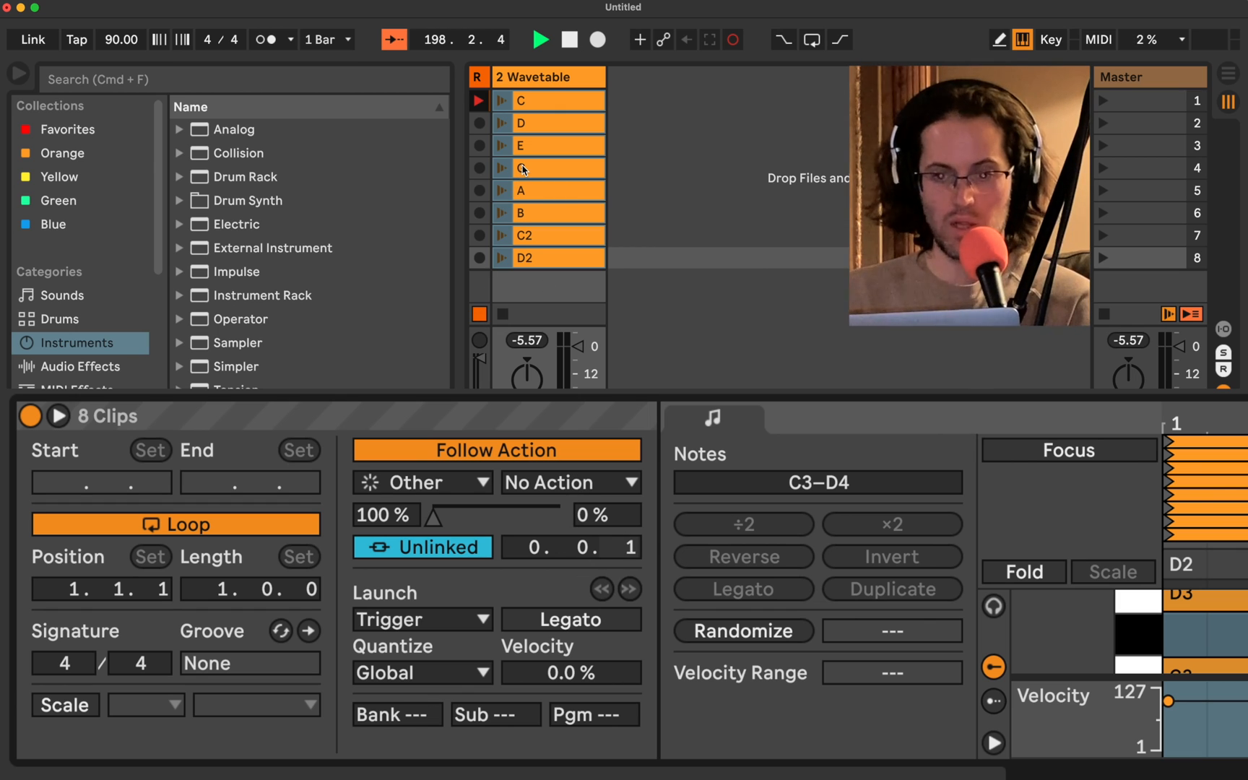
pyautogui.click(421, 547)
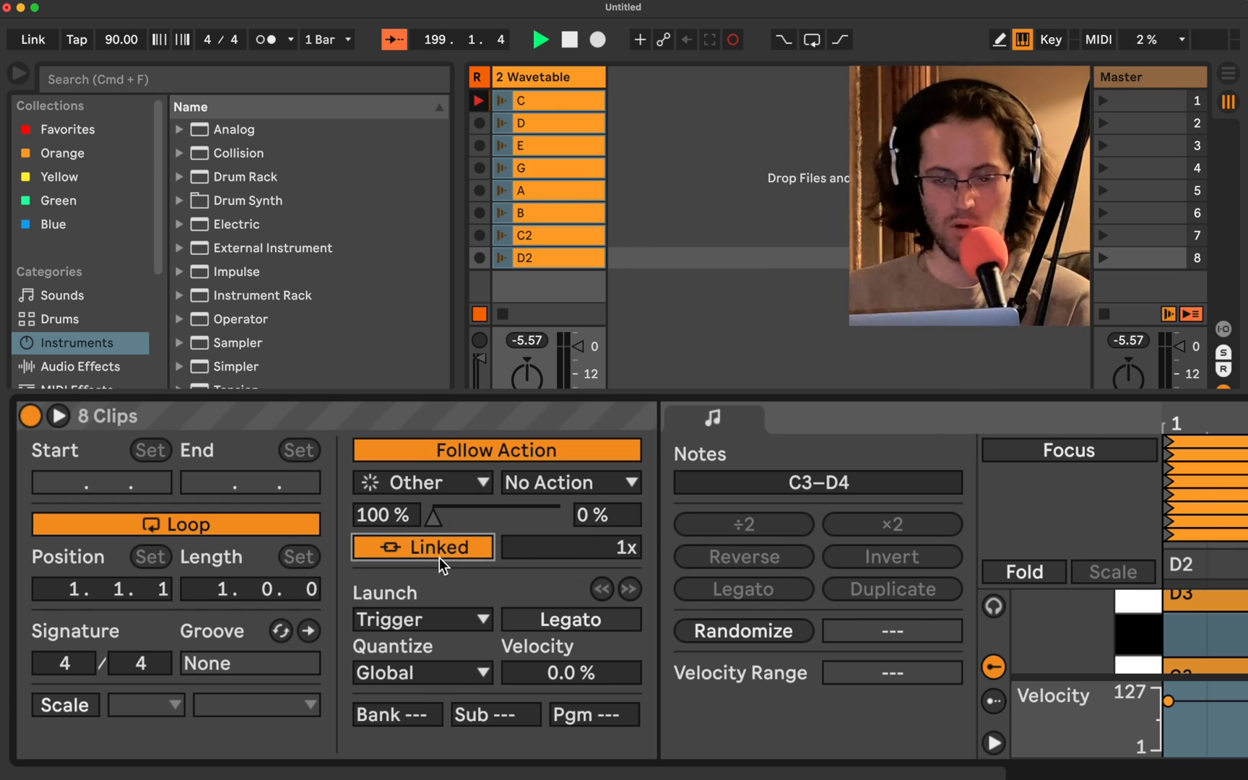
pyautogui.click(547, 123)
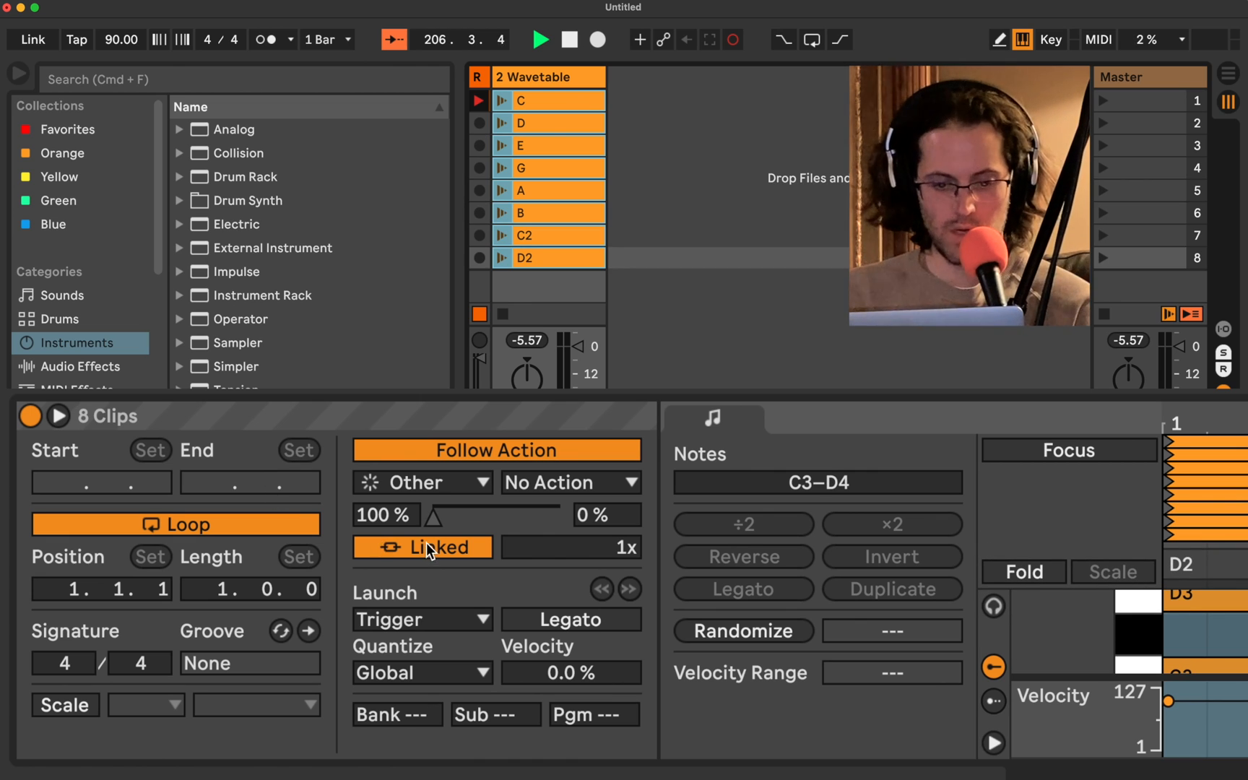
pyautogui.click(421, 547)
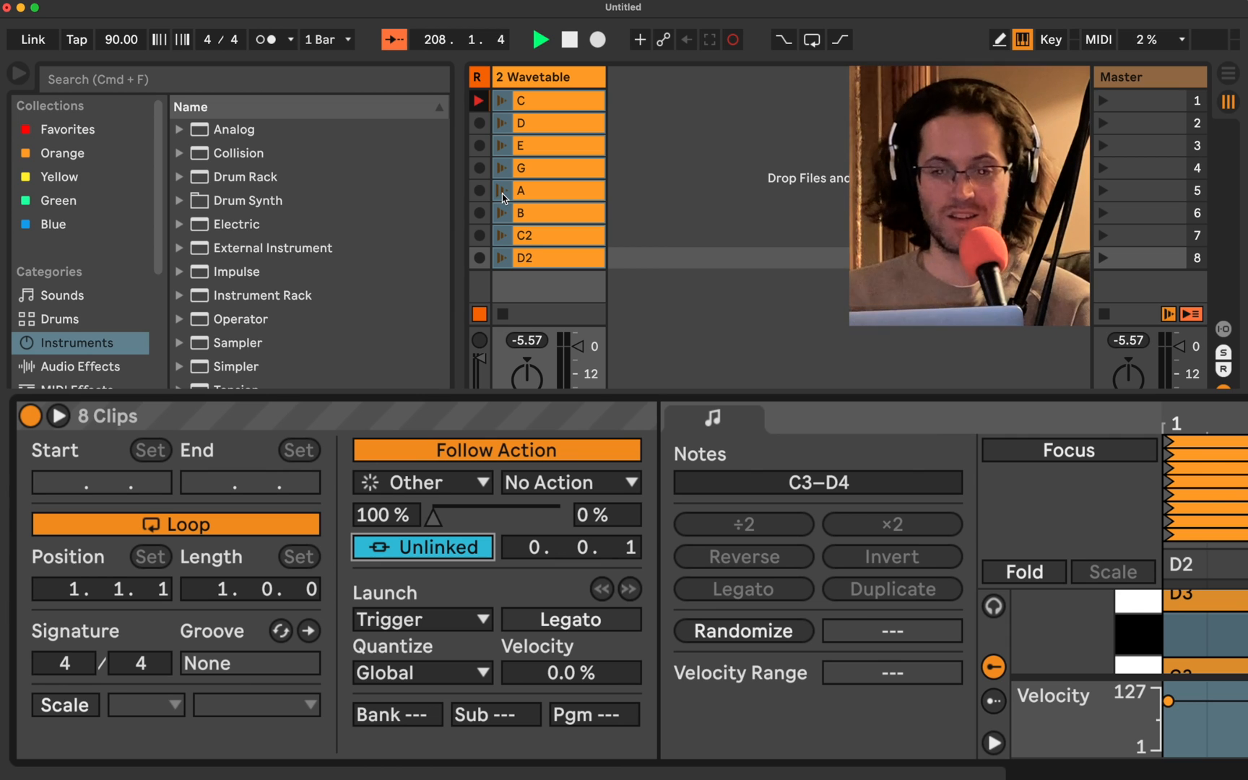
pyautogui.click(549, 190)
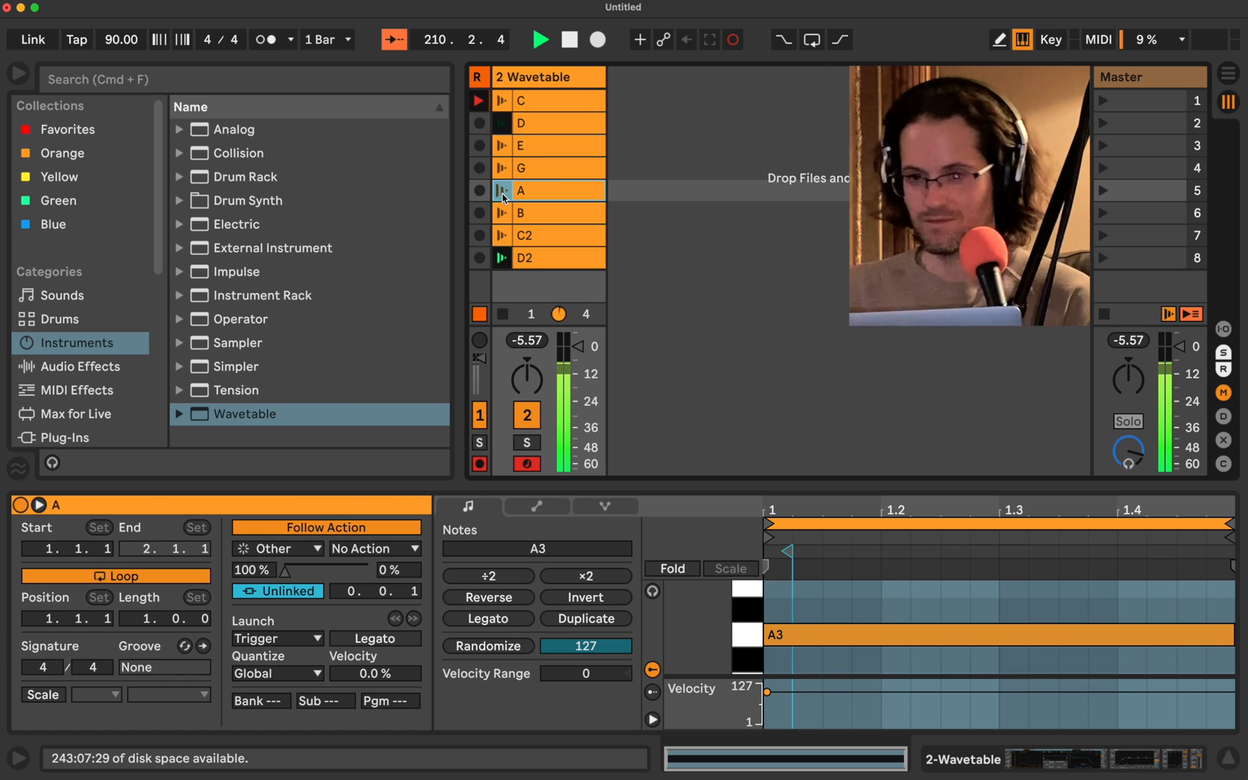
pyautogui.press('shift+tab')
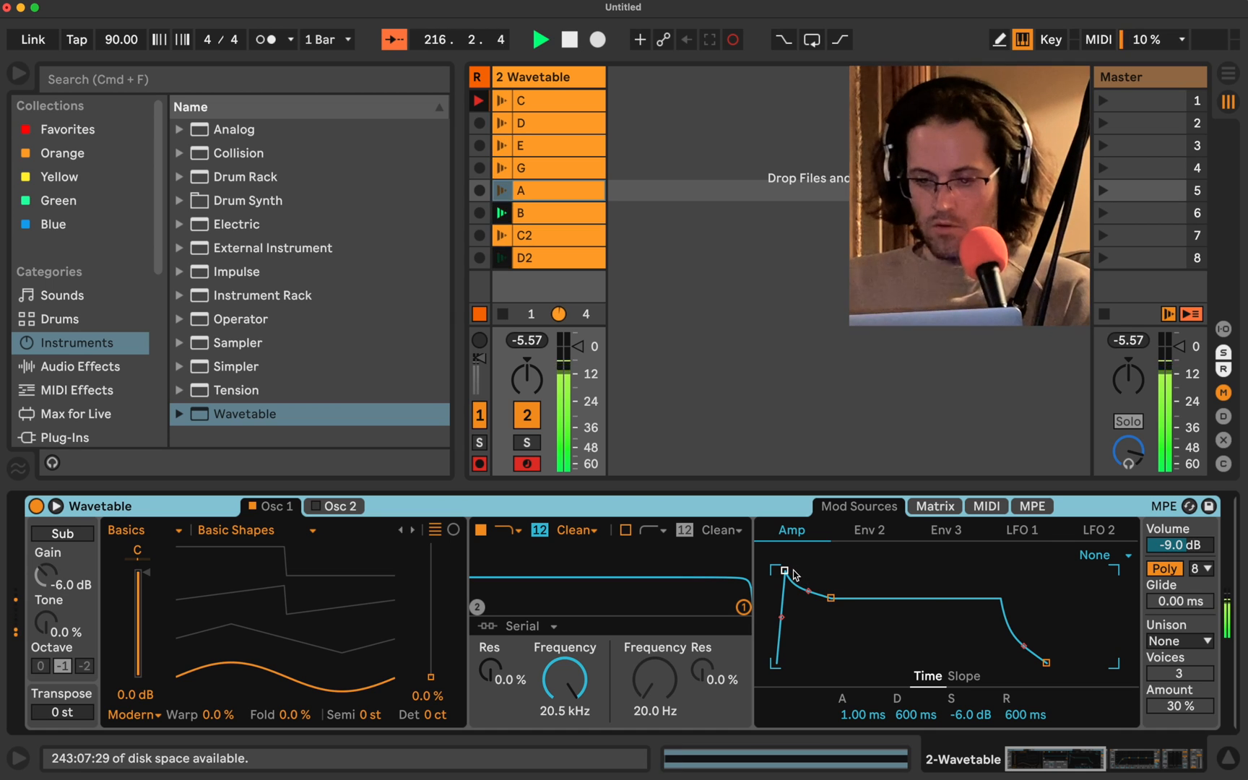
# Step: Check Env 3, then drop Wavetable's Amp envelope sustain to -inf dB for a pluck
pyautogui.click(947, 531)
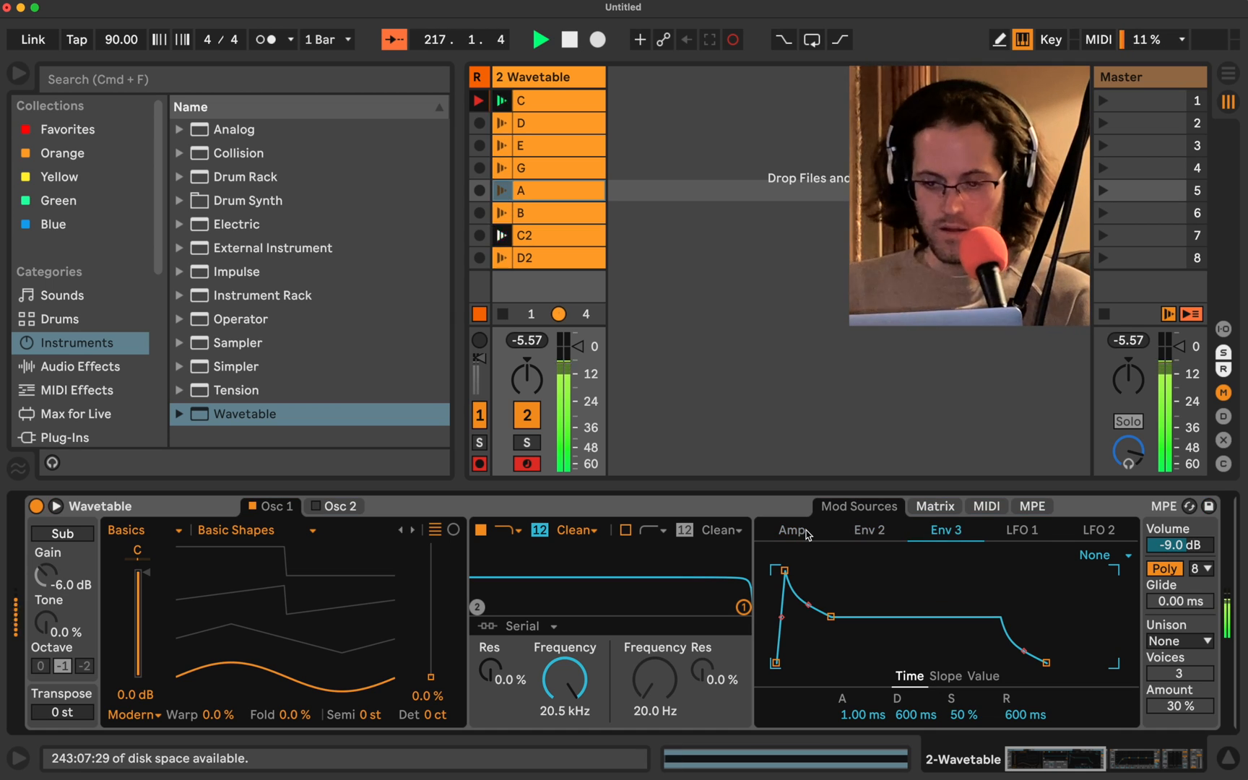
pyautogui.click(791, 531)
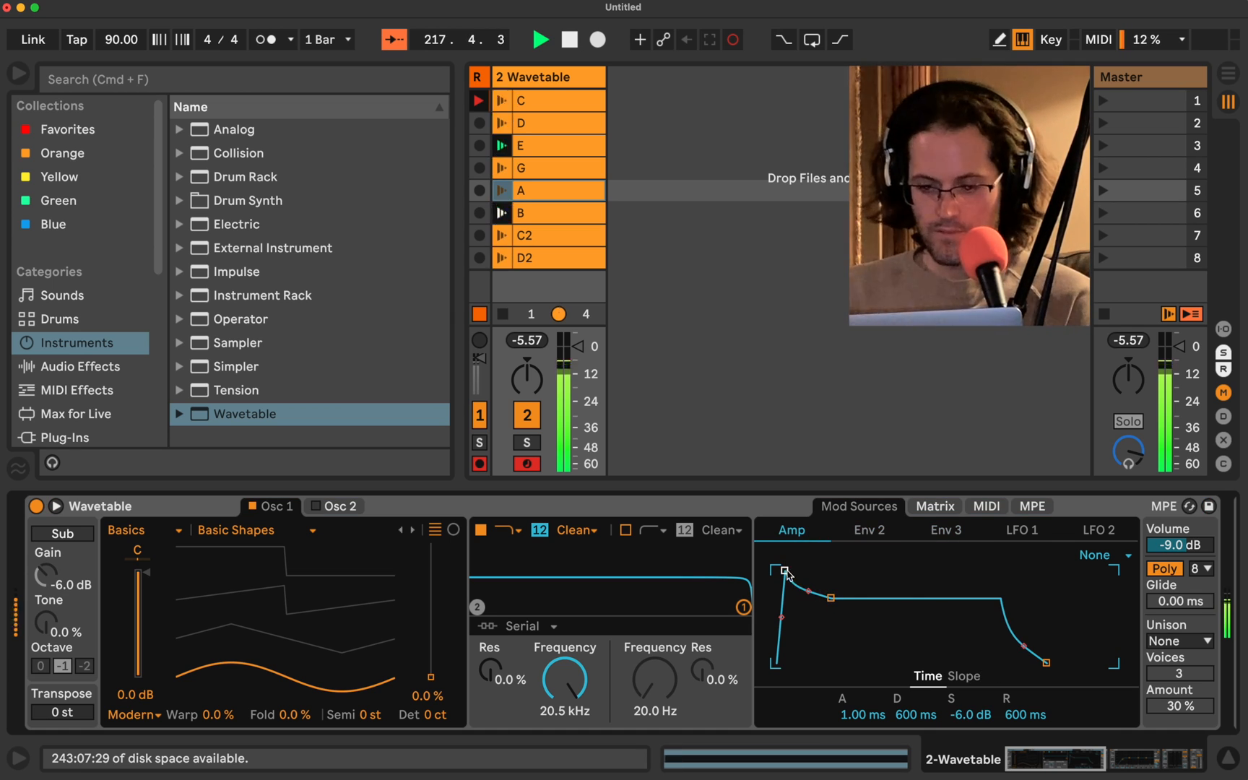
pyautogui.moveTo(785, 571); pyautogui.dragTo(773, 571)
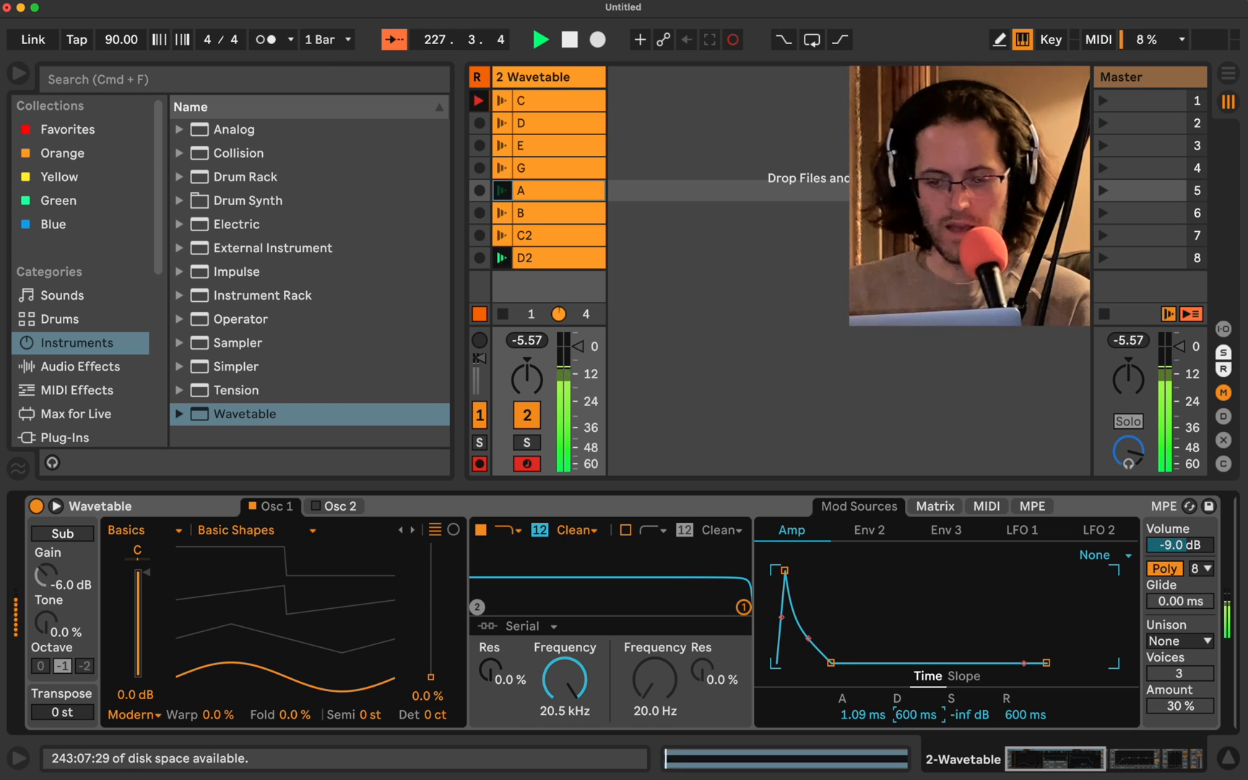
pyautogui.moveTo(844, 661); pyautogui.dragTo(799, 661)
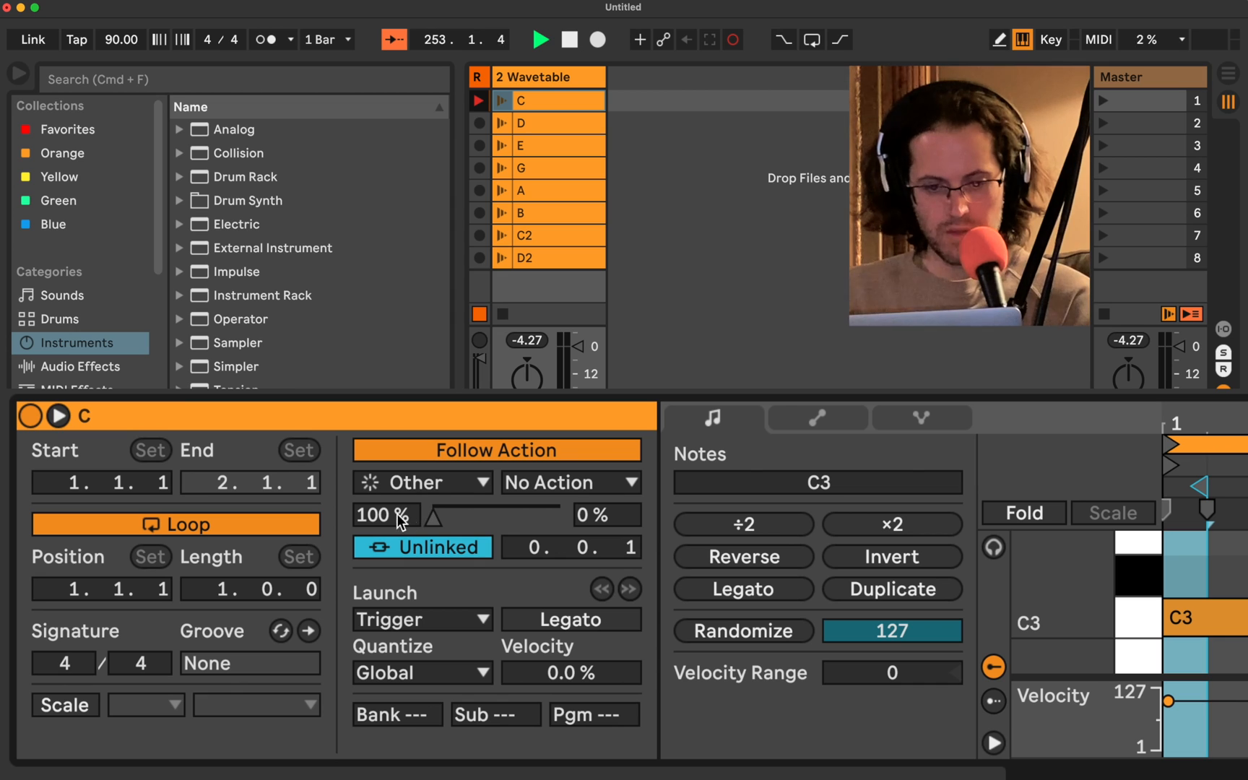
pyautogui.moveTo(436, 525)
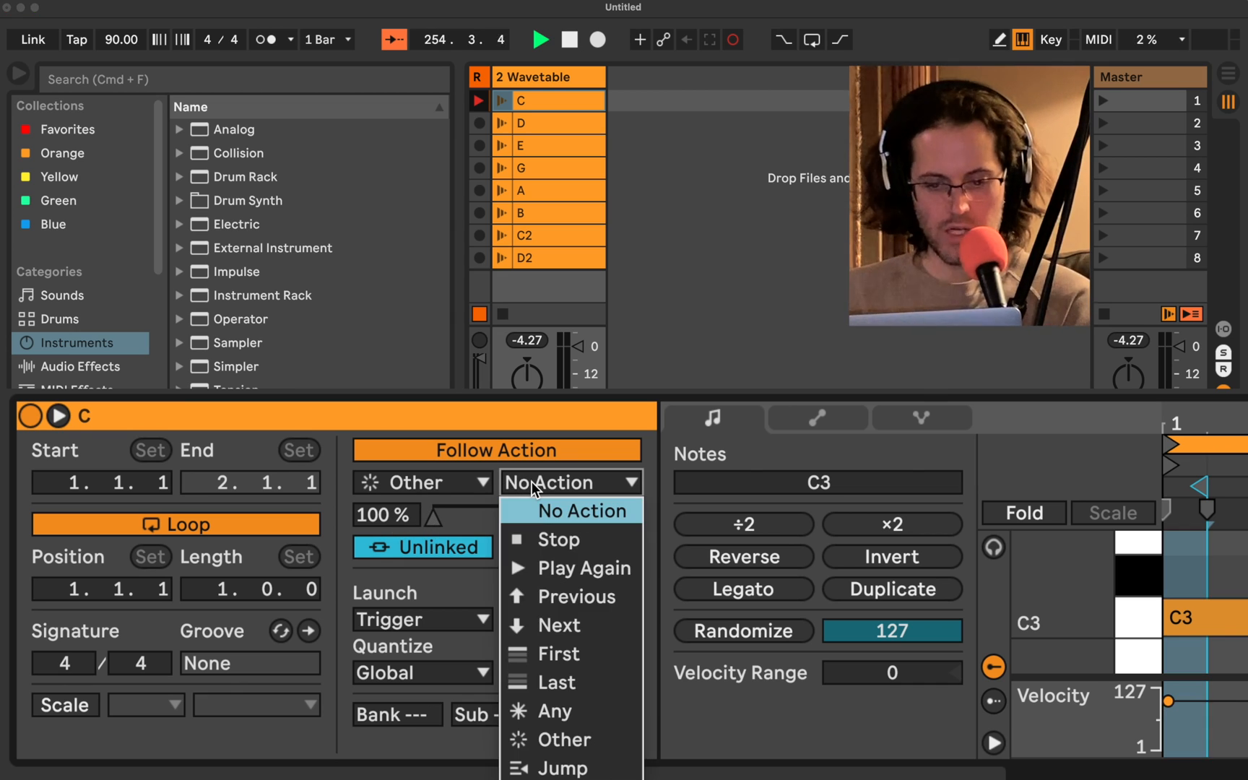
pyautogui.moveTo(569, 568)
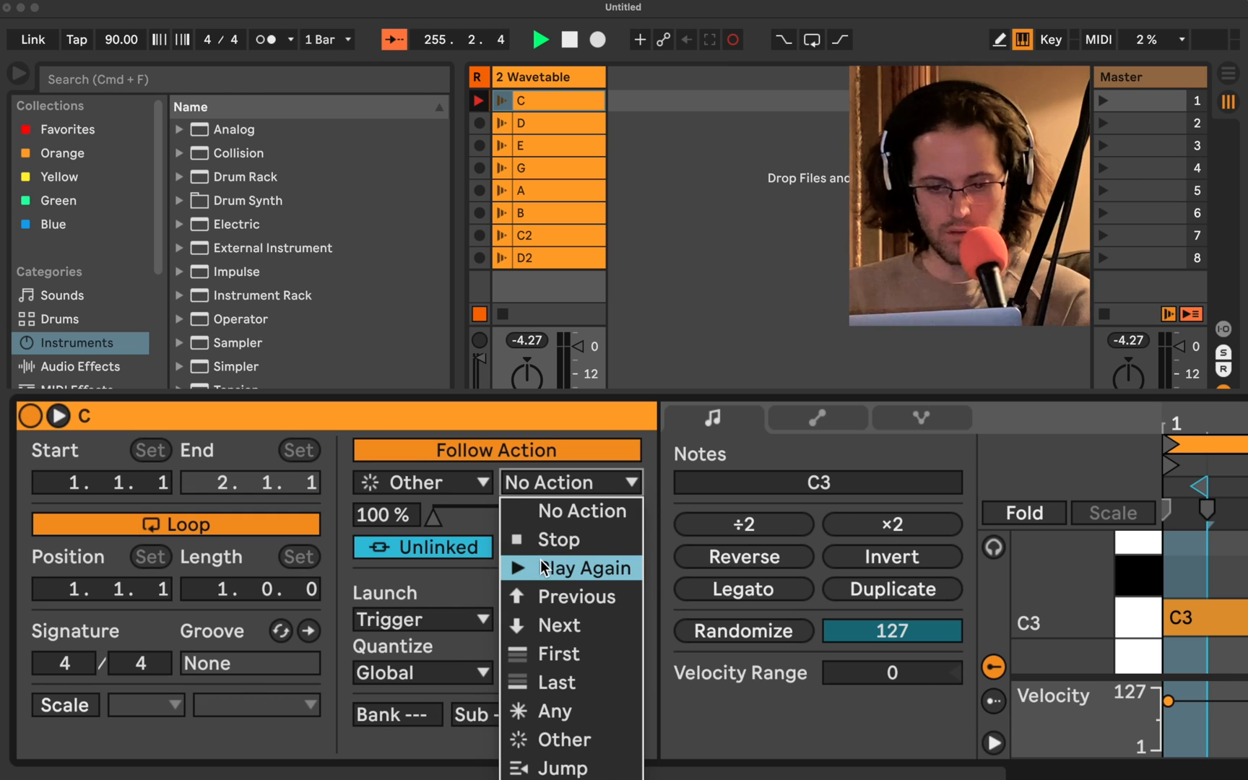
# Step: Set clip C's Action B to Play Again with a 40% / 60% chance split
pyautogui.click(582, 568)
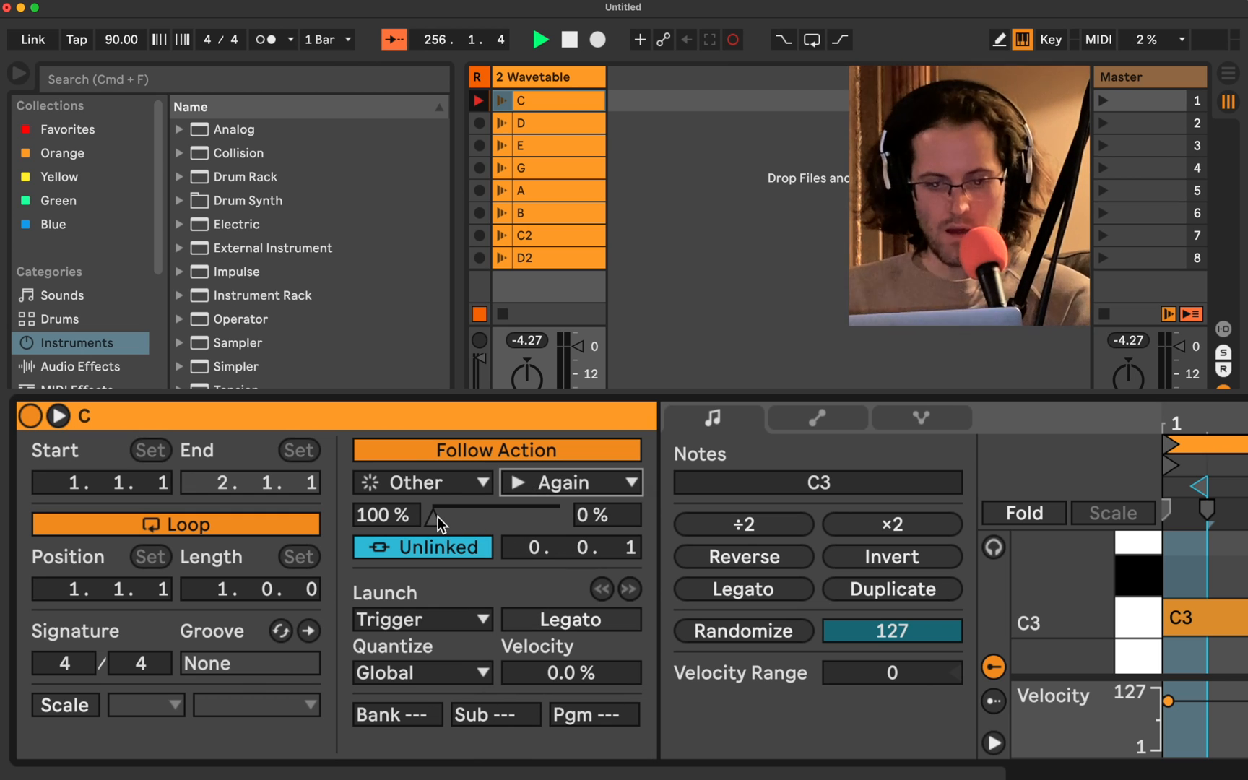
pyautogui.moveTo(435, 516); pyautogui.dragTo(480, 516)
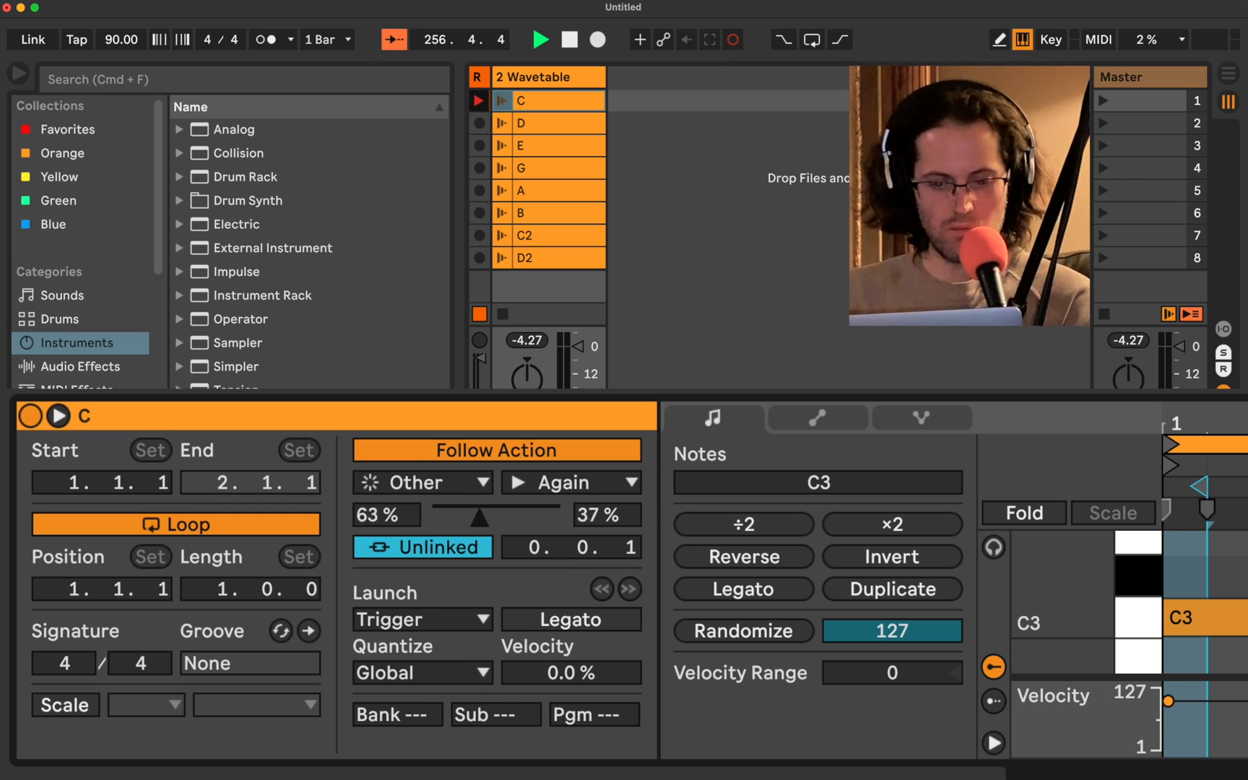
pyautogui.moveTo(478, 517); pyautogui.dragTo(511, 517)
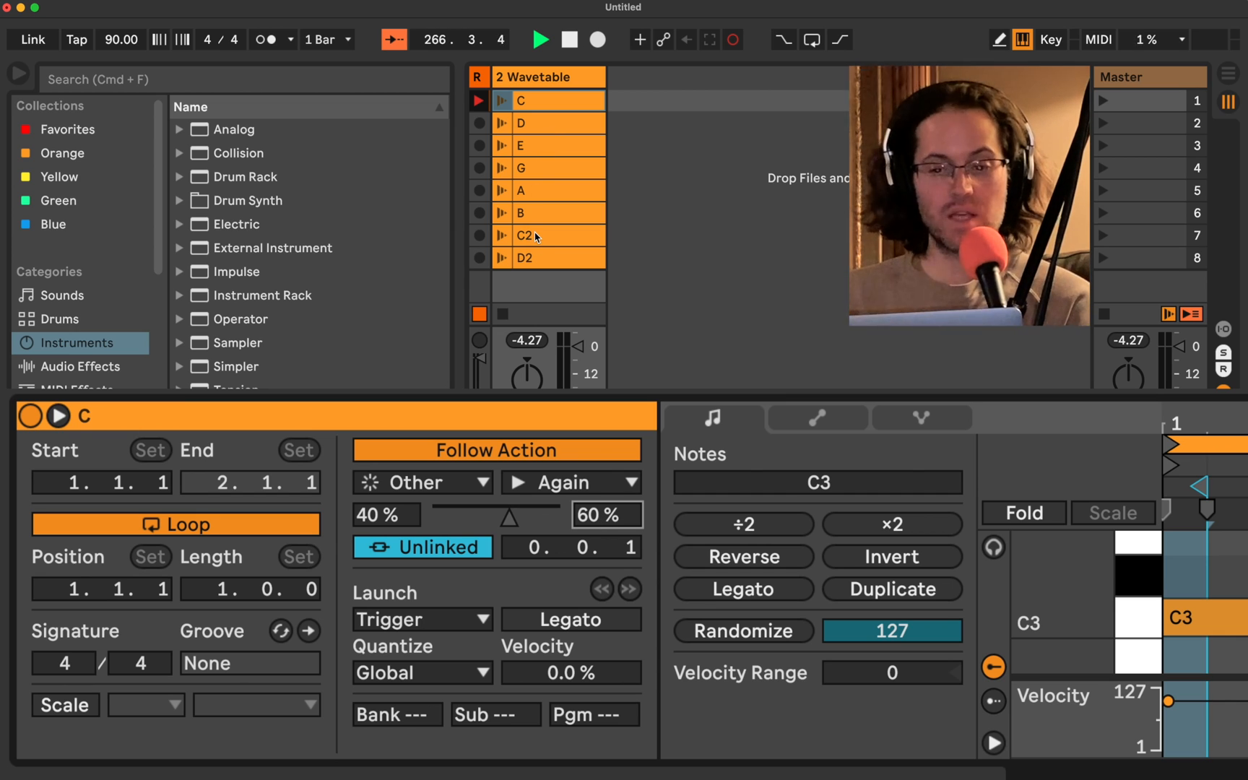
# Step: Weight clip C2's follow actions 37% / 63% and set its Action B to Play Again
pyautogui.click(524, 235)
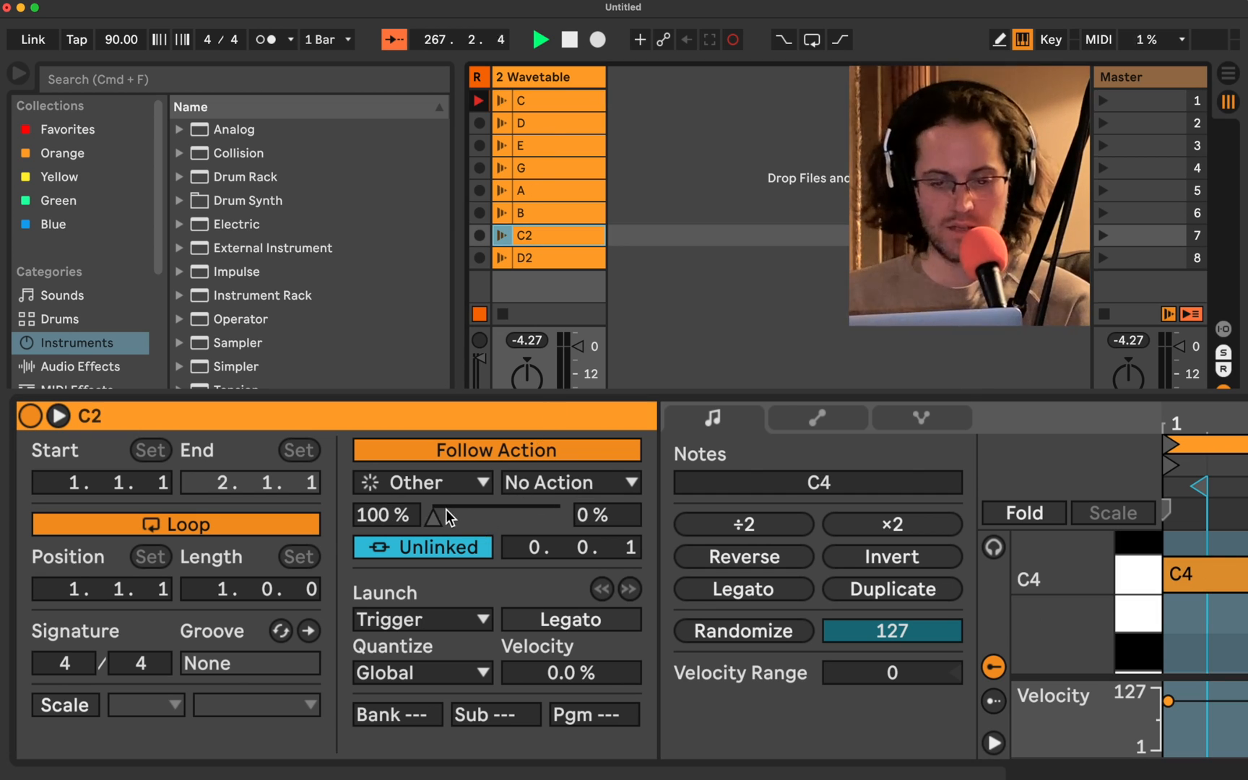
pyautogui.moveTo(436, 516); pyautogui.dragTo(516, 516)
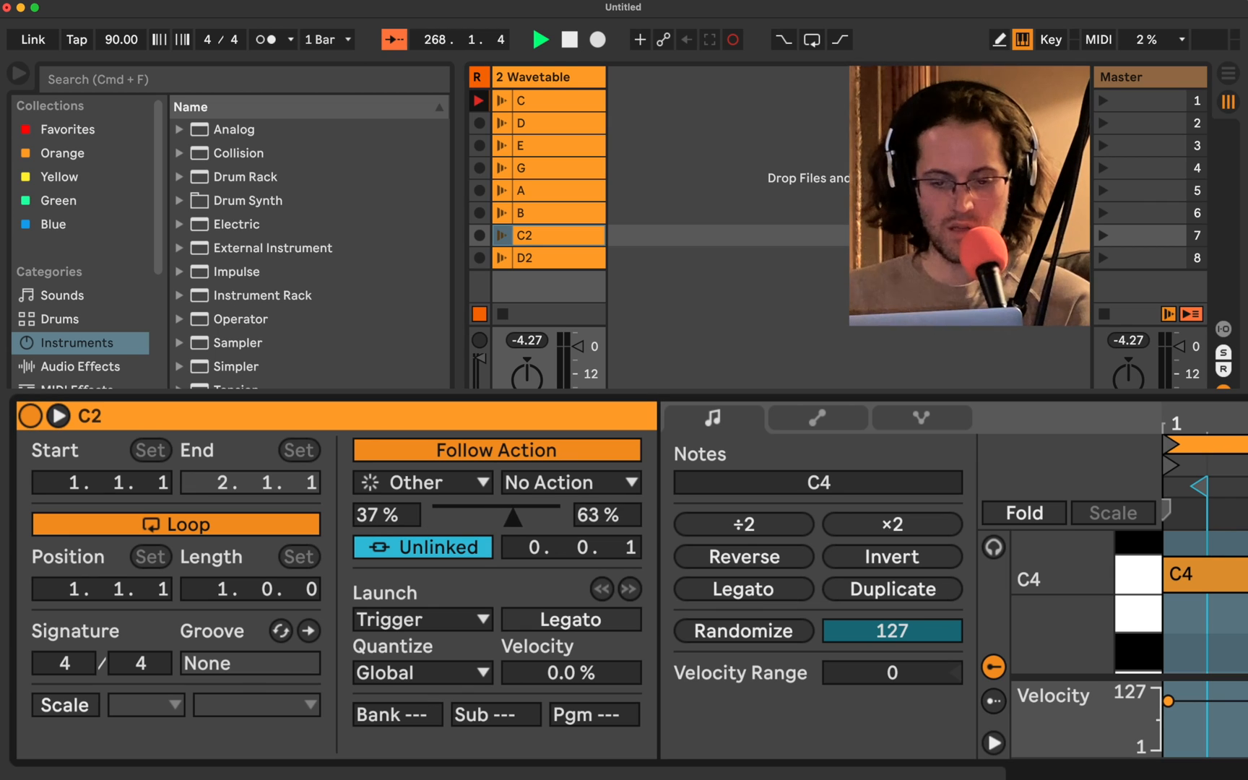
pyautogui.click(569, 483)
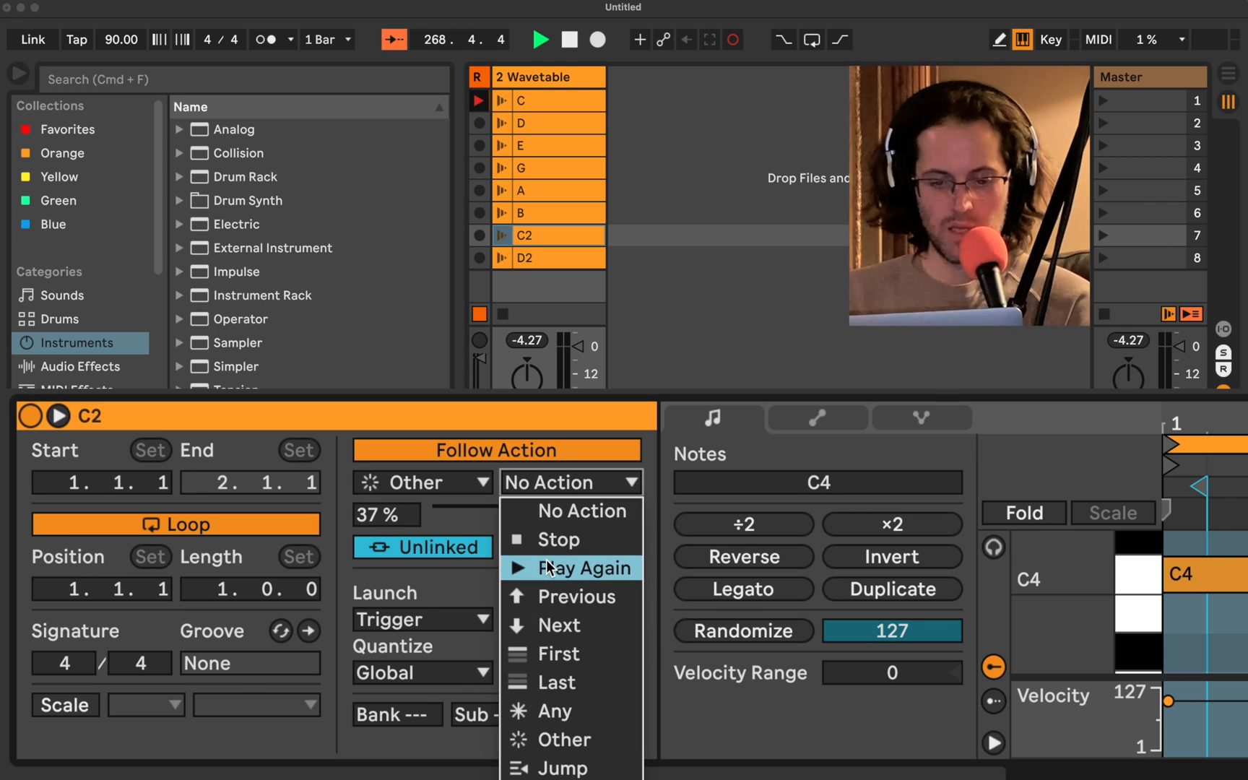
pyautogui.click(573, 568)
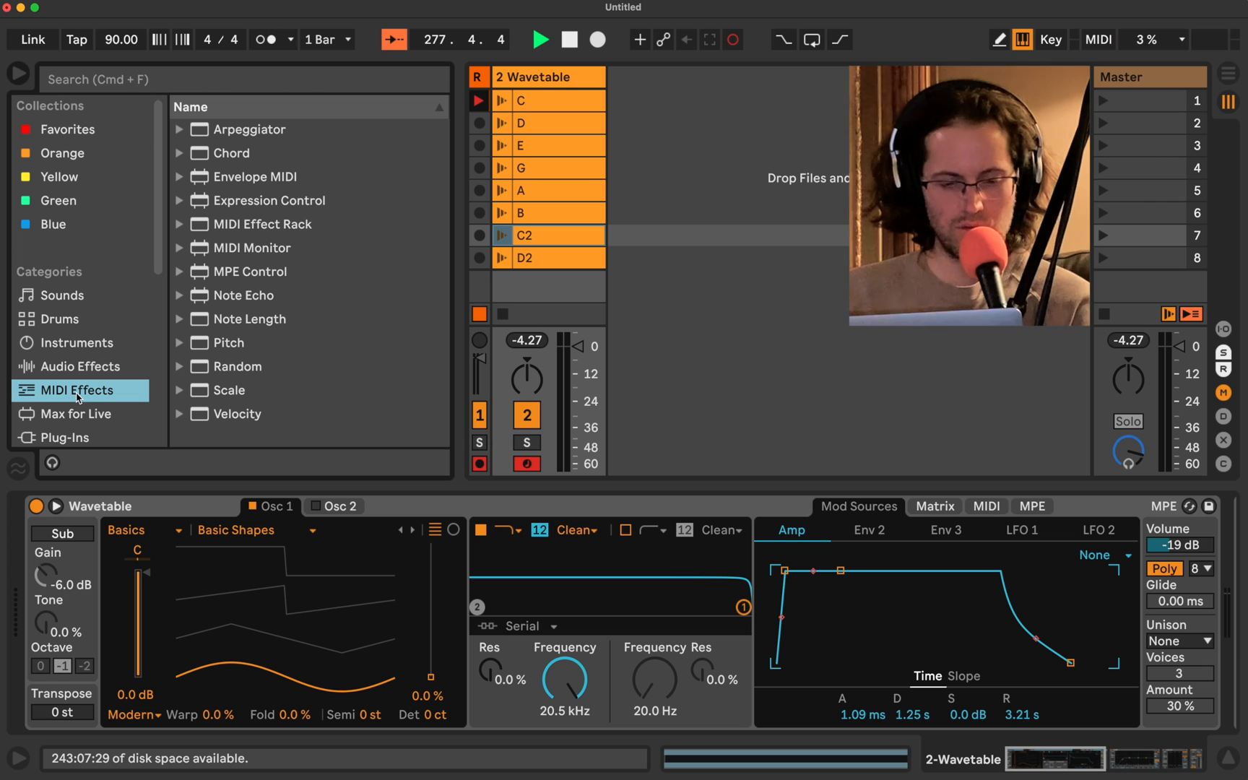
# Step: Open the MIDI Effects category in the browser to find Pitch
pyautogui.click(229, 343)
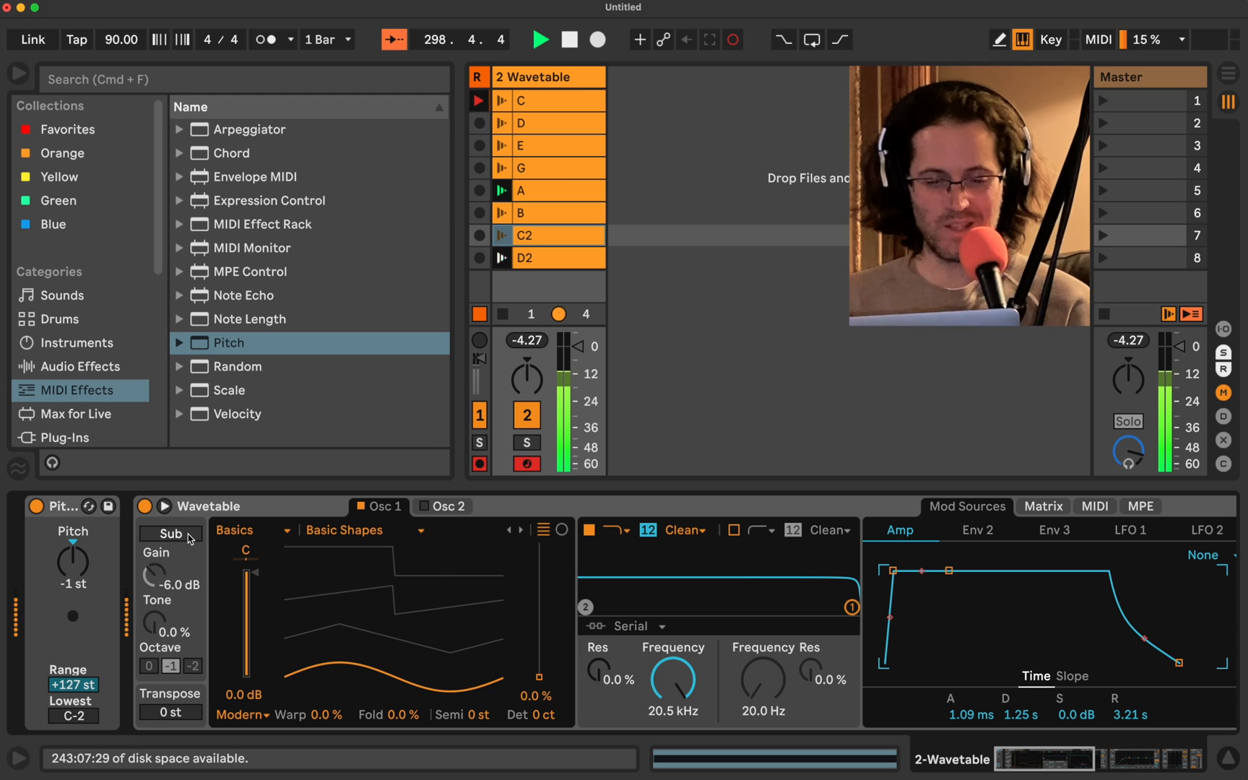
# Step: Turn on Wavetable's sub oscillator at -8 dB and raise its tone to 13%
pyautogui.click(170, 533)
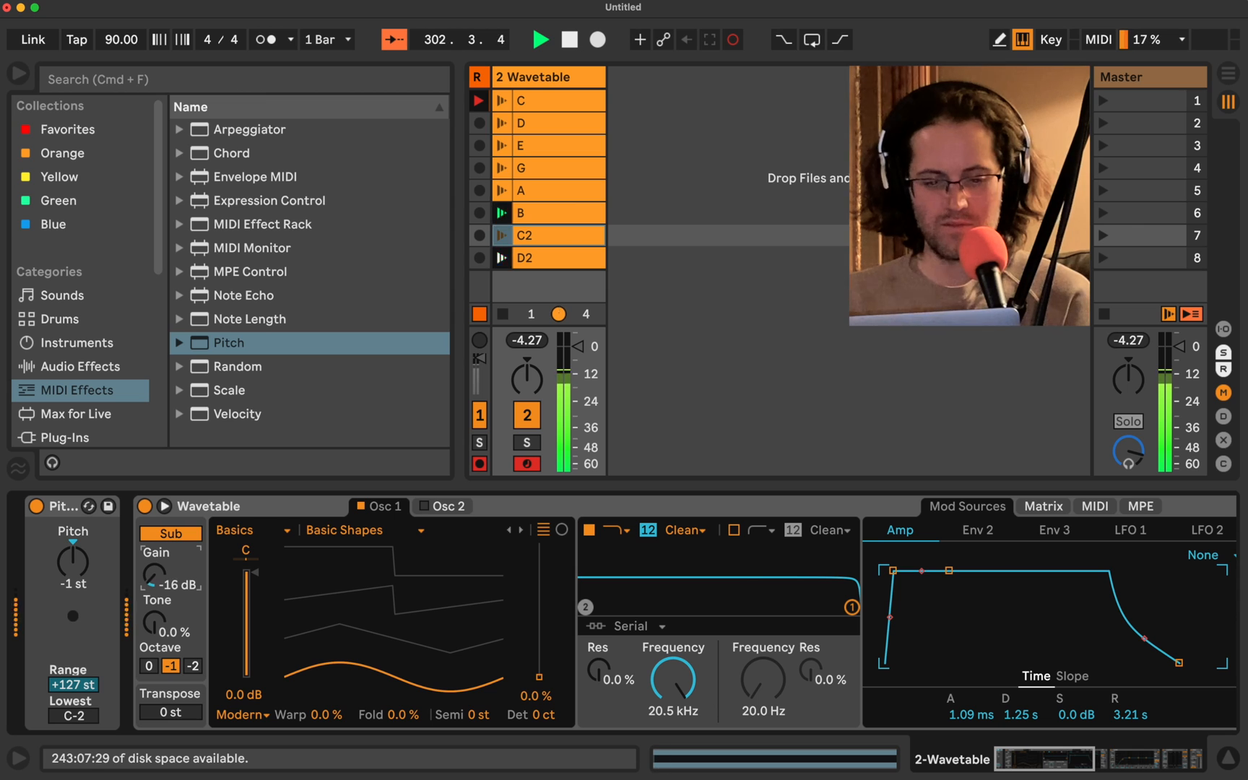
pyautogui.moveTo(155, 573); pyautogui.dragTo(156, 557)
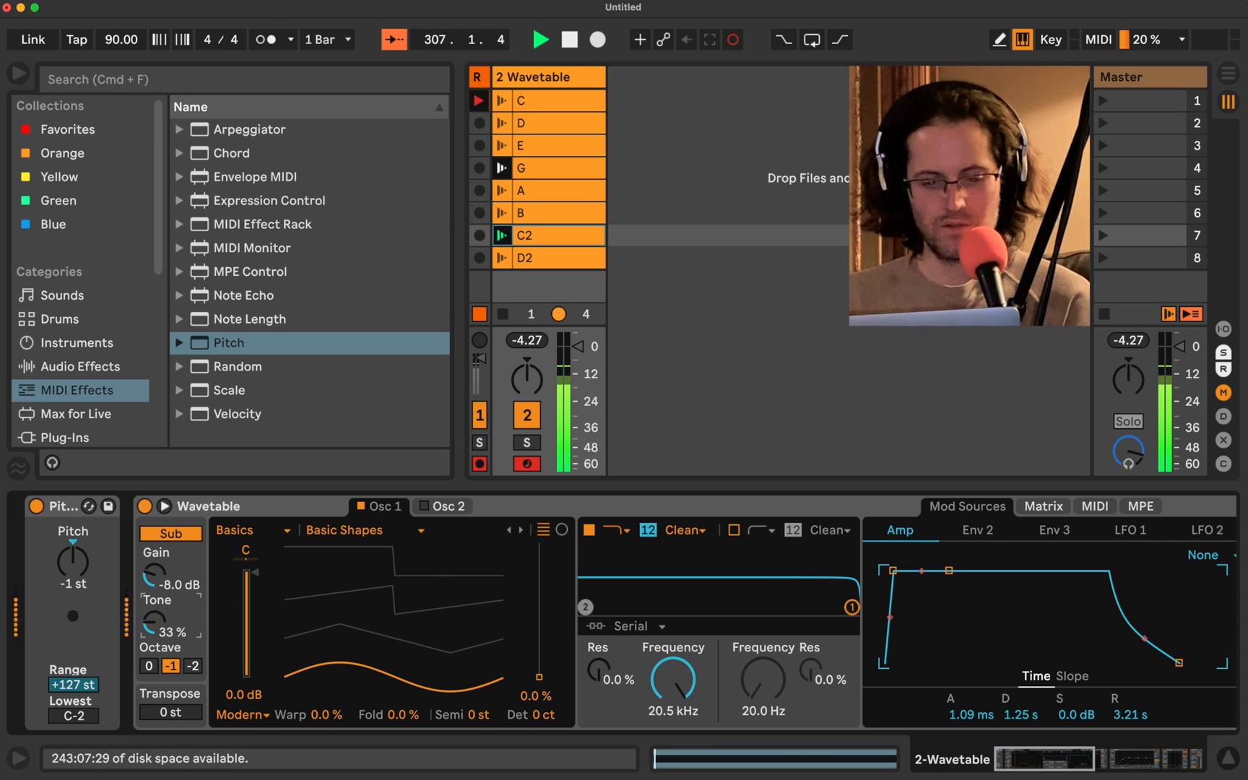
pyautogui.click(1129, 529)
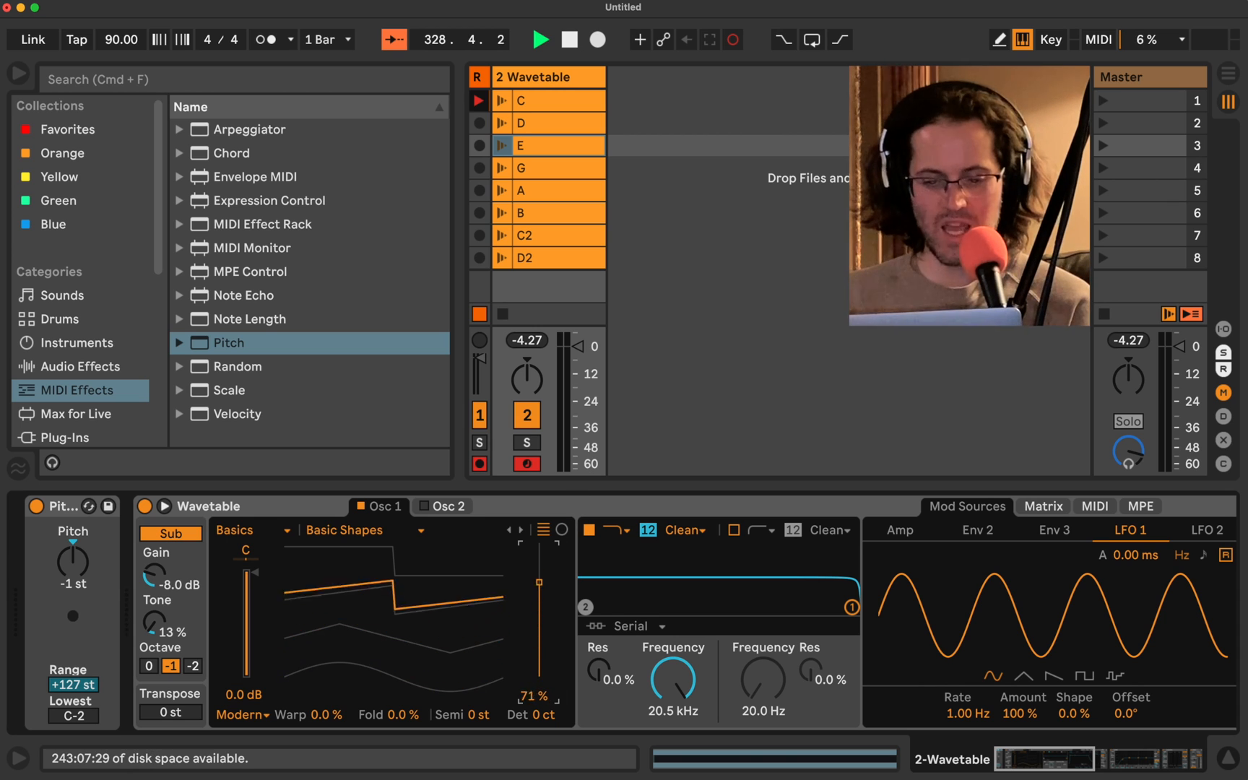
# Step: Sweep Osc 1's wavetable position, audition clip G, then set position to 75%
pyautogui.moveTo(539, 581); pyautogui.dragTo(538, 676)
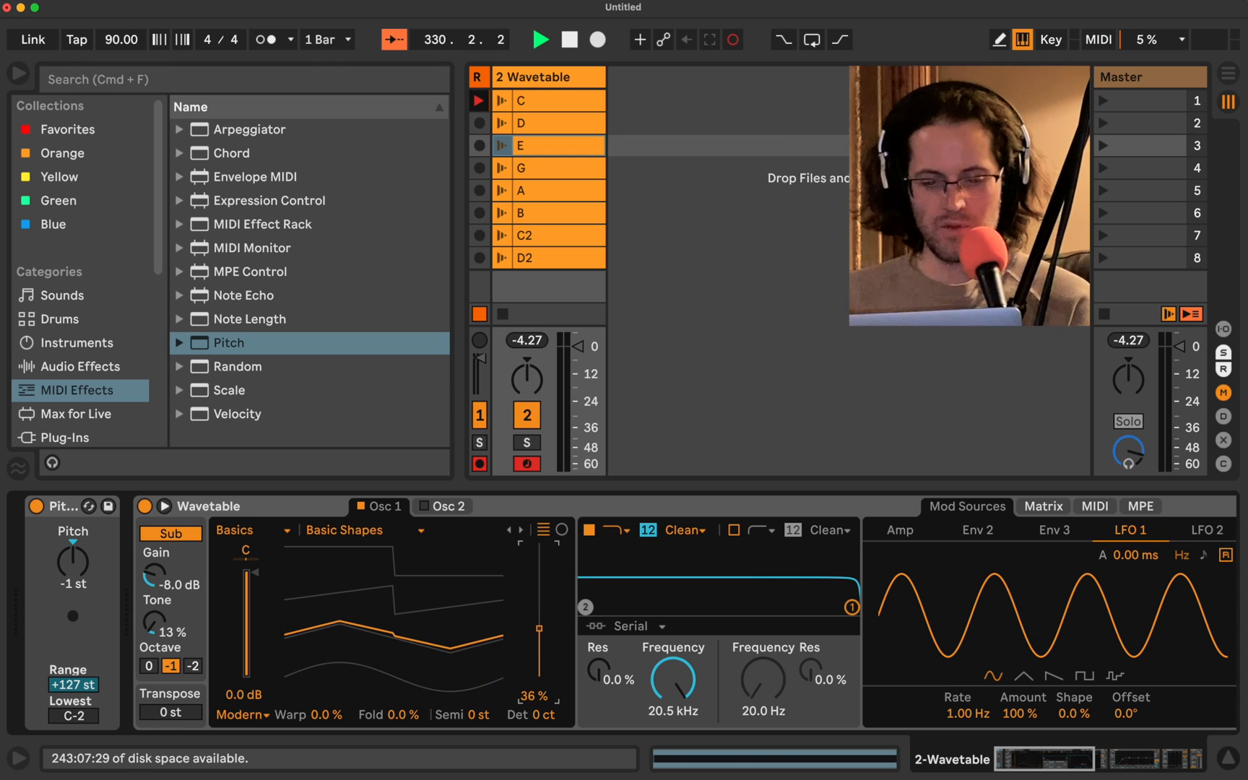
pyautogui.moveTo(539, 609); pyautogui.dragTo(539, 571)
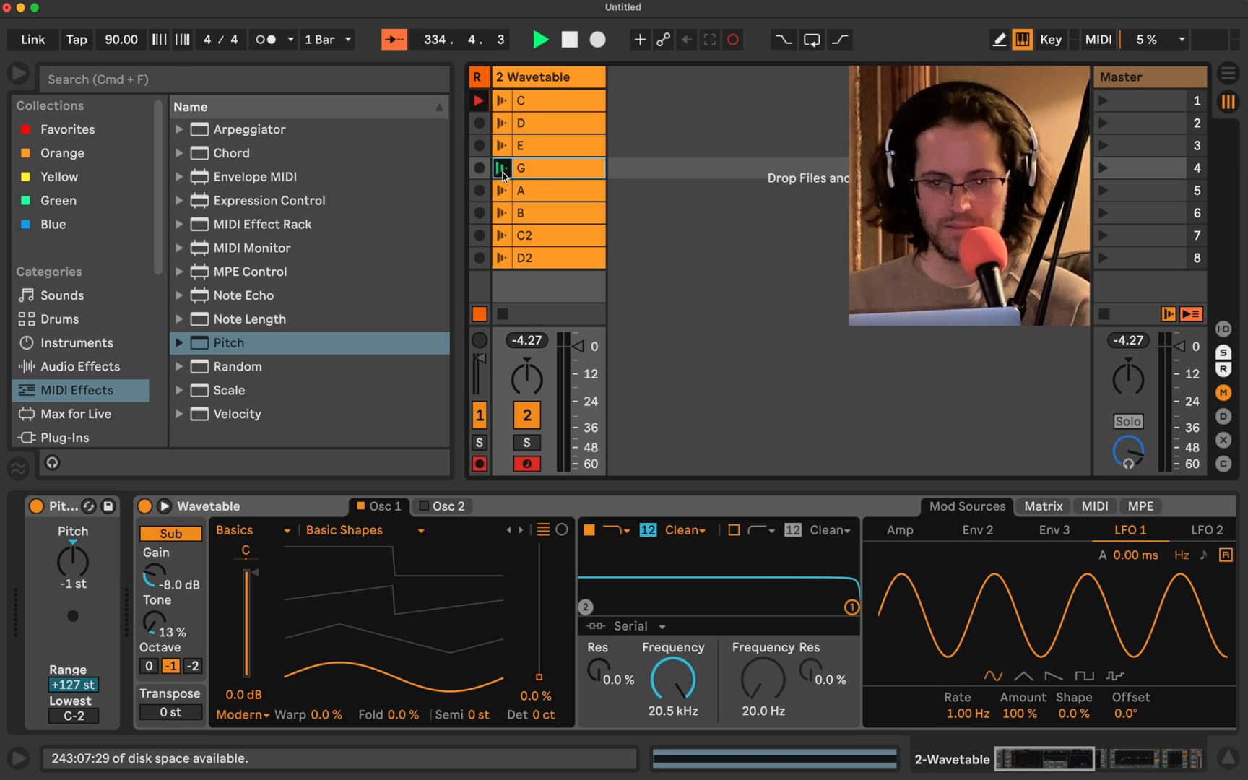
pyautogui.click(541, 39)
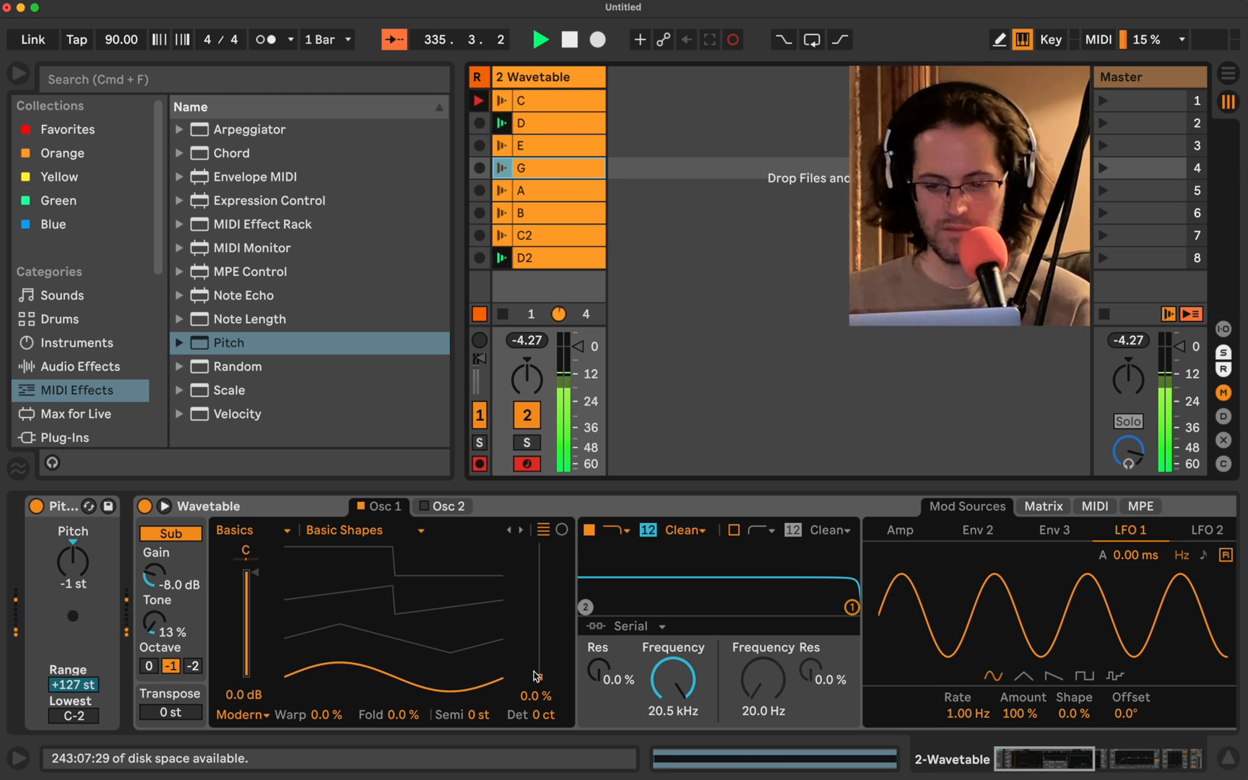
pyautogui.moveTo(533, 606); pyautogui.dragTo(539, 665)
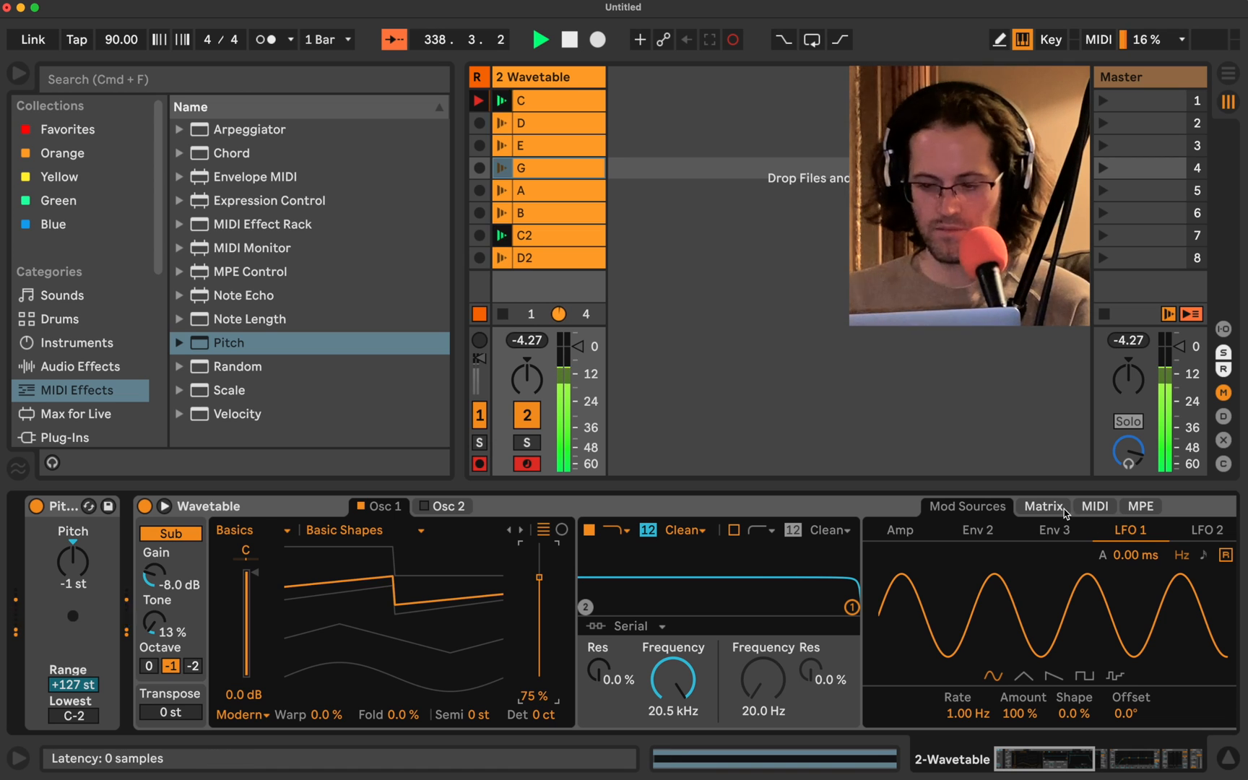
# Step: Lower Filter 1's cutoff toward 755 Hz and check LFO 1's modulation target
pyautogui.moveTo(673, 680); pyautogui.dragTo(672, 709)
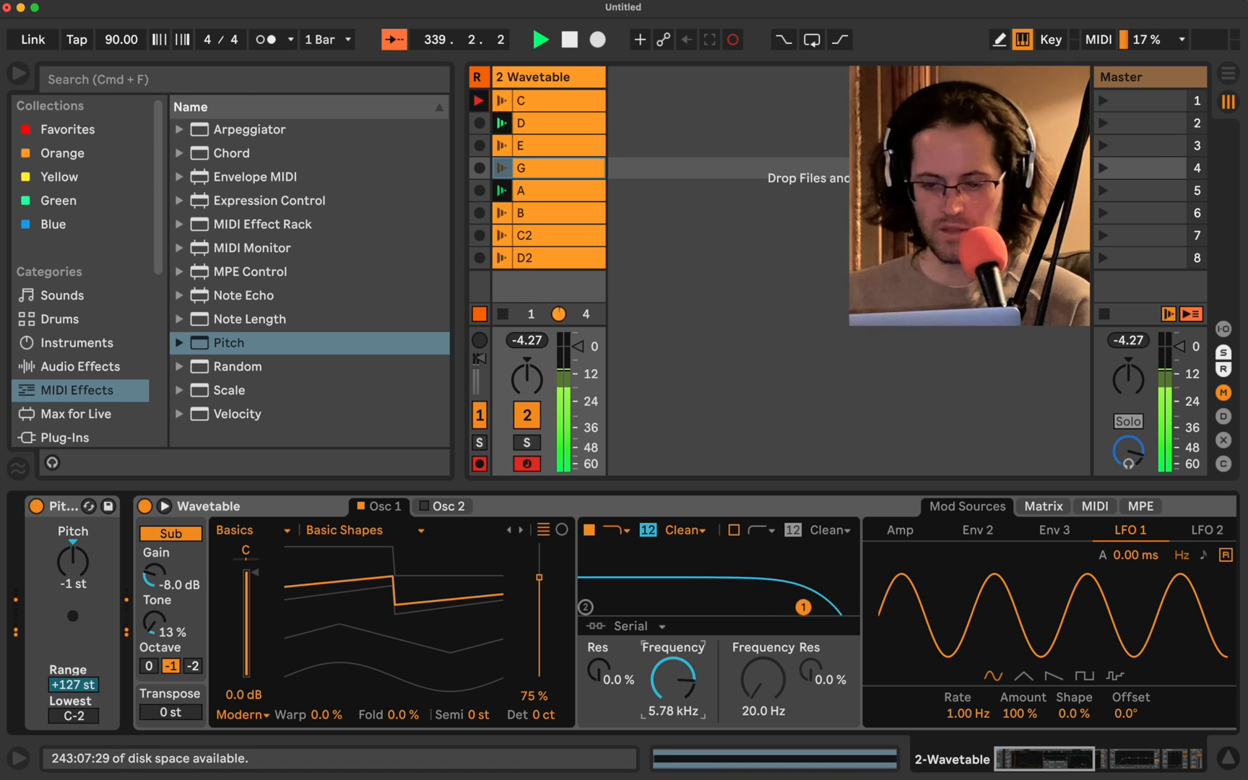
pyautogui.moveTo(671, 677); pyautogui.dragTo(671, 708)
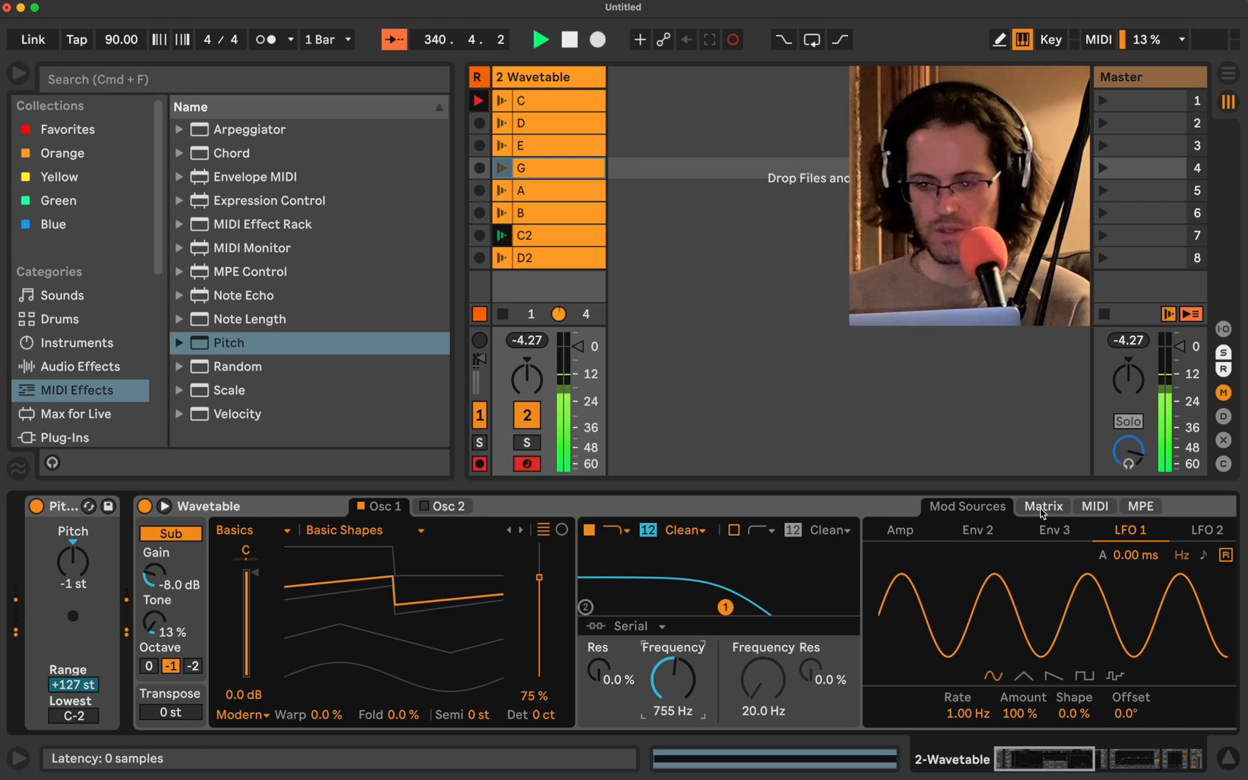
pyautogui.click(1043, 505)
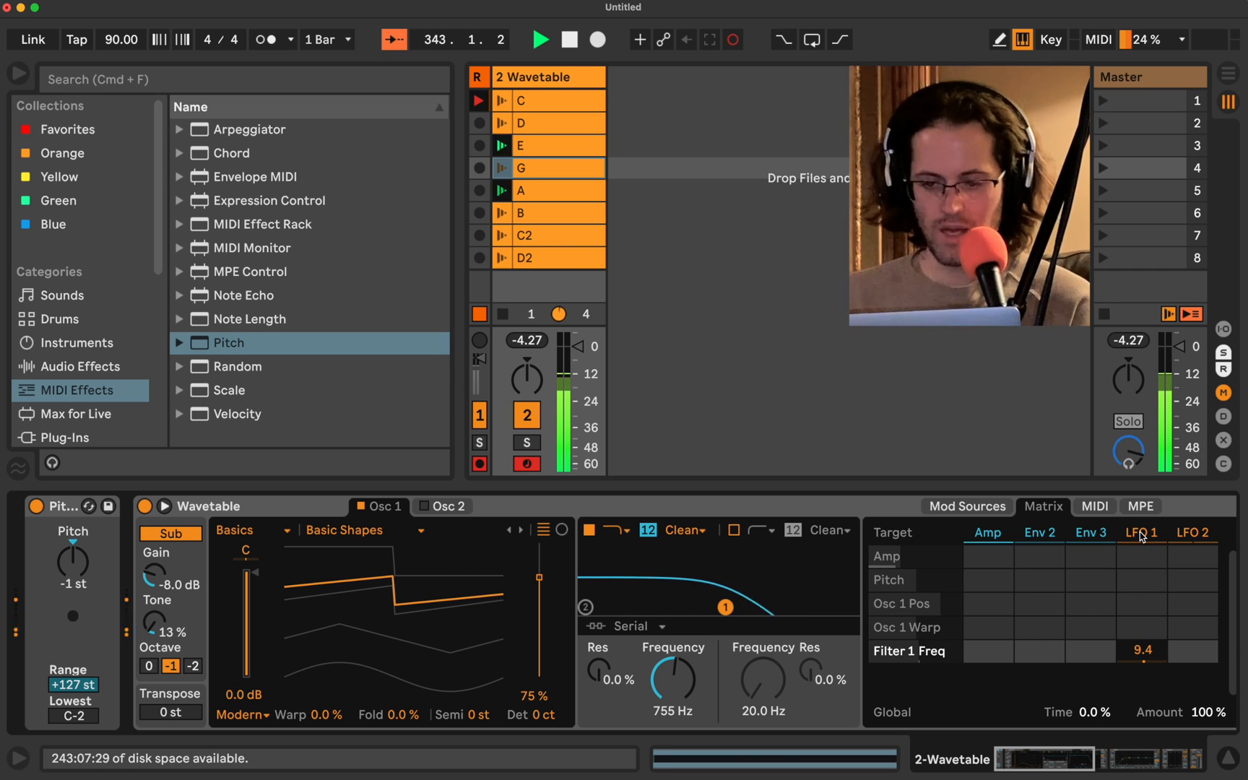
pyautogui.click(1140, 531)
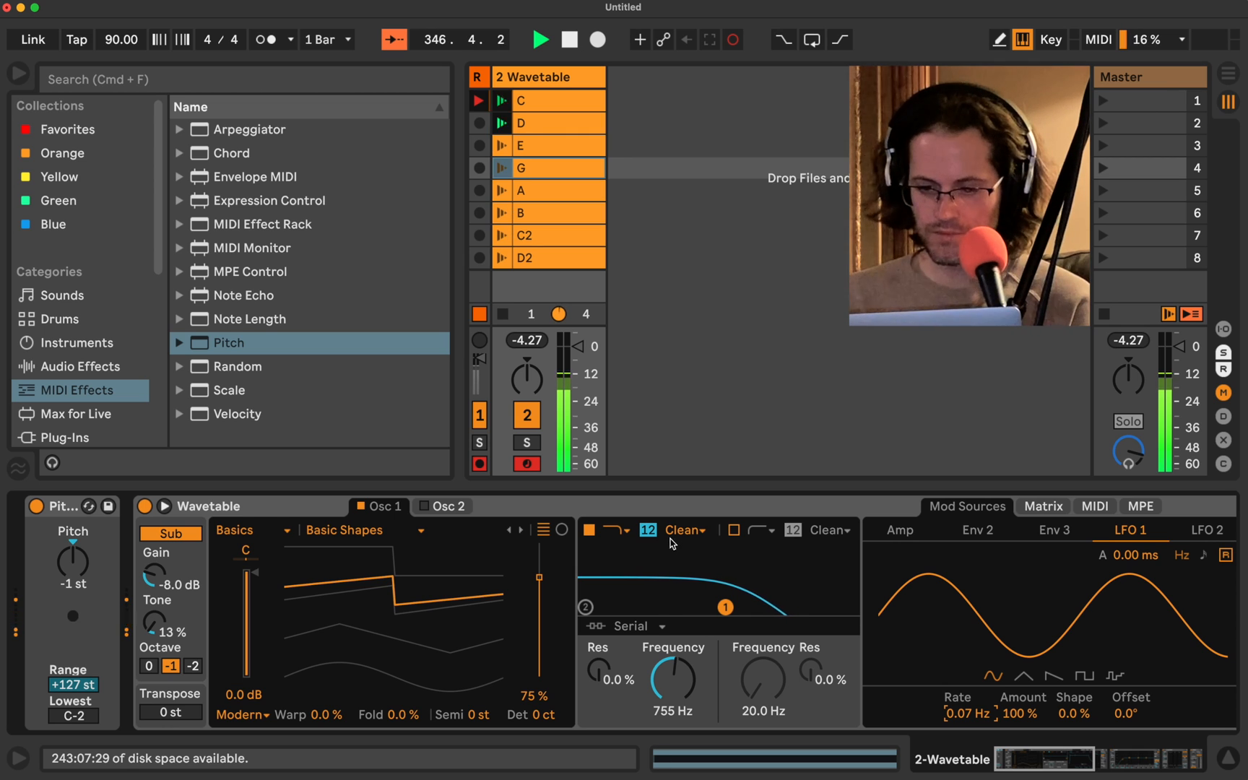
# Step: Switch the filter circuit to OSR and review the MIDI and LFO modulation routings
pyautogui.click(681, 530)
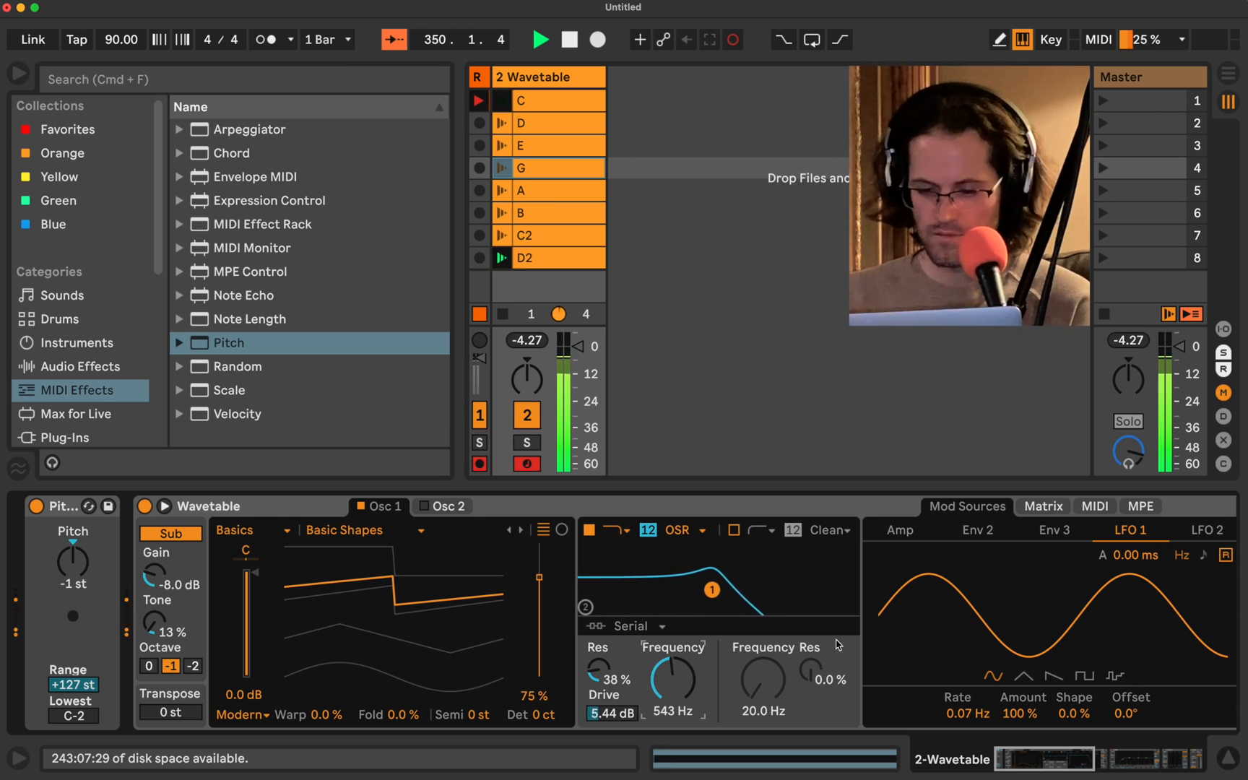
pyautogui.click(1095, 506)
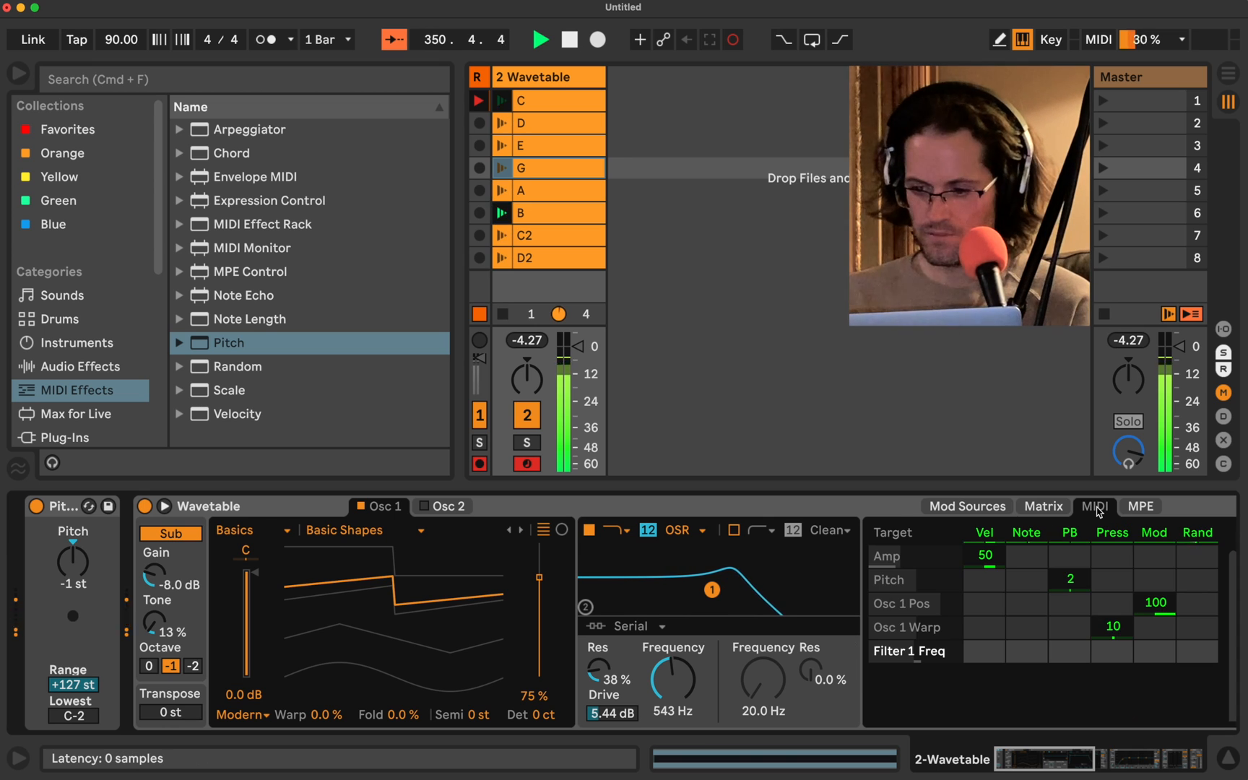
pyautogui.click(1044, 506)
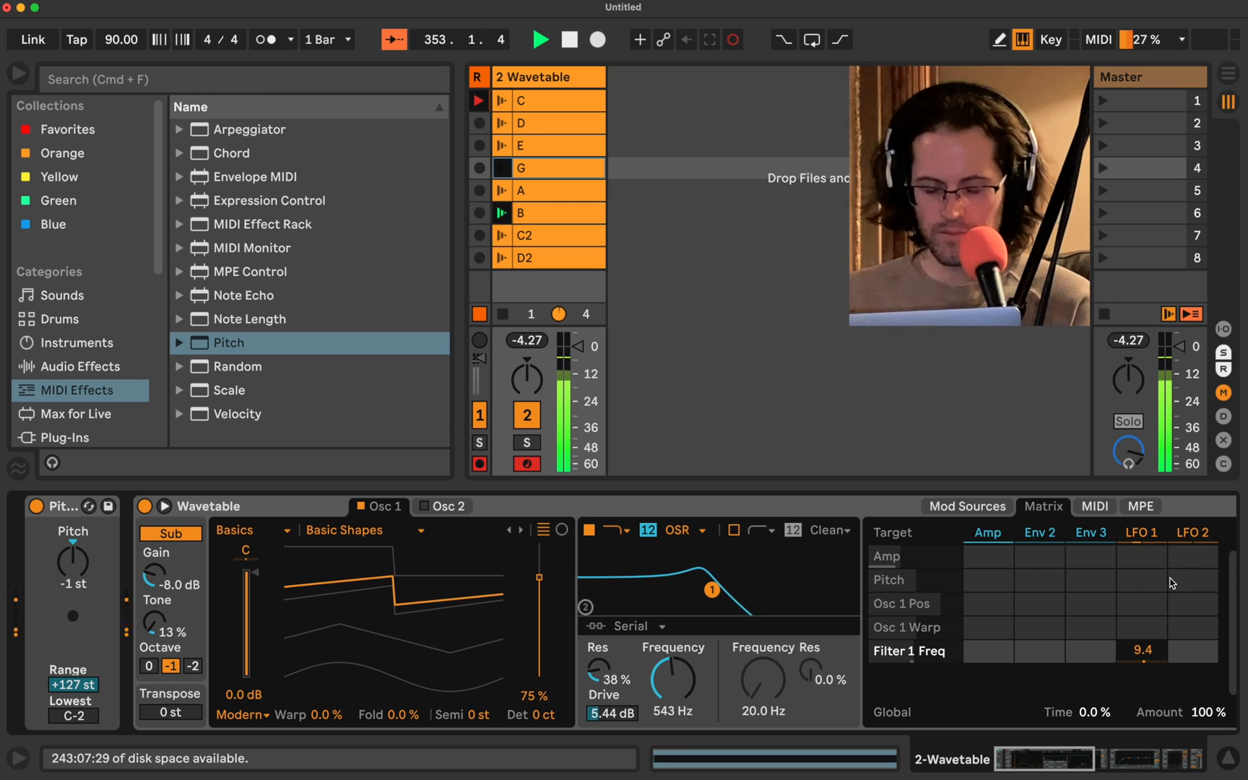
pyautogui.click(968, 506)
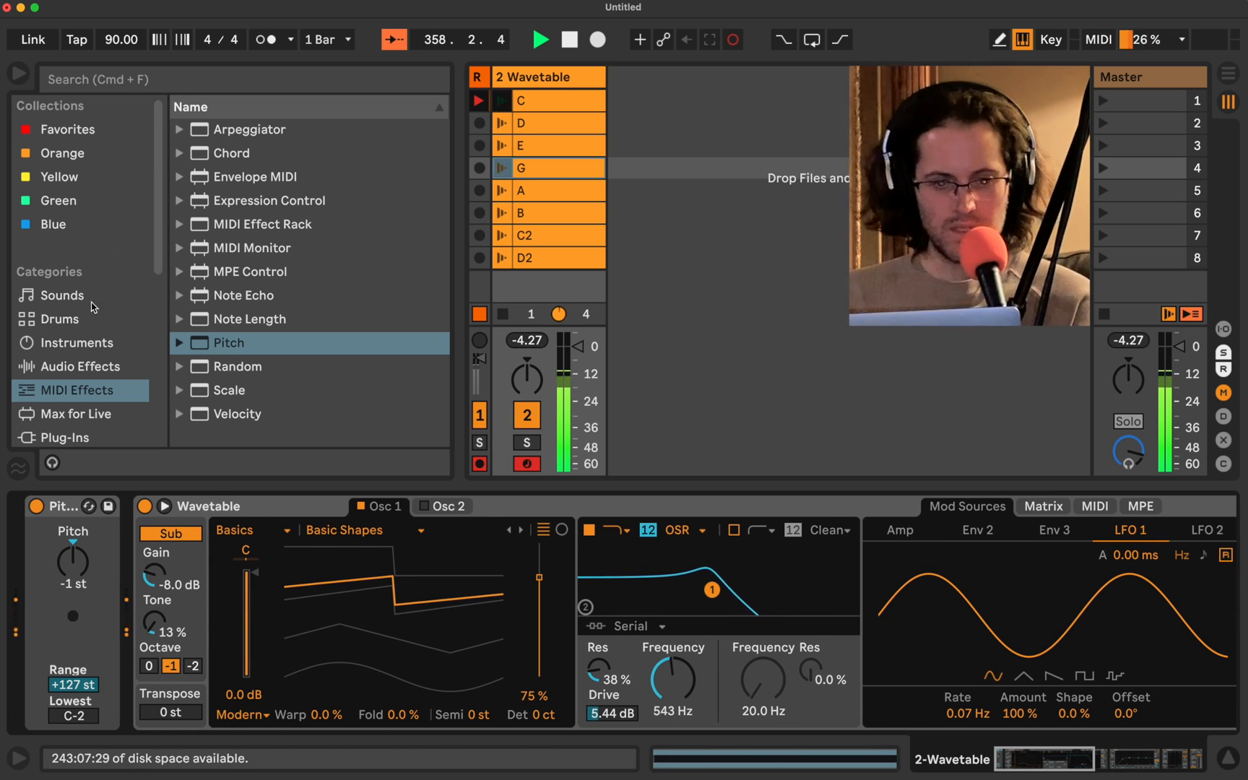
# Step: Add EQ Eight from Audio Effects > EQ & Filters to the Wavetable track
pyautogui.click(76, 366)
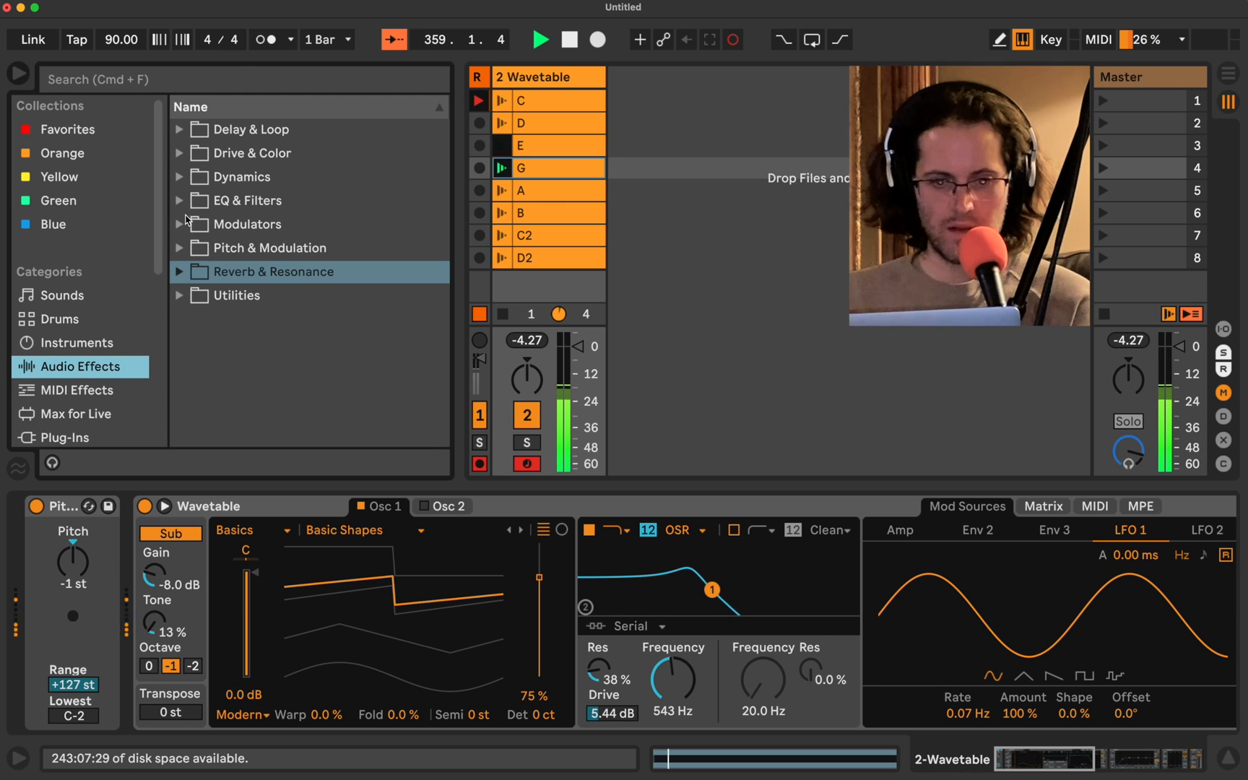
pyautogui.click(179, 201)
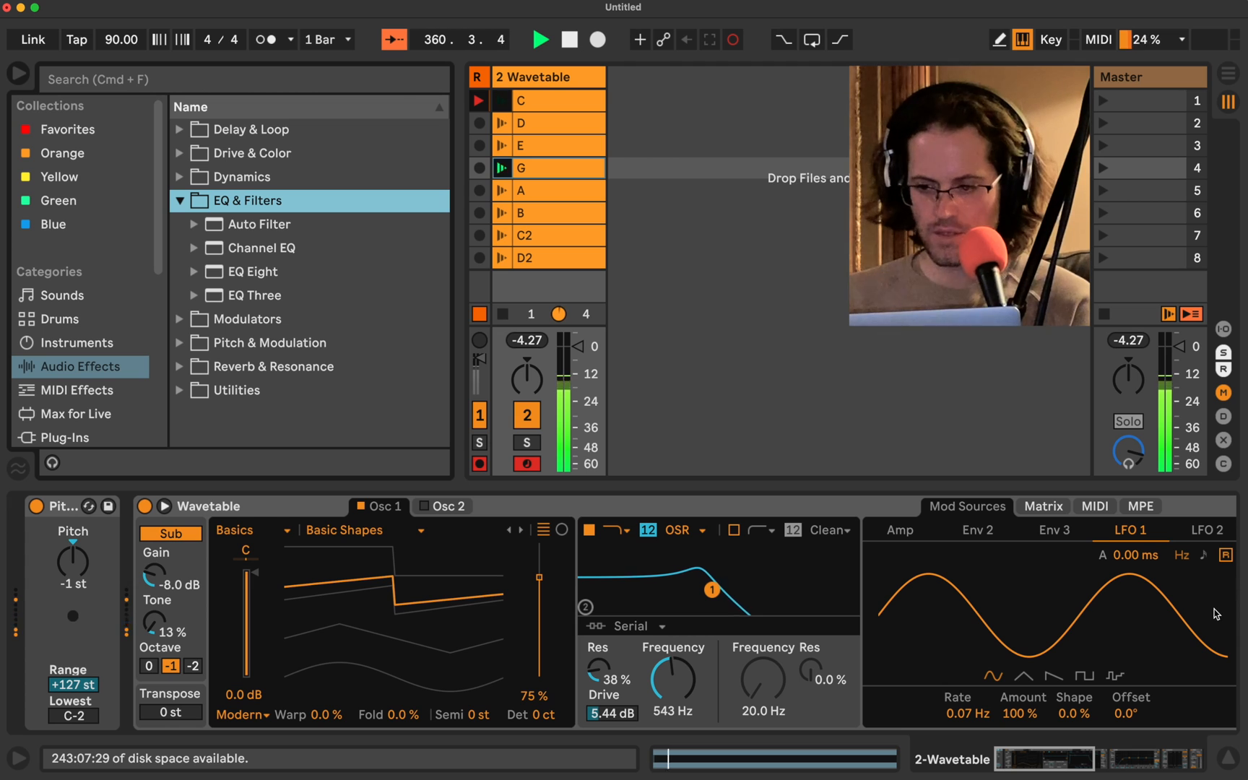
pyautogui.click(1043, 505)
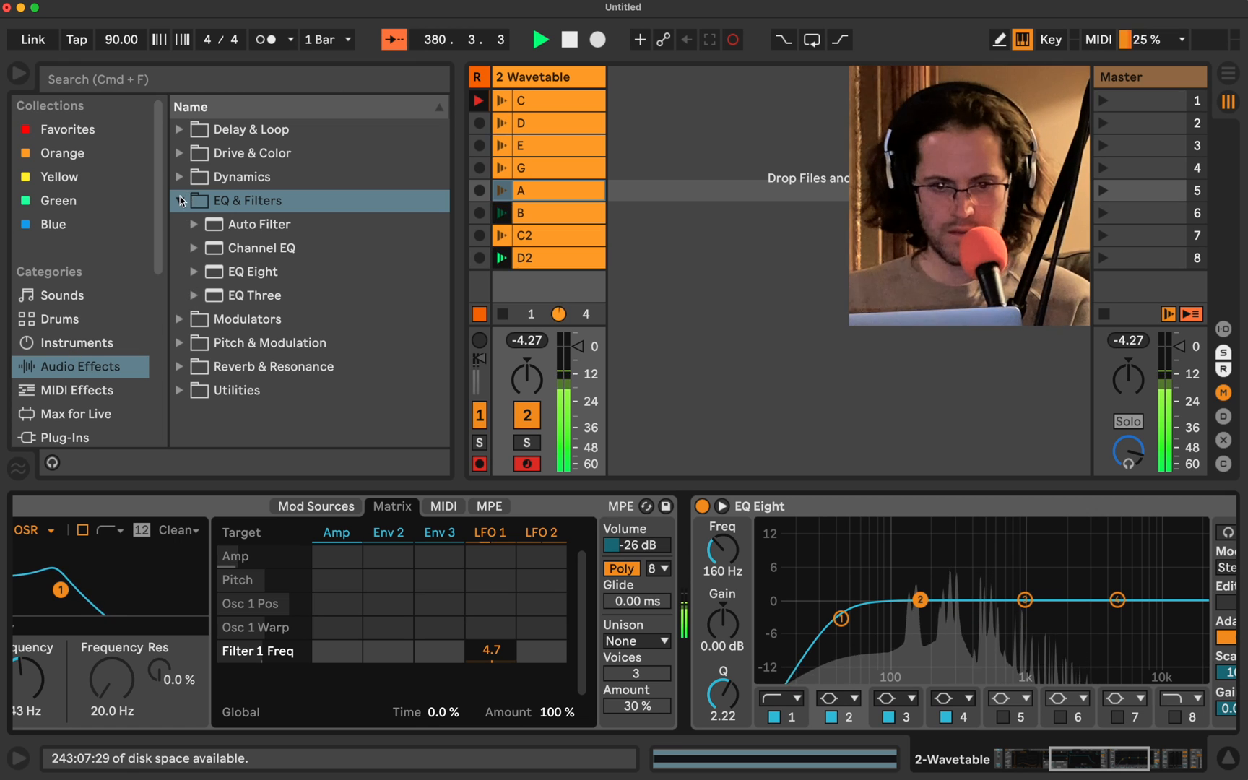
pyautogui.click(179, 201)
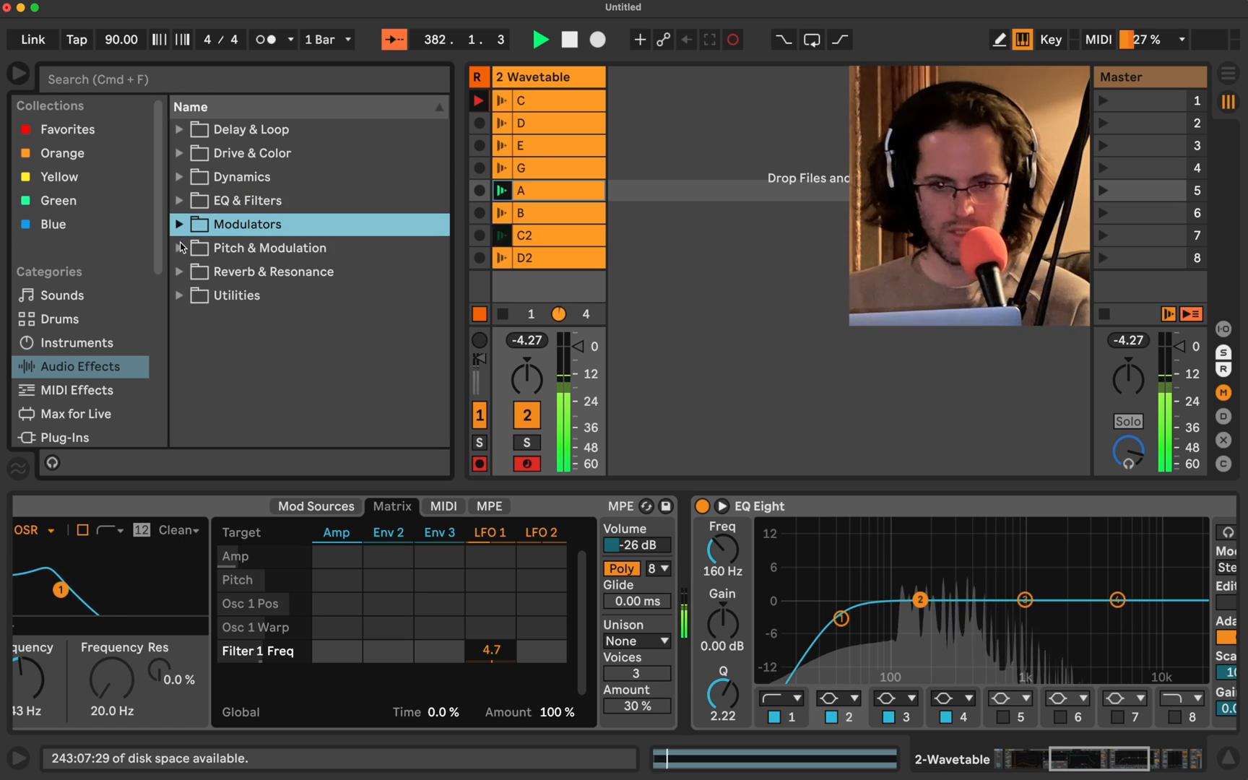
# Step: Expand Pitch & Modulation and insert Chorus-Ensemble on the Wavetable track
pyautogui.click(179, 247)
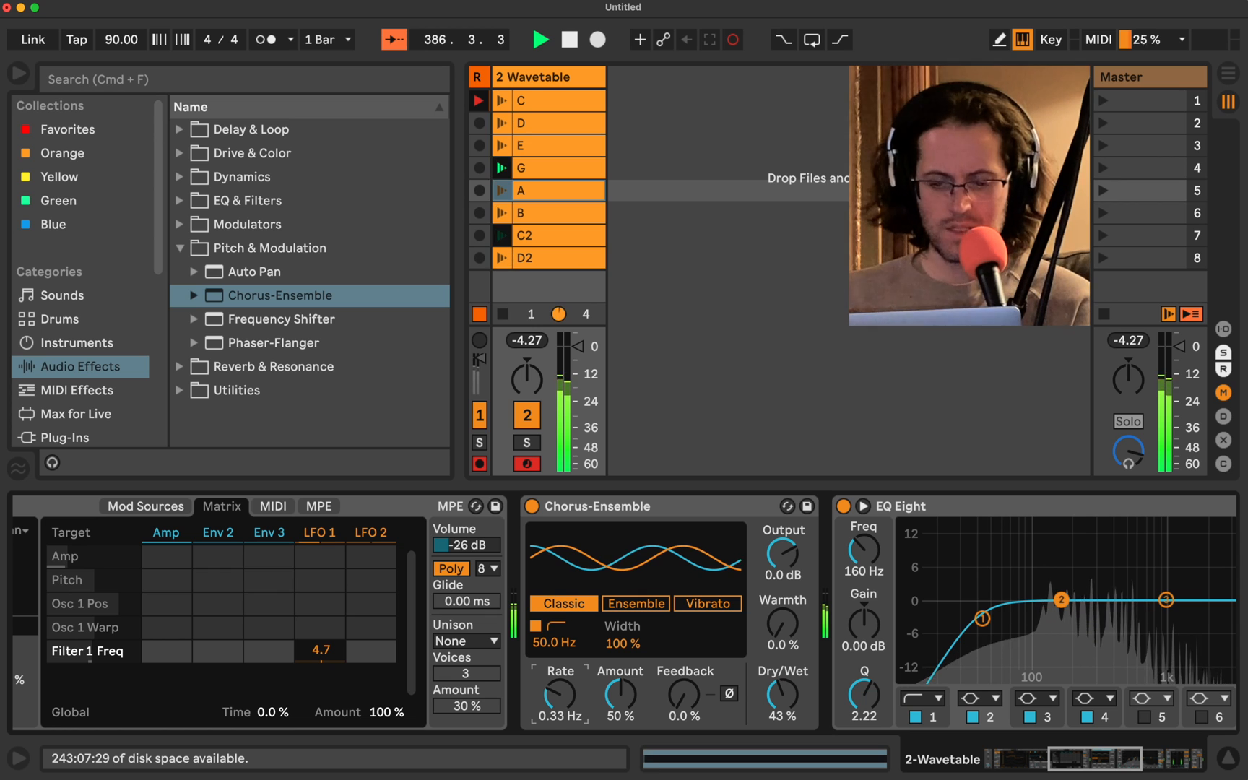
pyautogui.moveTo(558, 697); pyautogui.dragTo(559, 677)
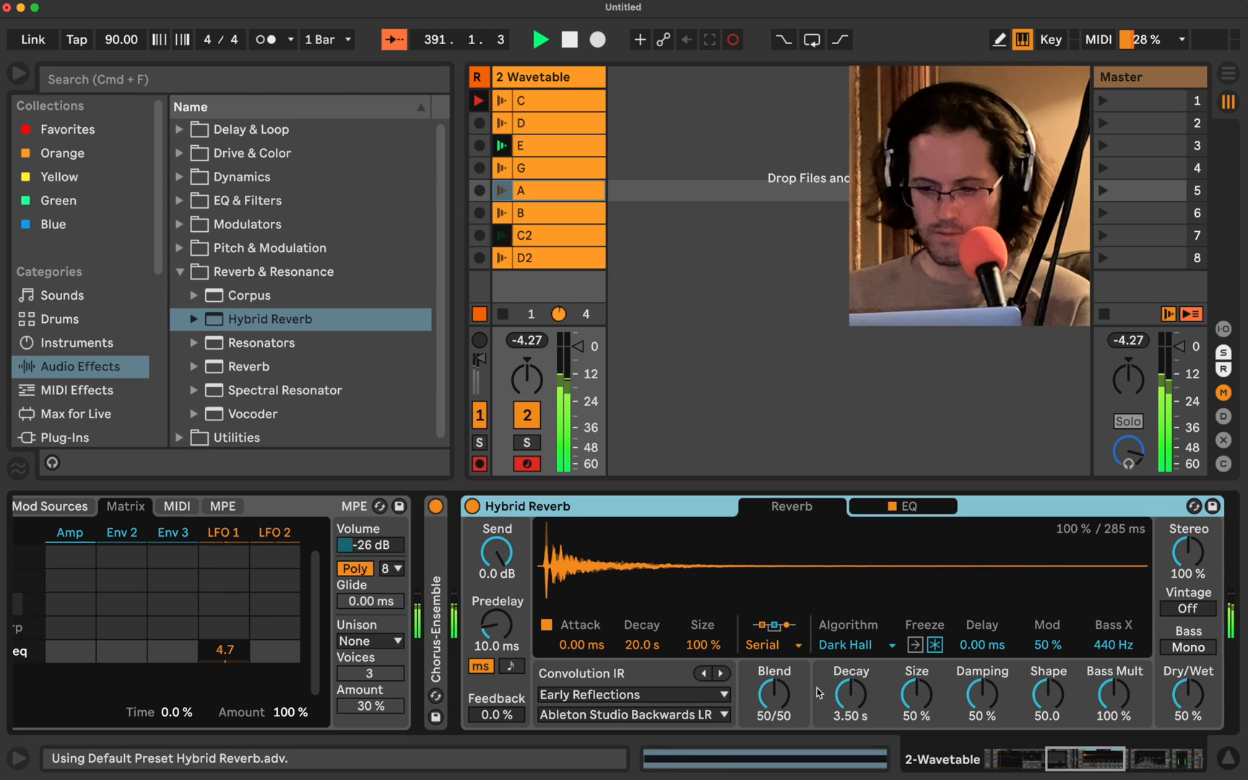
# Step: Cycle Hybrid Reverb's algorithm past Quartz and settle on Shimmer
pyautogui.click(857, 645)
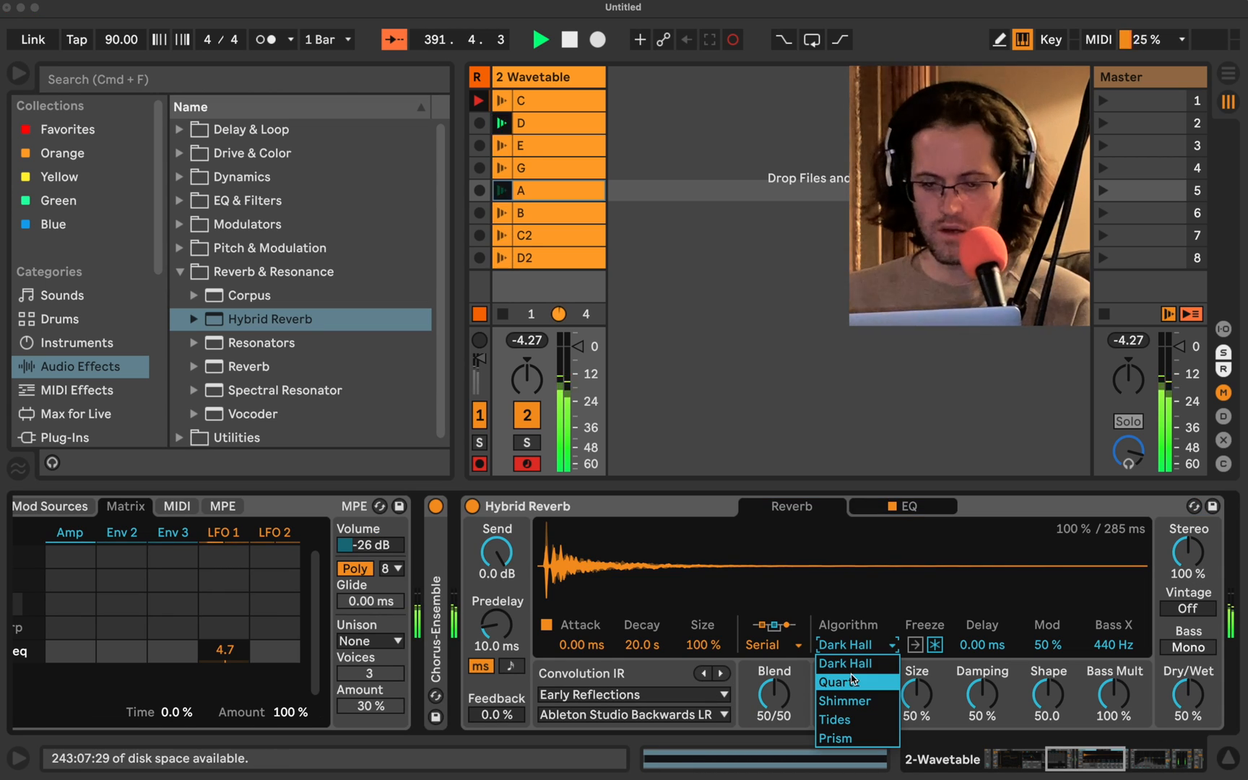
pyautogui.click(844, 700)
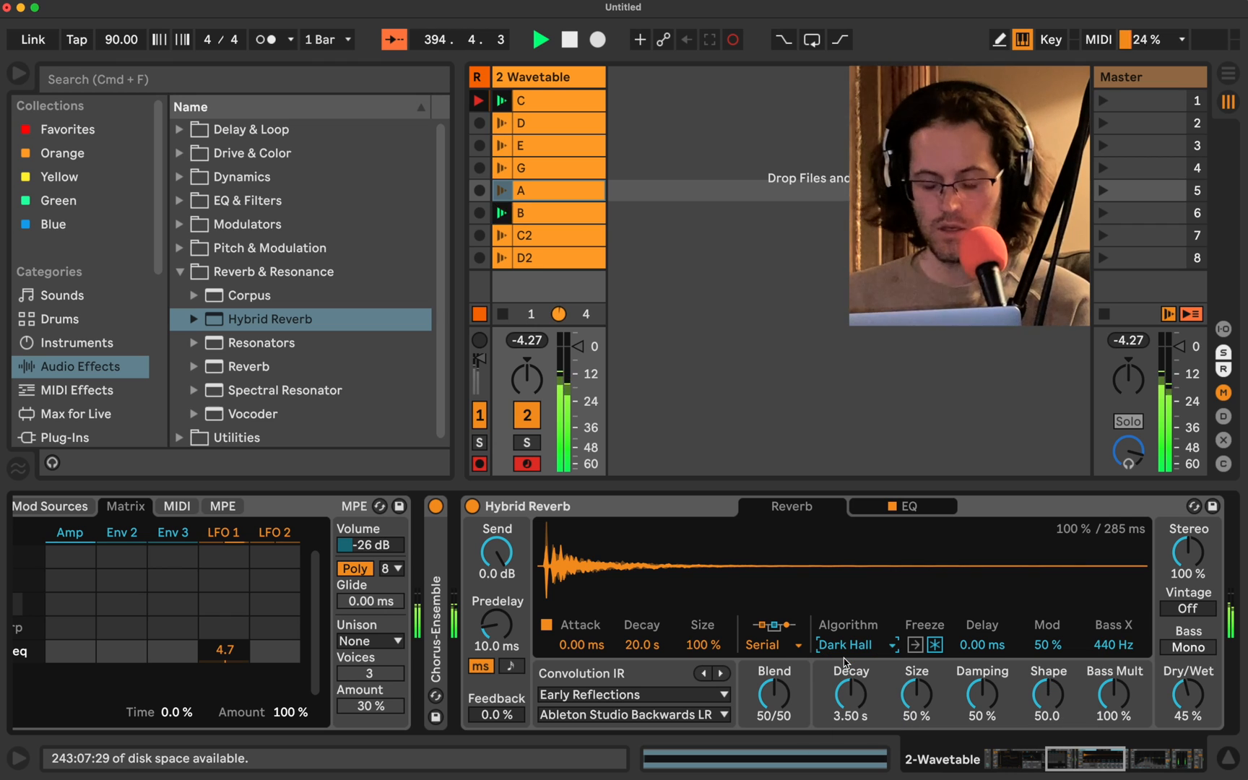
pyautogui.click(848, 645)
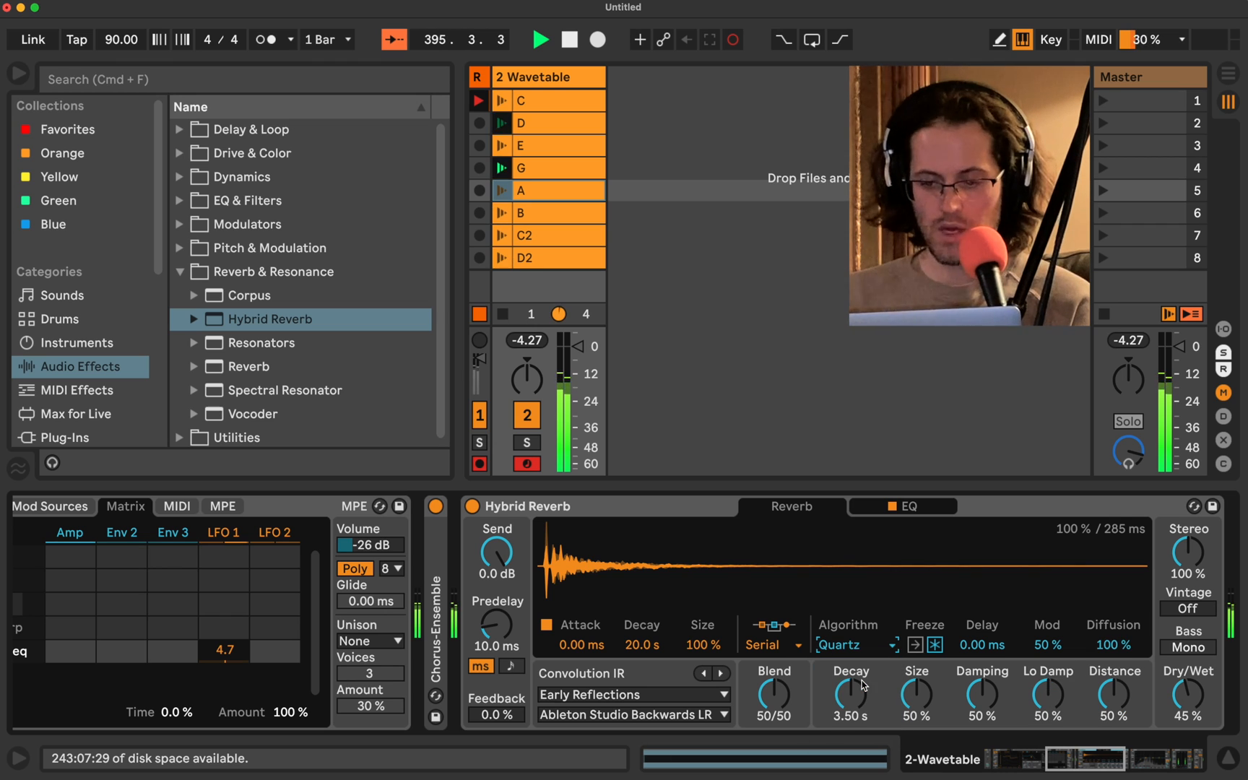
pyautogui.click(855, 645)
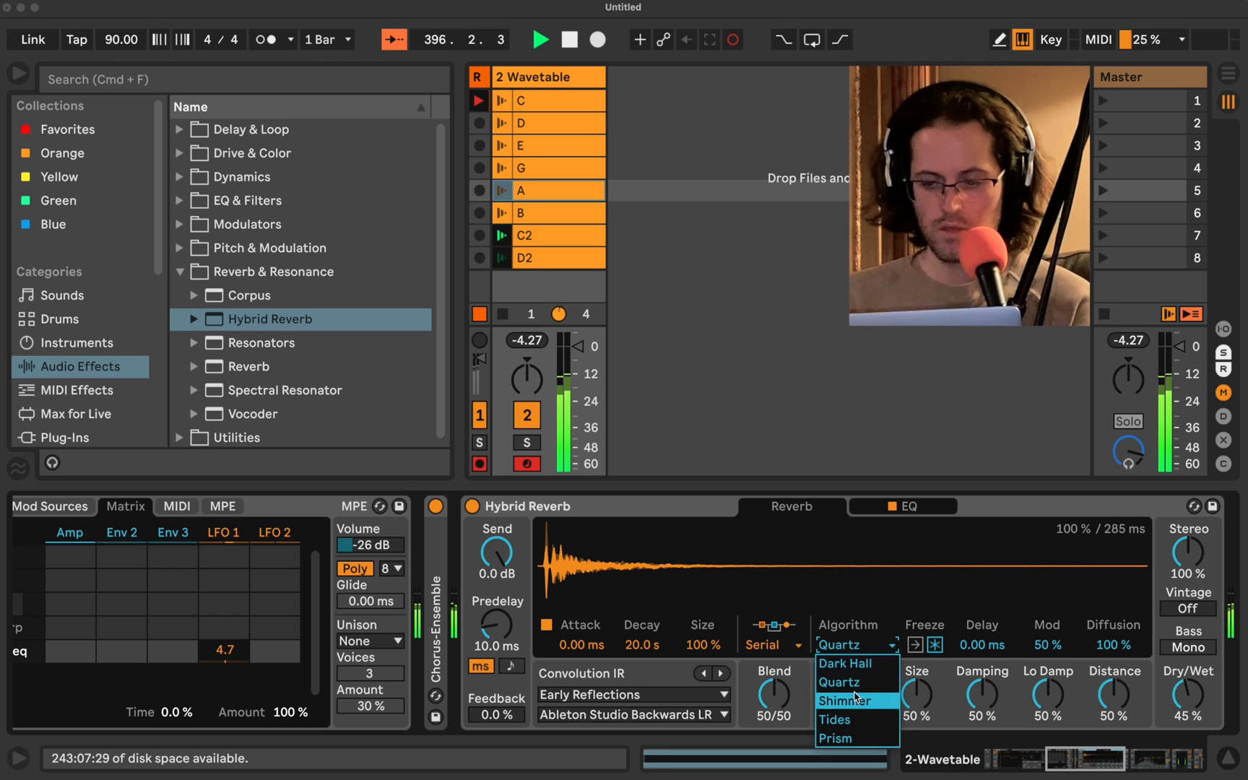
pyautogui.click(850, 701)
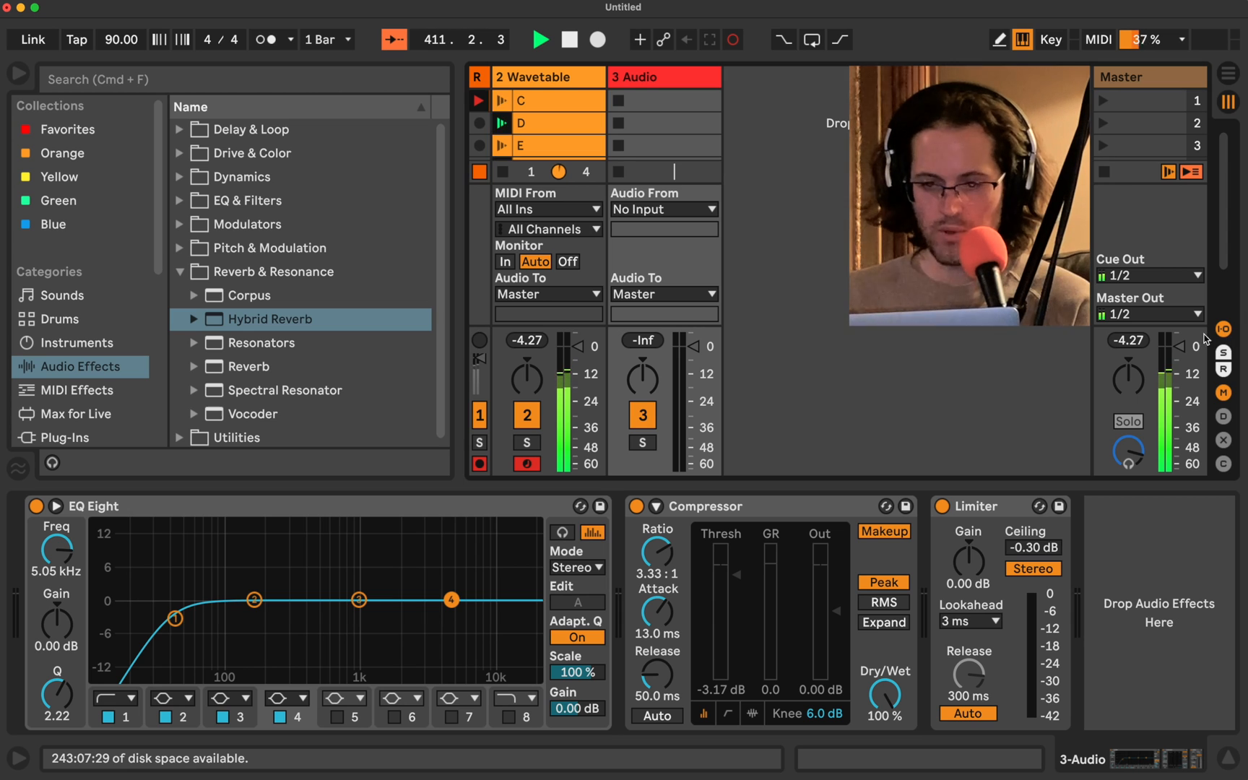
# Step: Set the 3 Audio track's Audio From input to 2-Wavetable
pyautogui.click(663, 208)
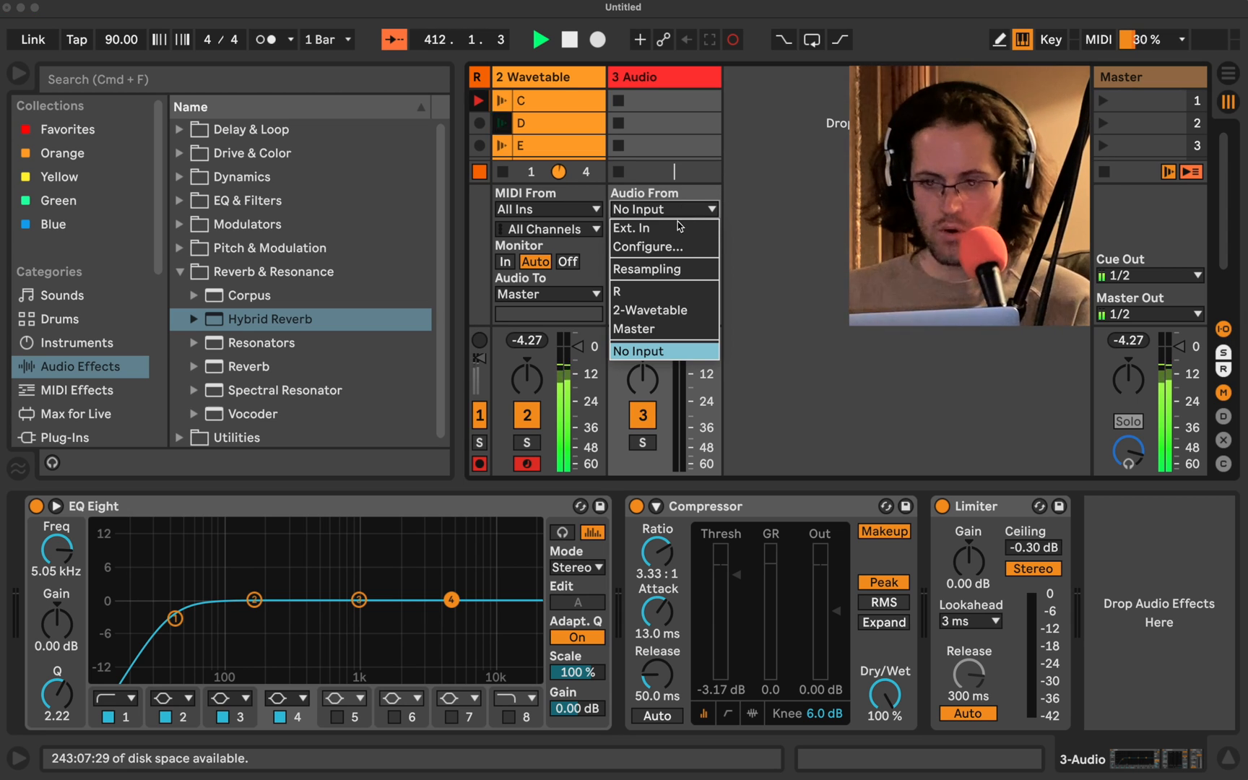
pyautogui.moveTo(653, 309)
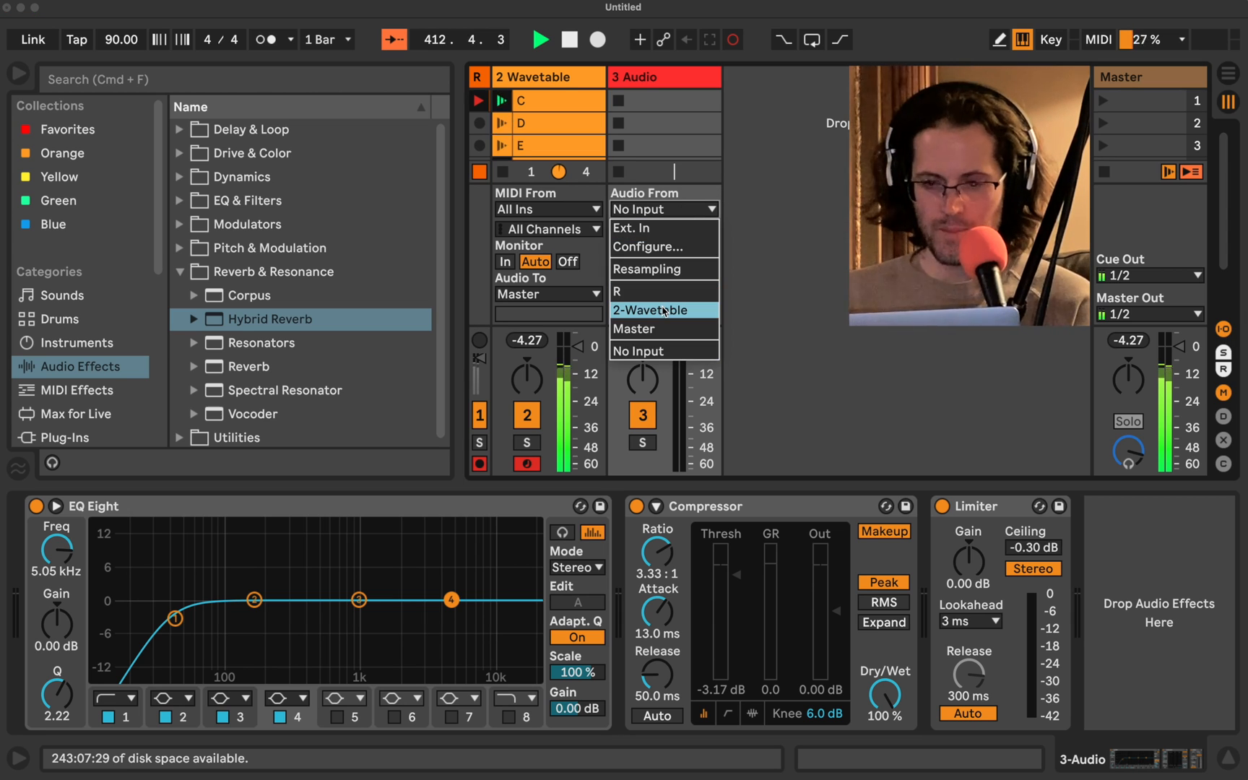
pyautogui.click(651, 310)
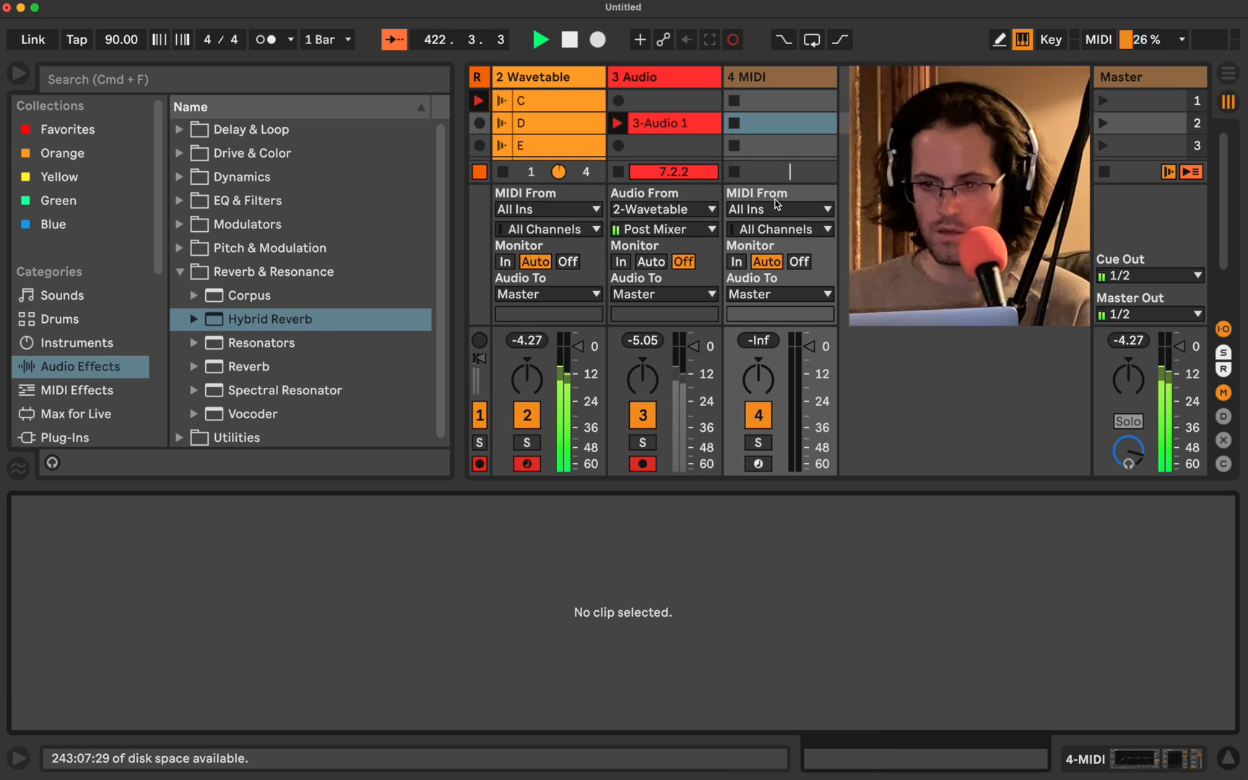
# Step: Route 4 MIDI from 2-Wavetable Pre FX, set Monitor to In, and arm it
pyautogui.click(780, 209)
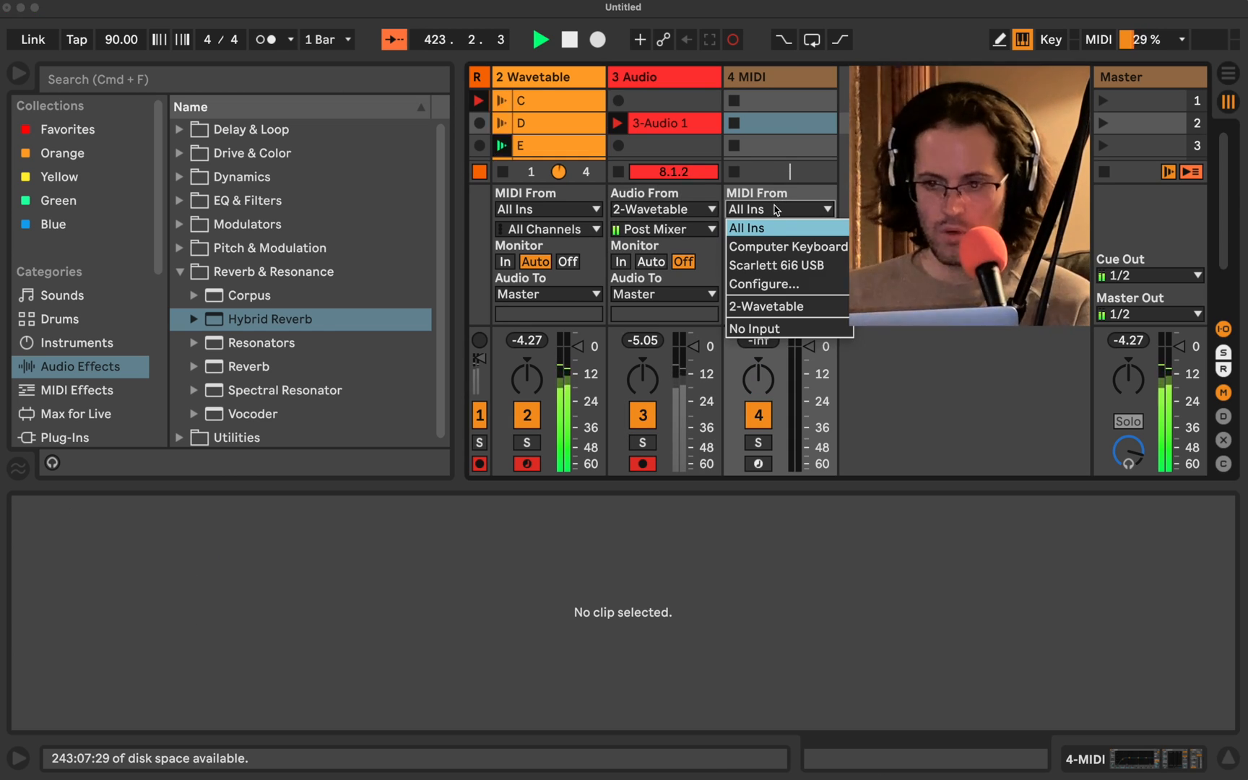
pyautogui.click(765, 306)
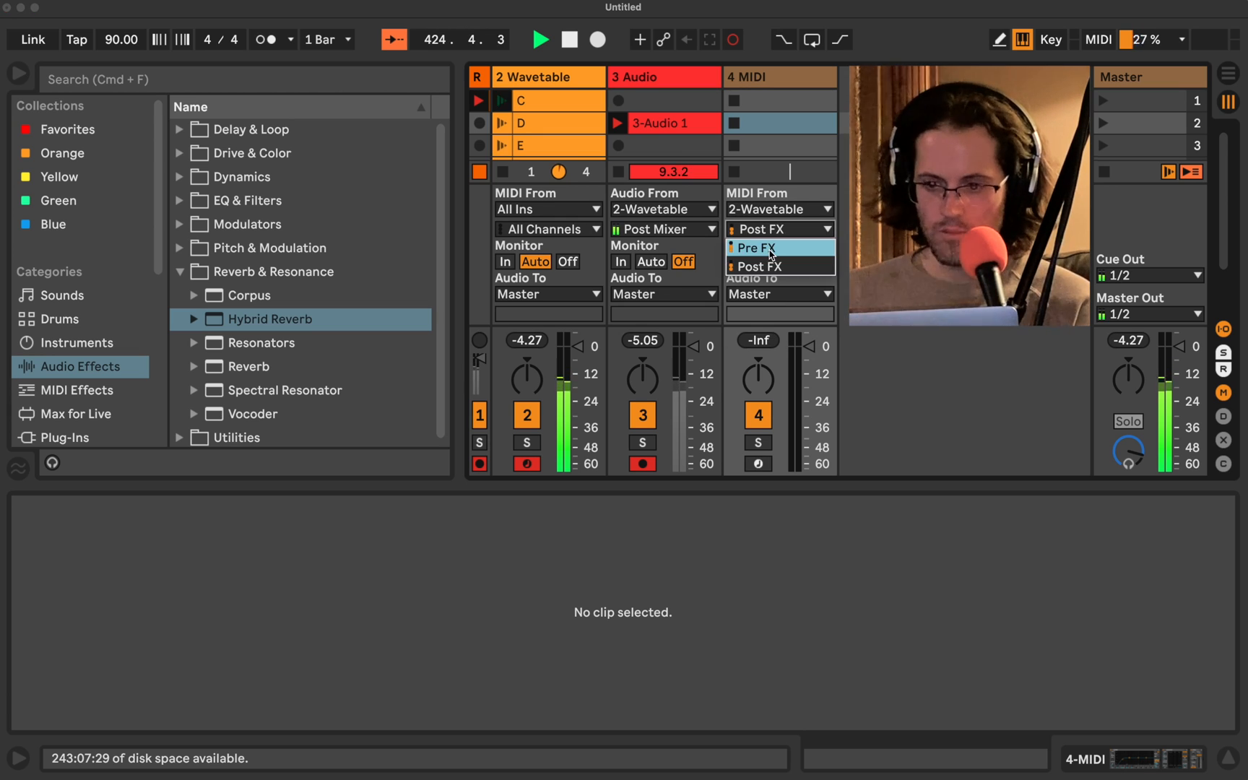
pyautogui.click(752, 248)
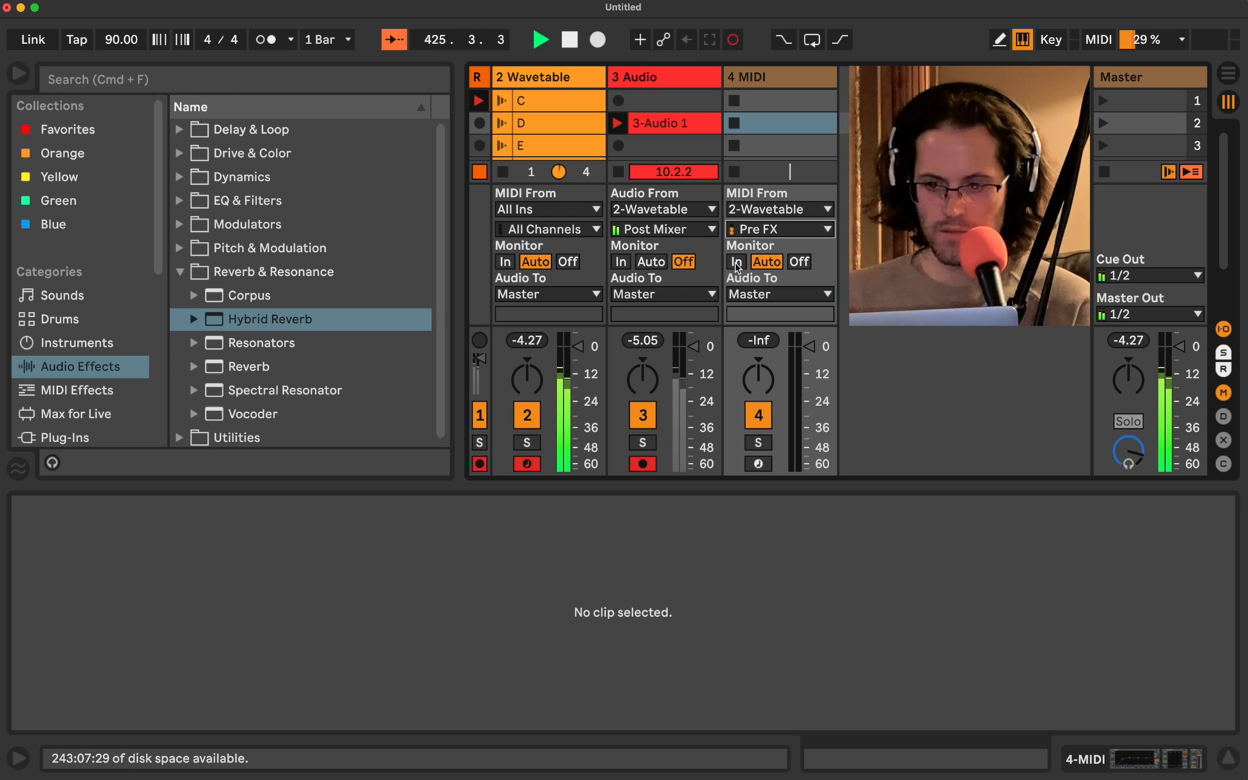
pyautogui.click(735, 261)
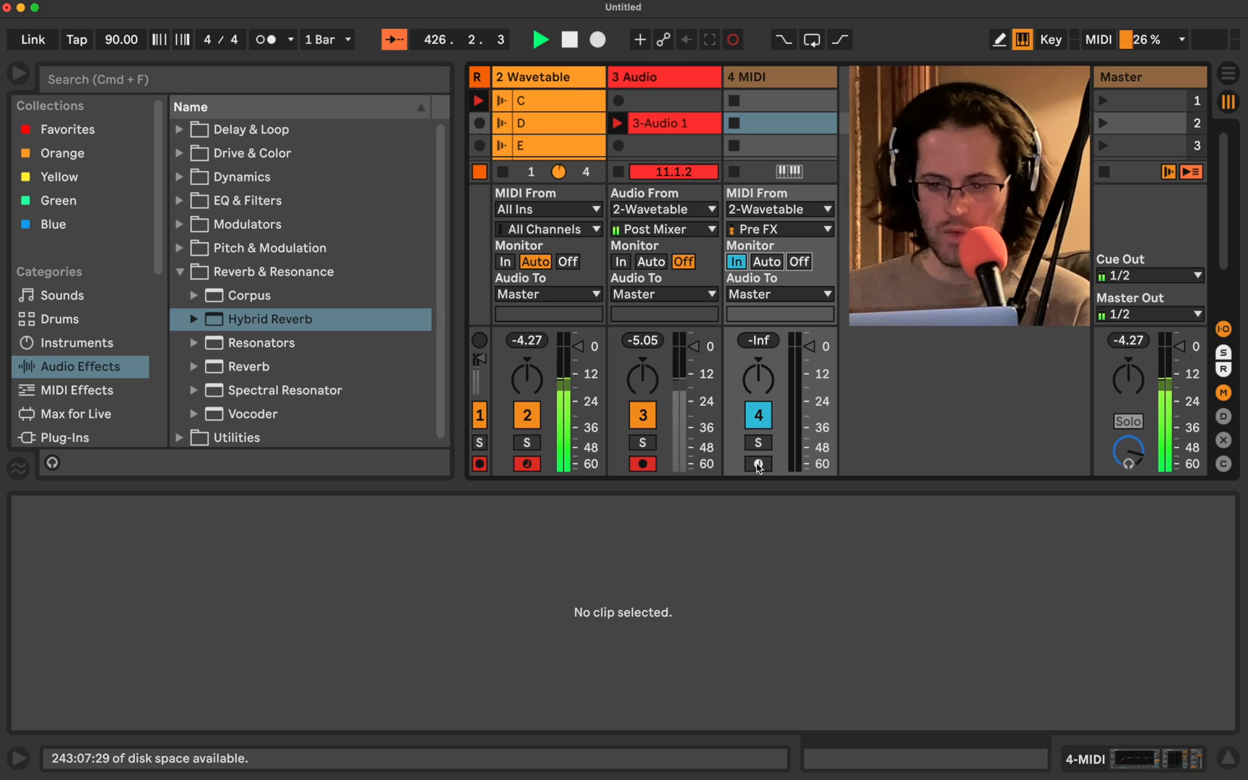
pyautogui.click(758, 463)
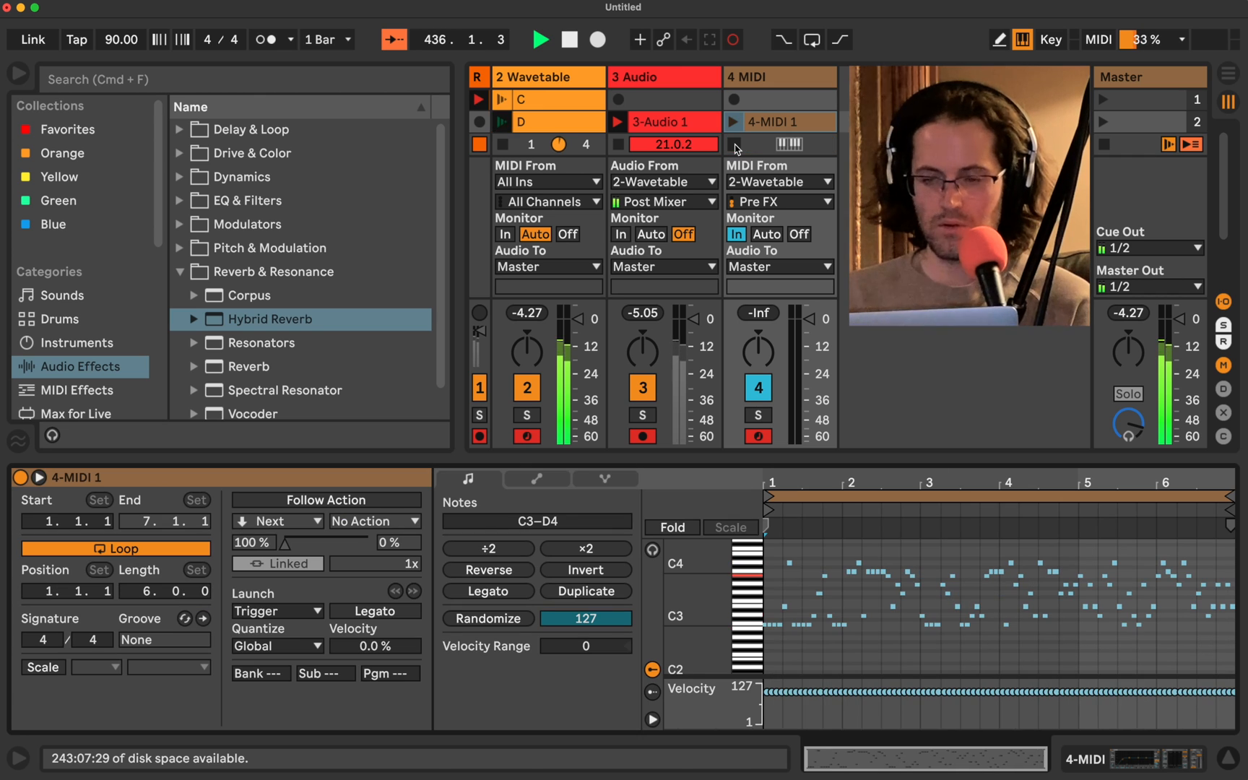
# Step: Stop the MIDI and audio recordings, then launch clip 3-Audio 1
pyautogui.click(674, 119)
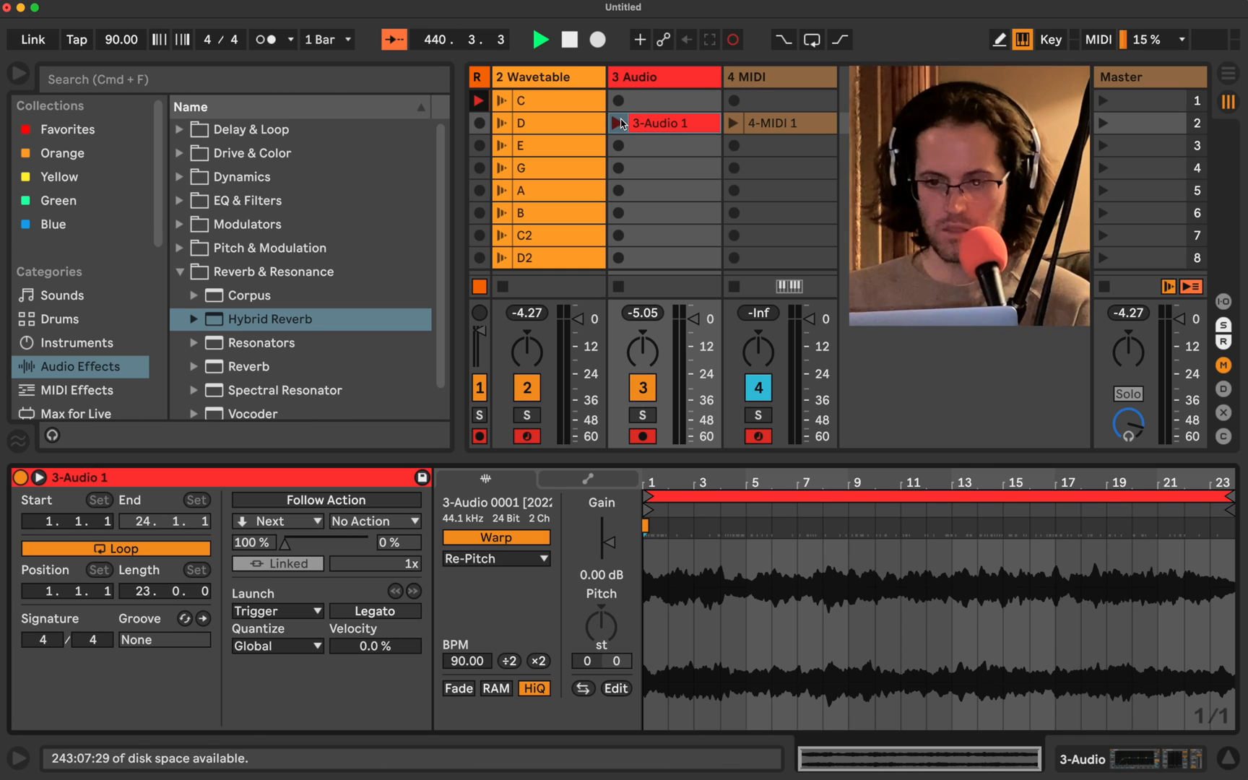
pyautogui.click(619, 123)
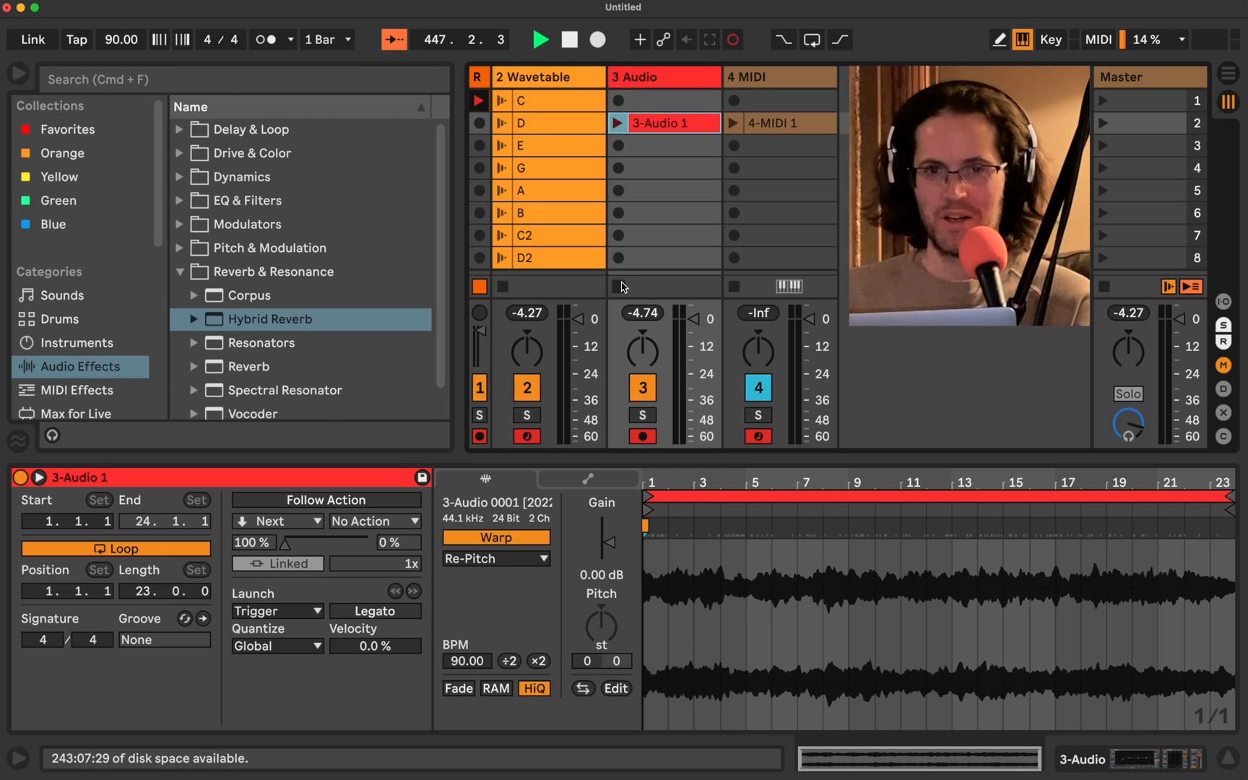
pyautogui.moveTo(590, 533)
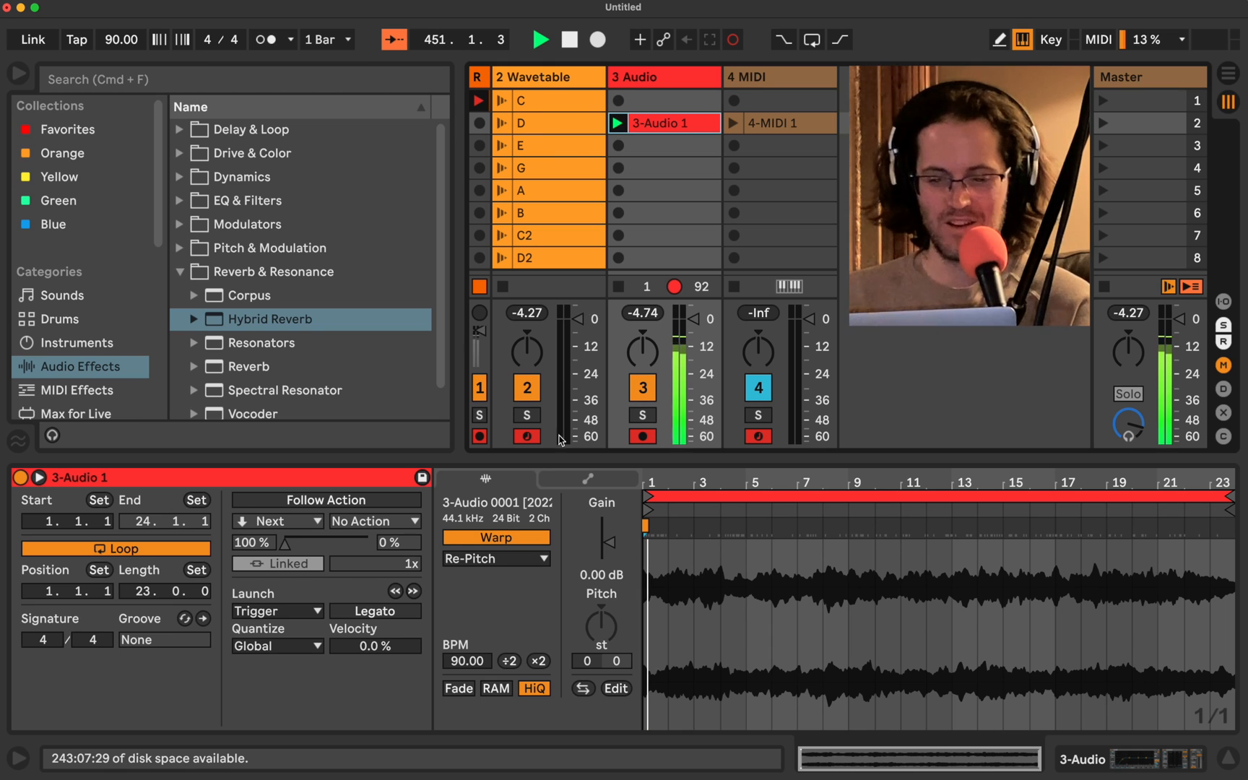
pyautogui.click(539, 661)
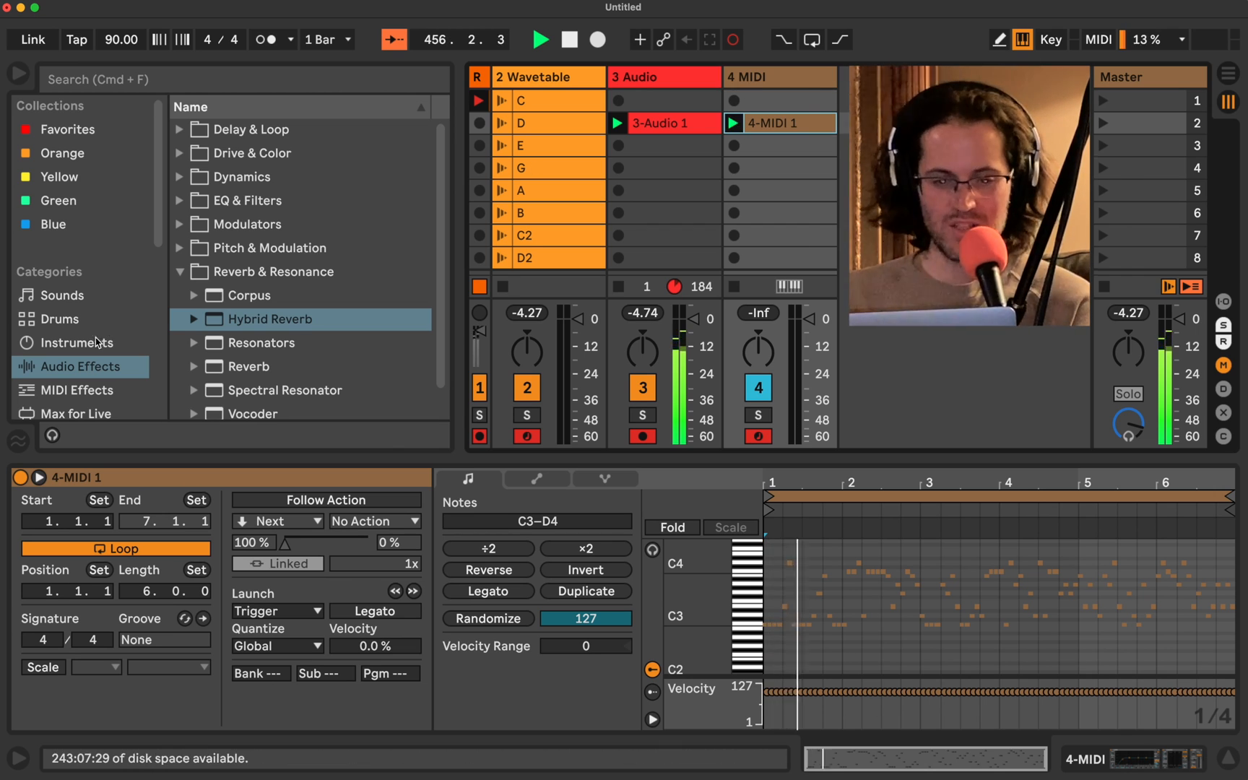
# Step: Show the Instruments list in the browser and open the 3-Audio 1 clip's settings
pyautogui.click(76, 343)
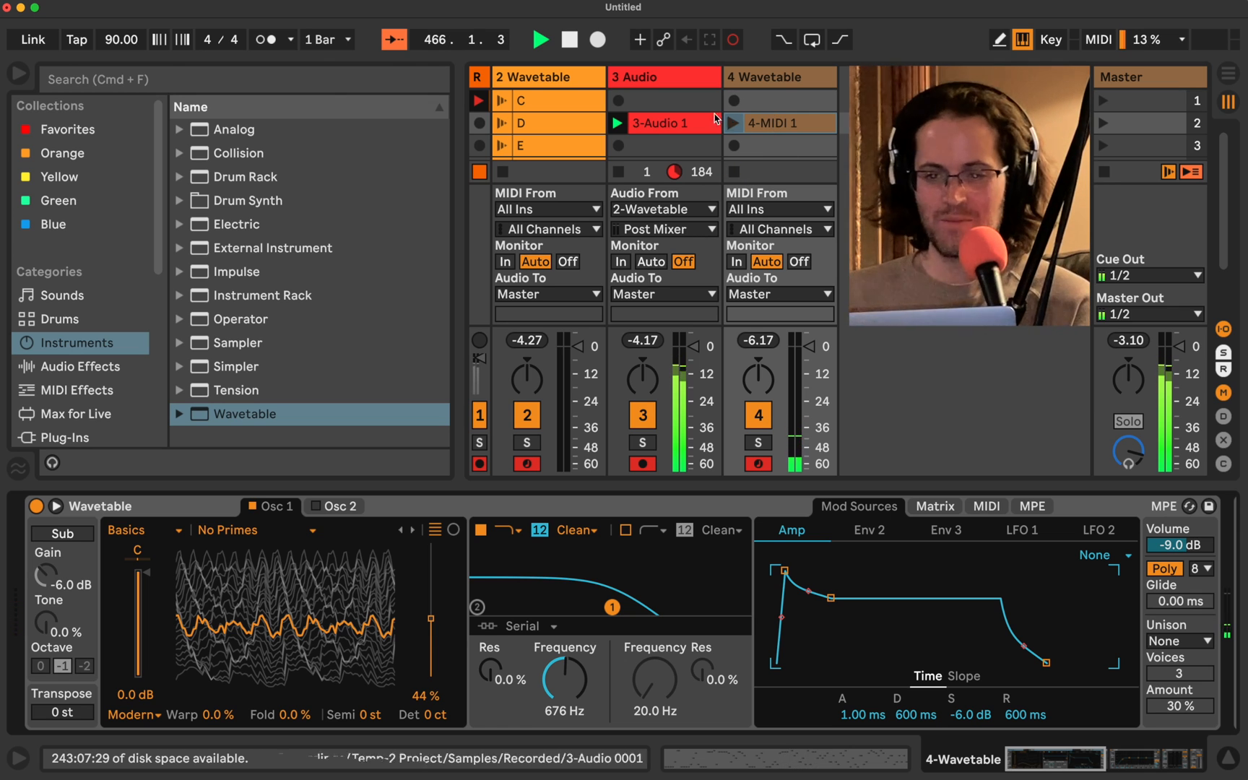
pyautogui.click(673, 123)
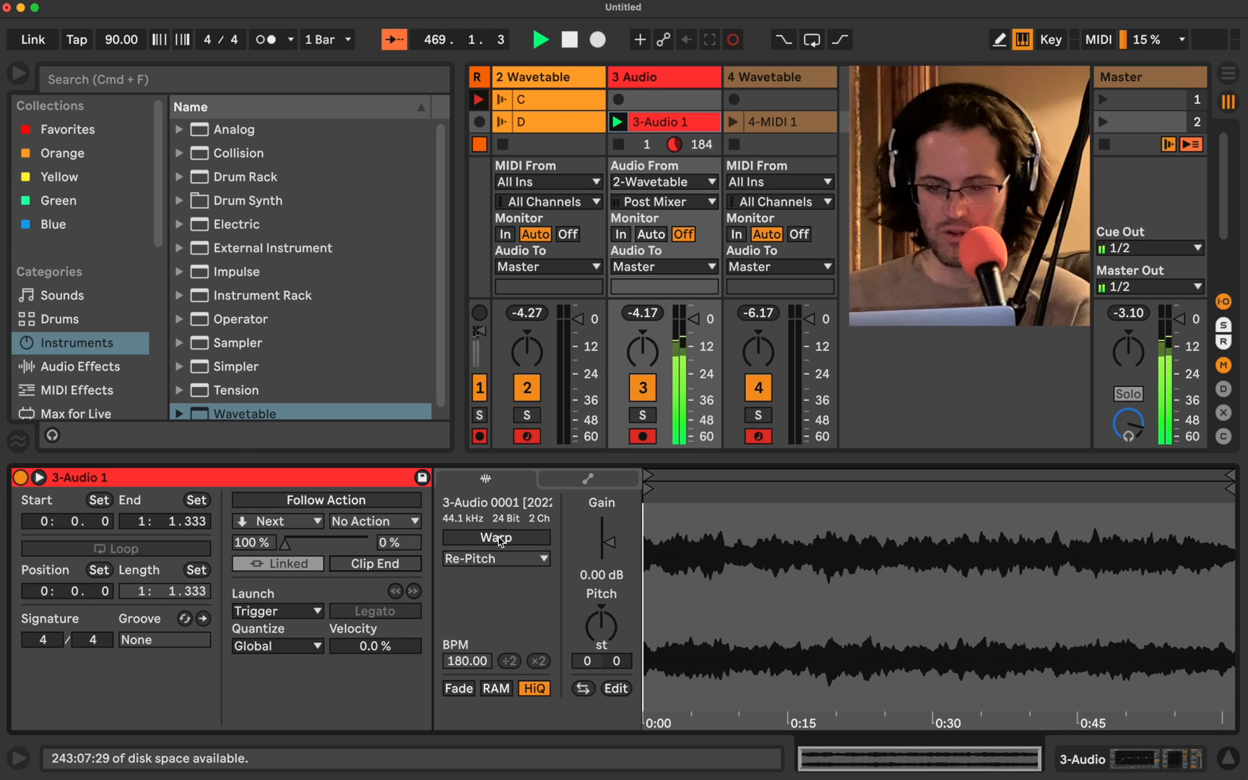
# Step: Re-enable Warp on 3-Audio 1 at 281 BPM, turn on Loop, and relaunch it
pyautogui.click(494, 537)
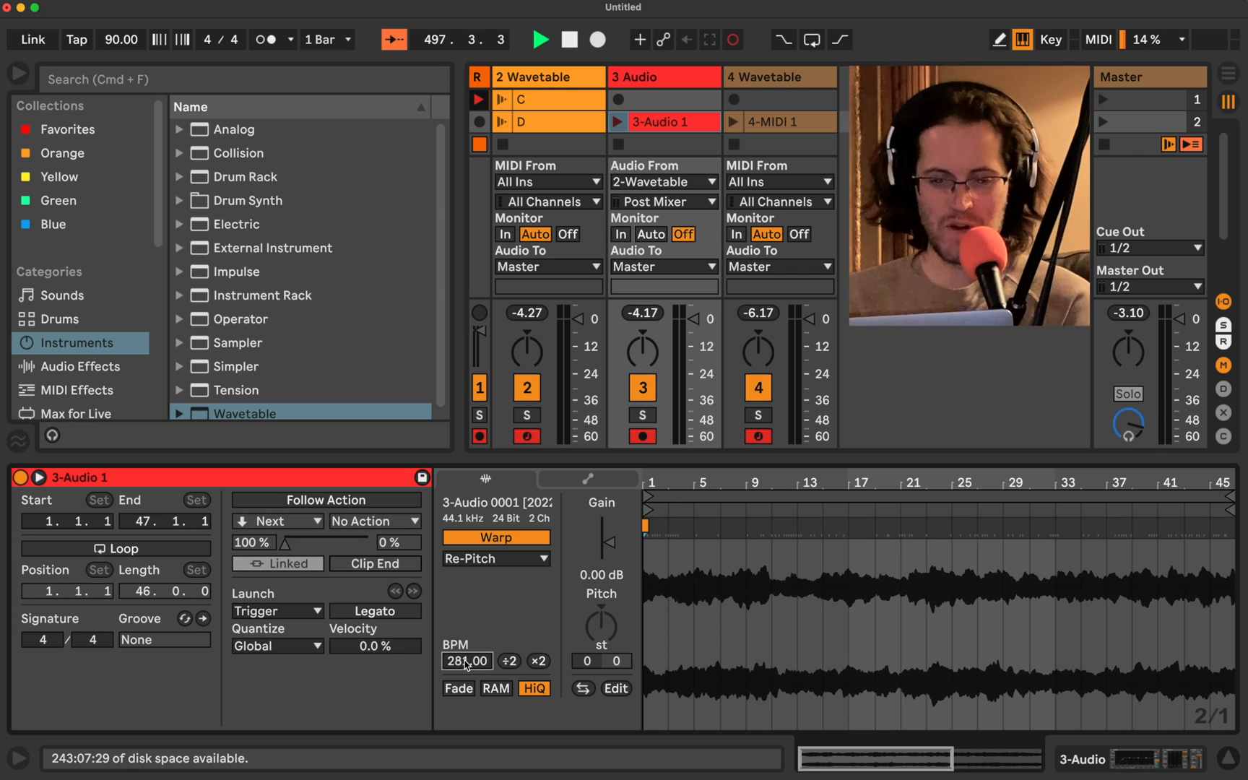
pyautogui.click(116, 548)
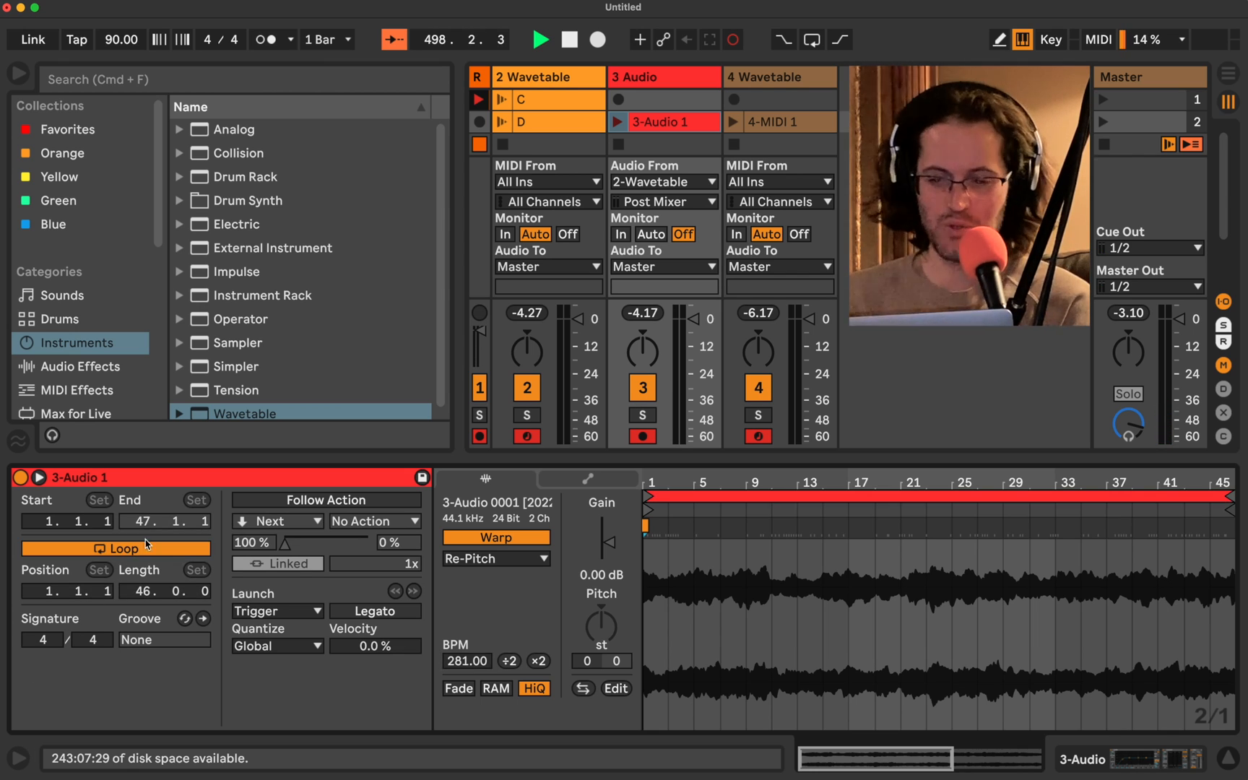
pyautogui.click(621, 121)
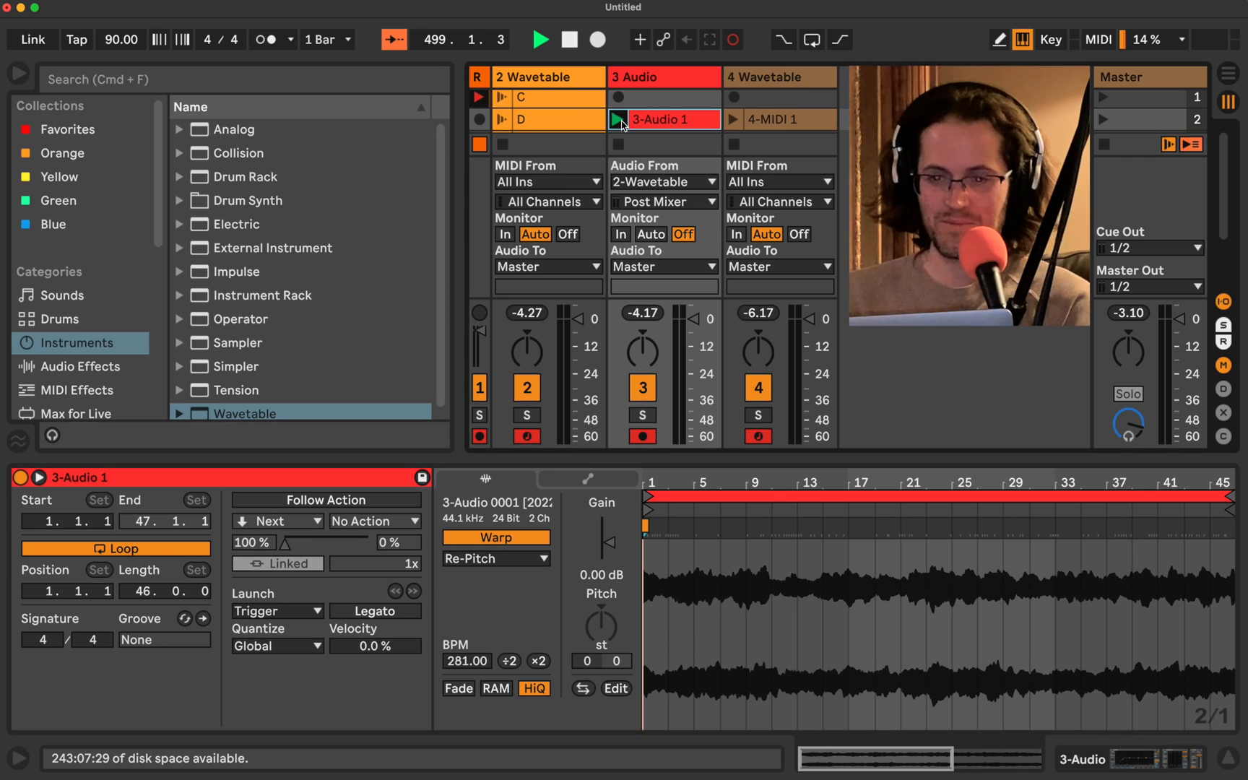